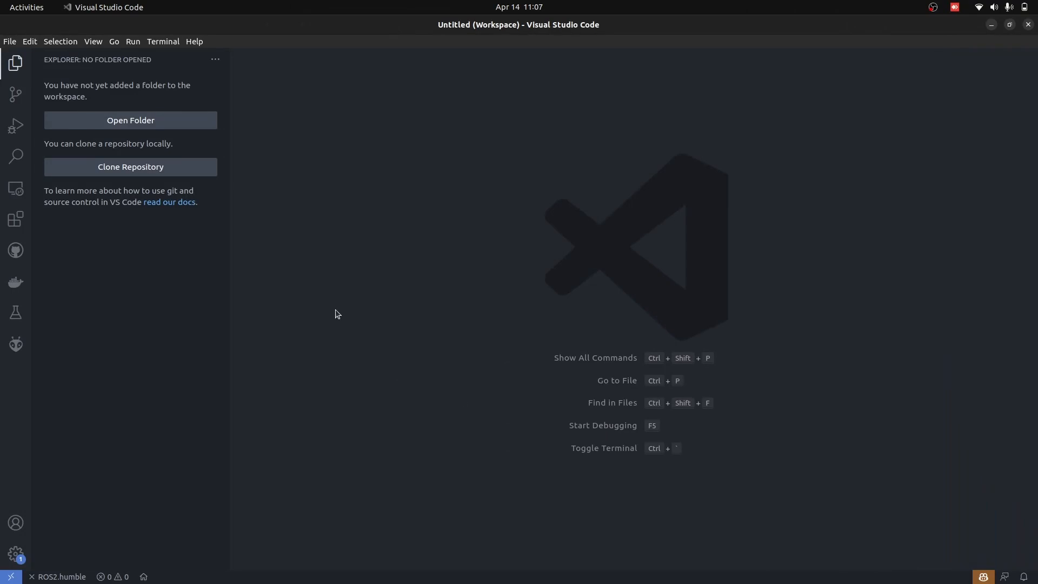
# Search Extensions for 'platformio' to confirm PlatformIO IDE is installed, then show the PlatformIO panel.
pyautogui.click(16, 343)
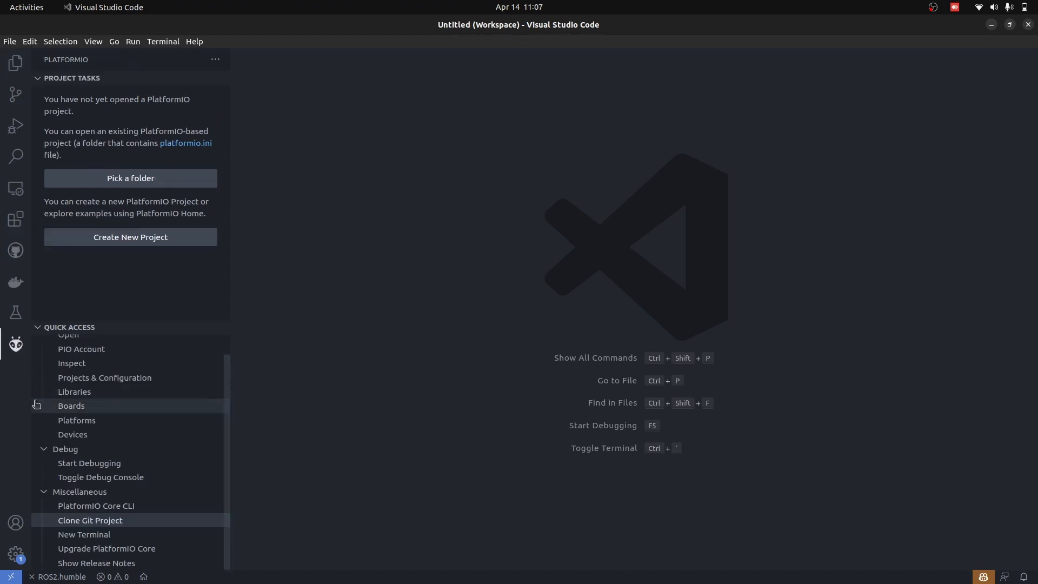
pyautogui.click(16, 218)
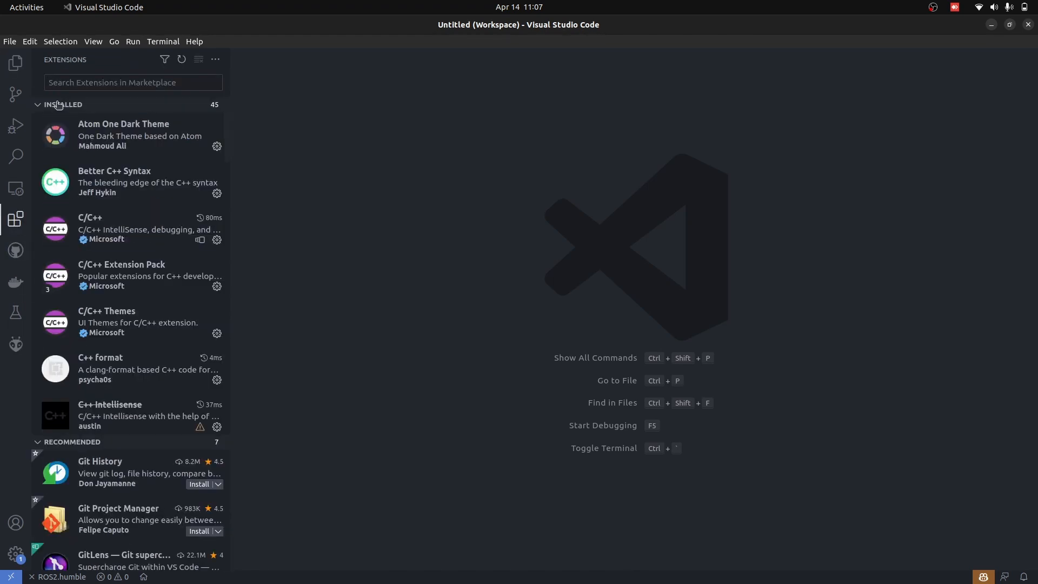
pyautogui.write('platformio')
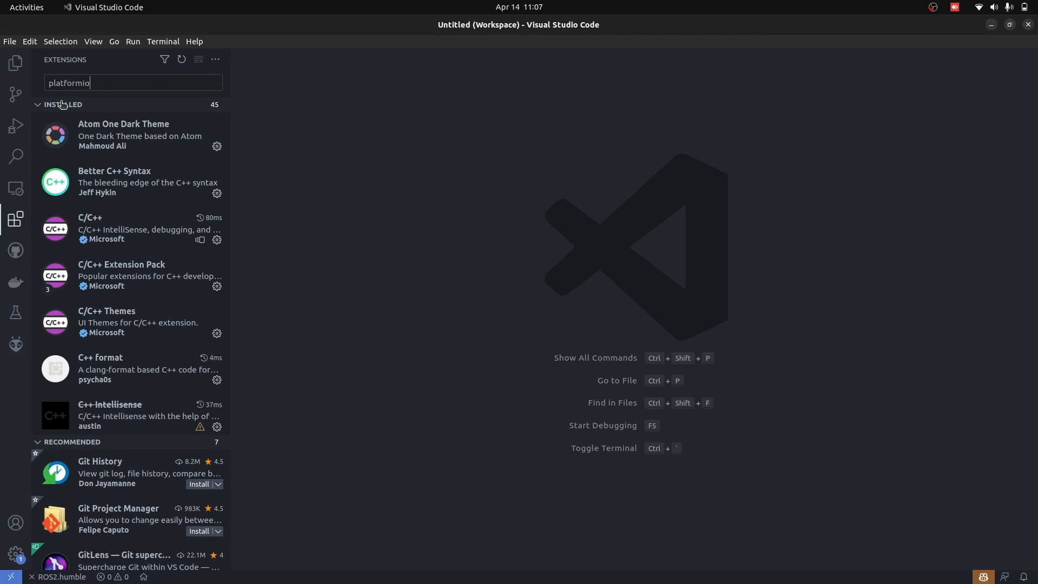
pyautogui.press('Return')
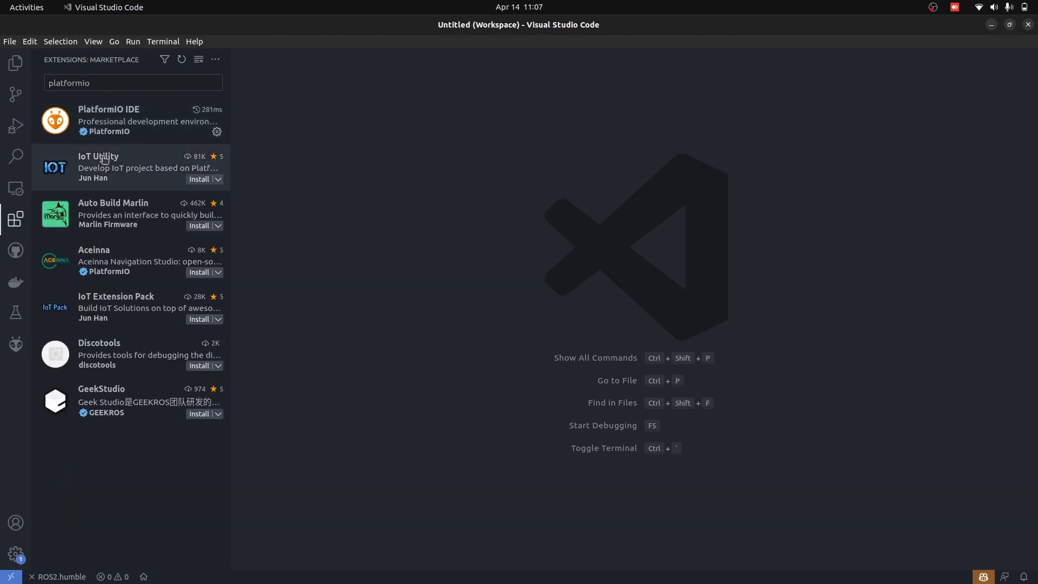
pyautogui.click(15, 344)
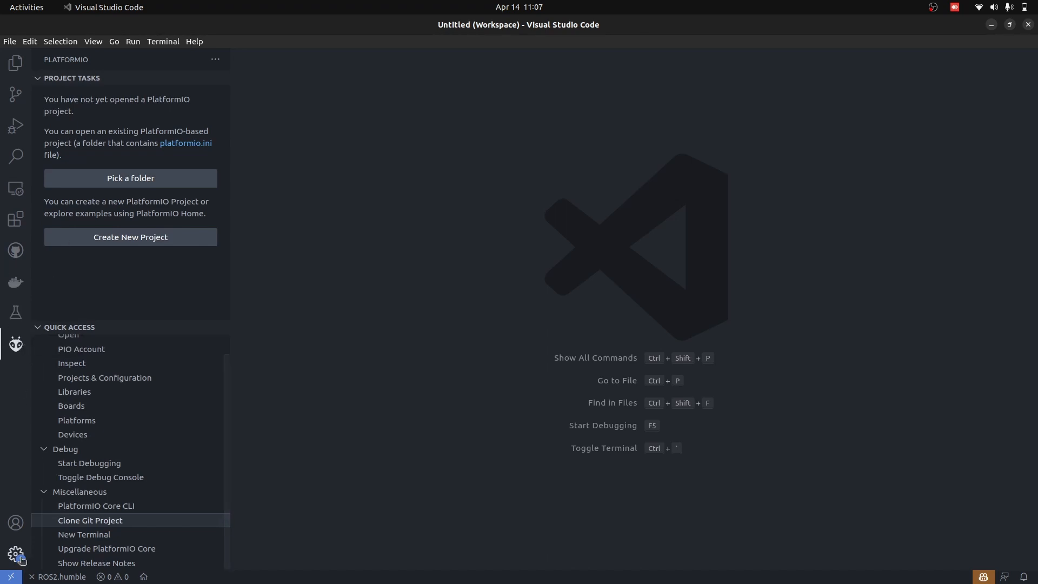
pyautogui.moveTo(15, 522)
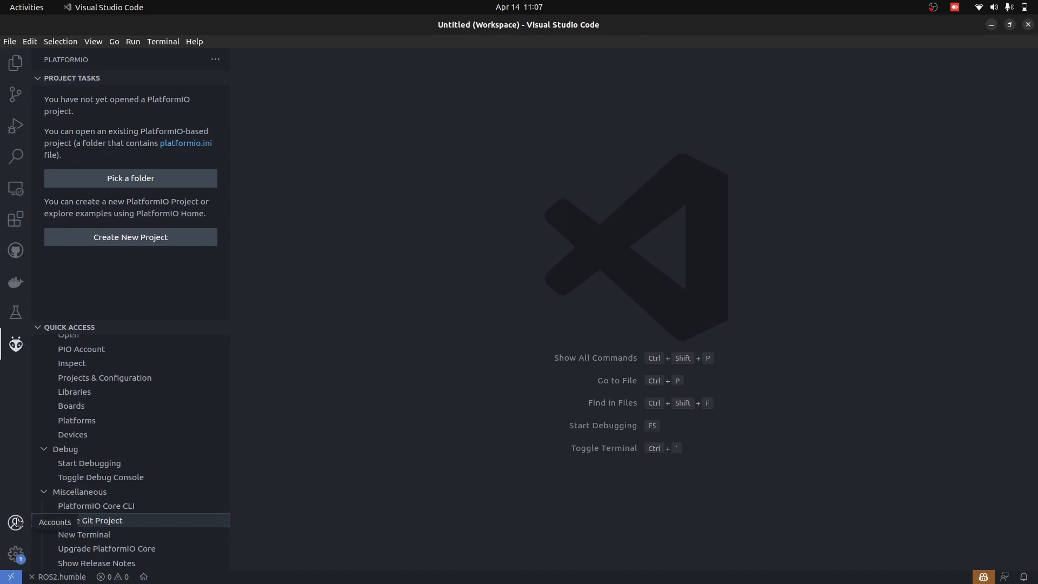
pyautogui.moveTo(116, 421)
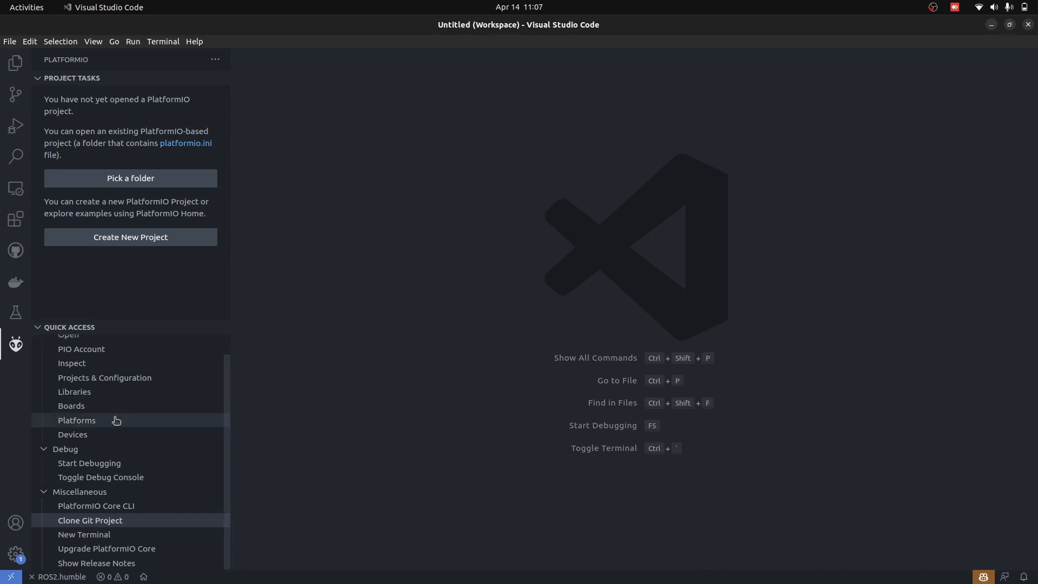
# In the browser, create the public esp32_Bot repository with a README.
pyautogui.click(91, 520)
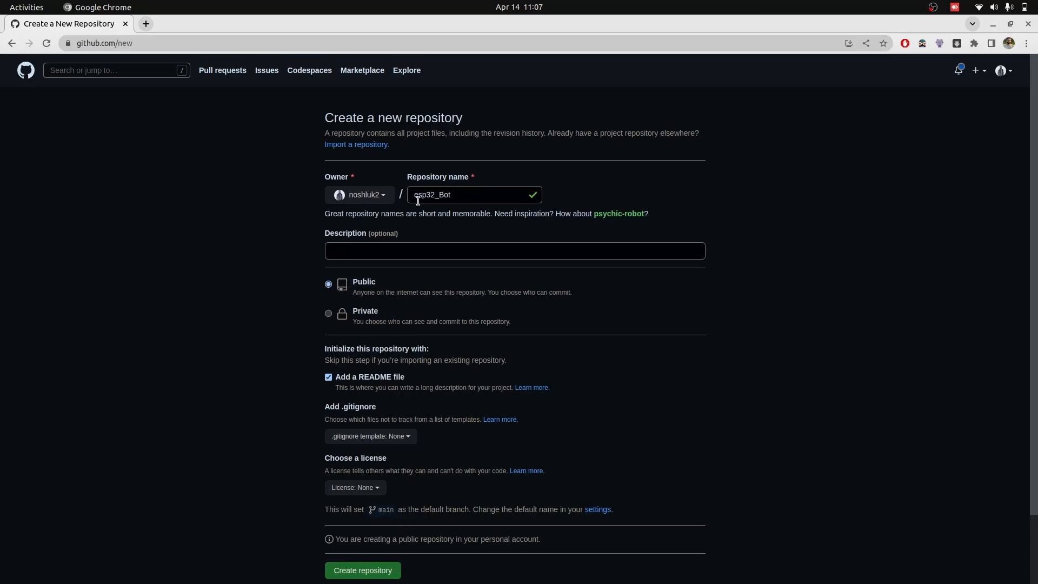
pyautogui.moveTo(353, 387)
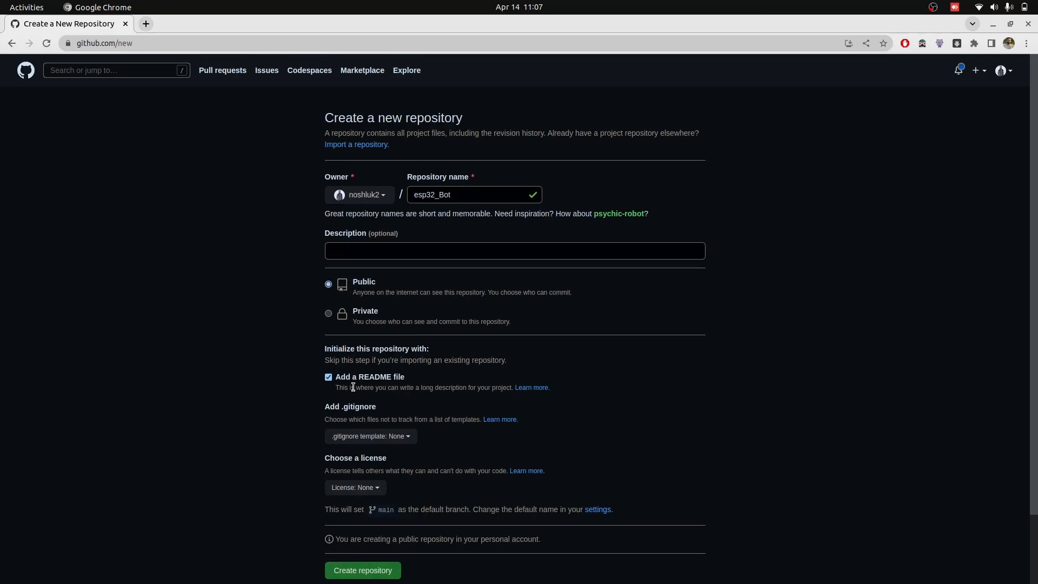
pyautogui.moveTo(377, 497)
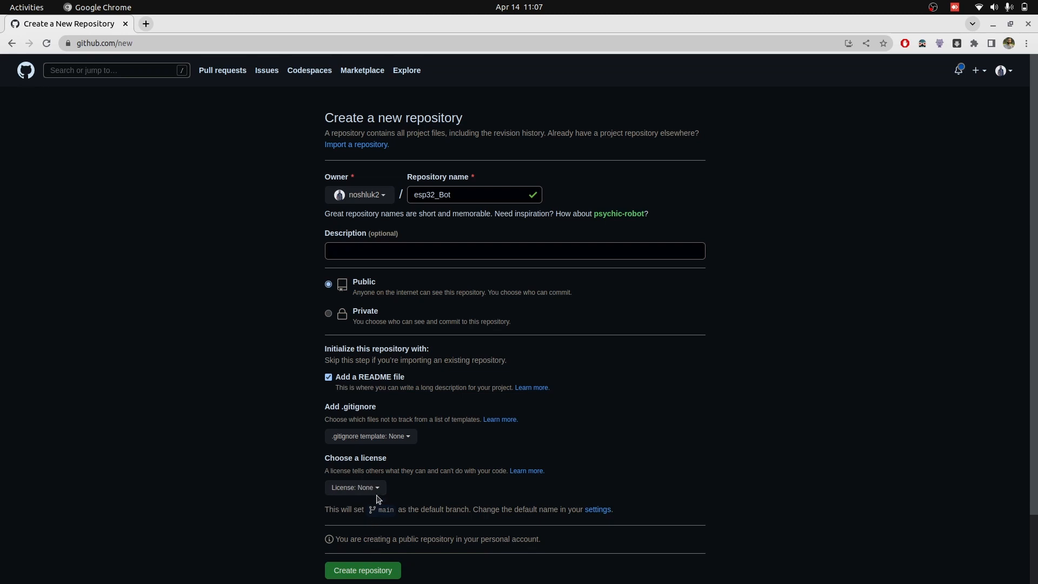
pyautogui.click(362, 569)
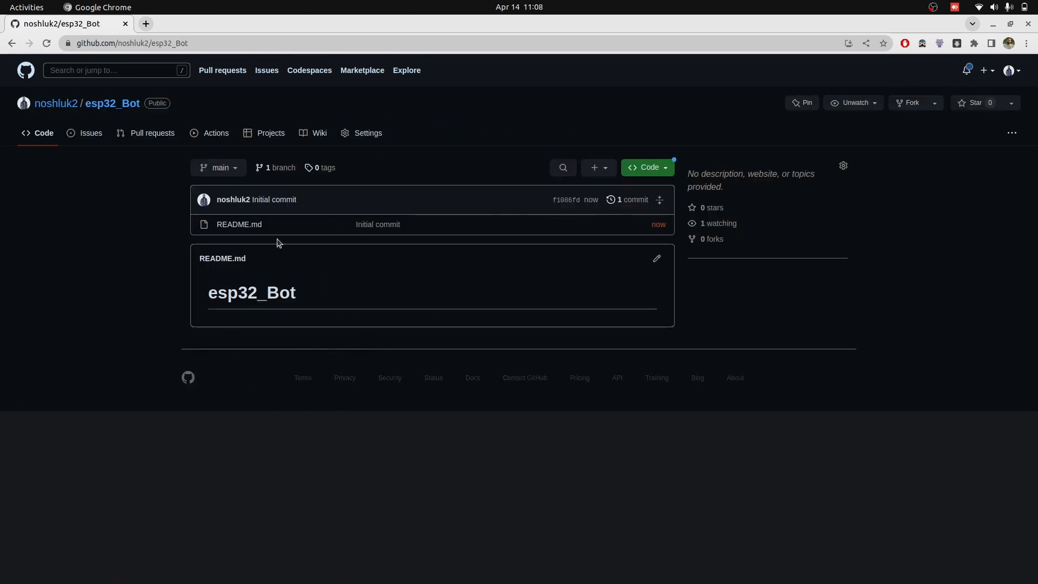
# Clone esp32_Bot into Documents/PlatformIO/Projects and add it to the workspace.
pyautogui.click(131, 44)
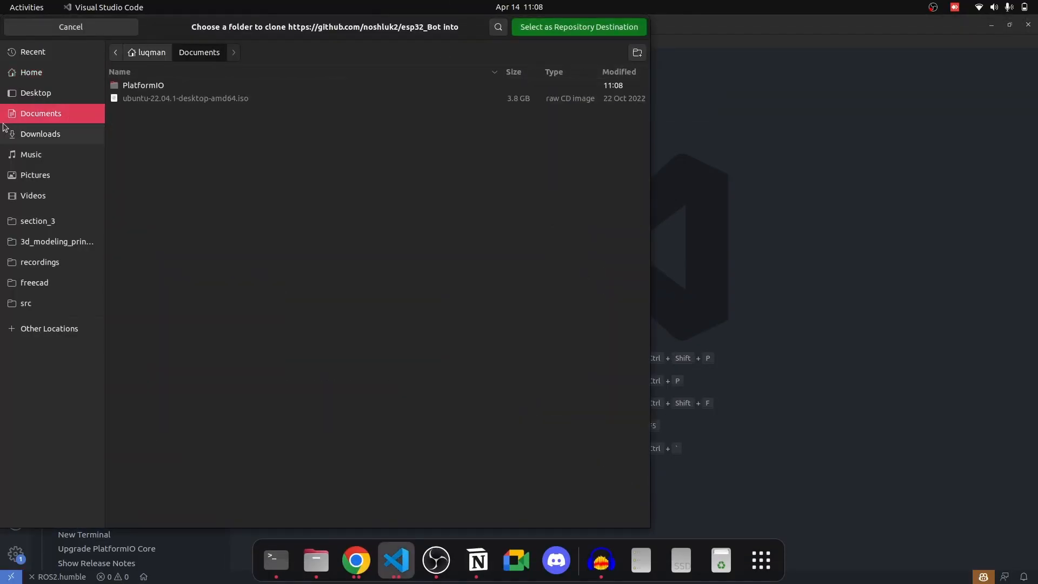
pyautogui.doubleClick(143, 85)
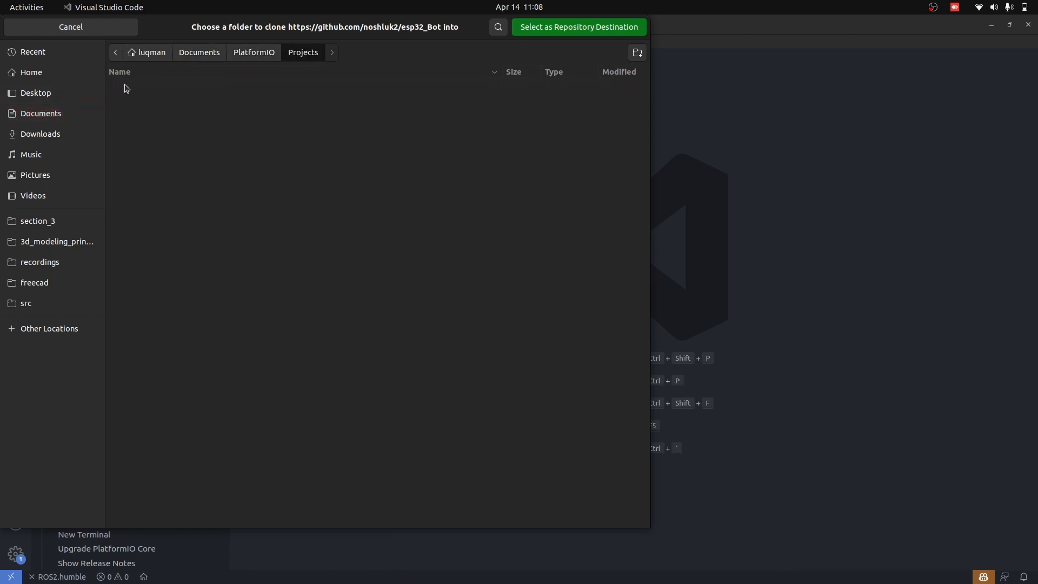
pyautogui.click(577, 27)
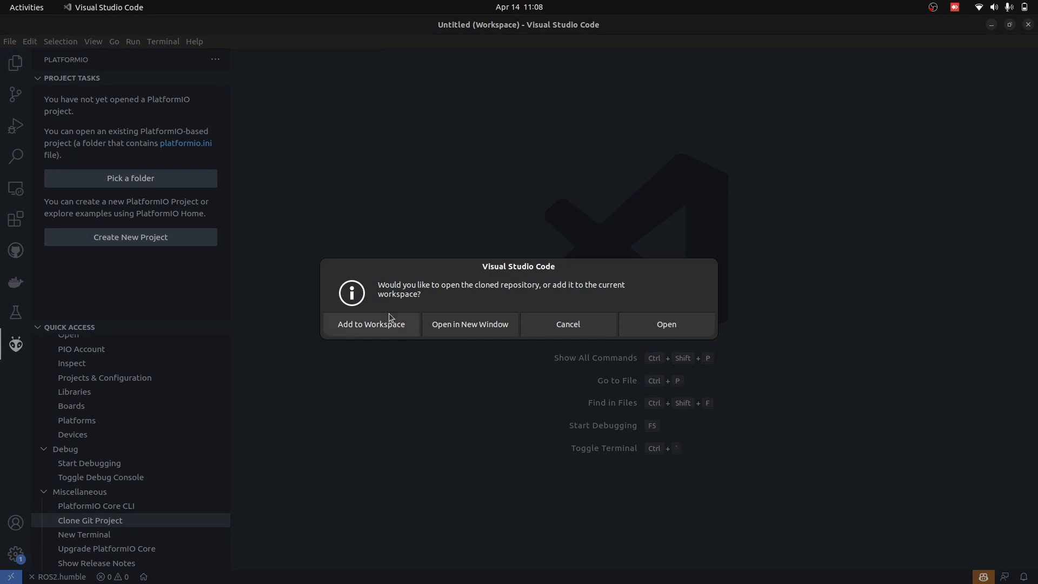
pyautogui.click(371, 324)
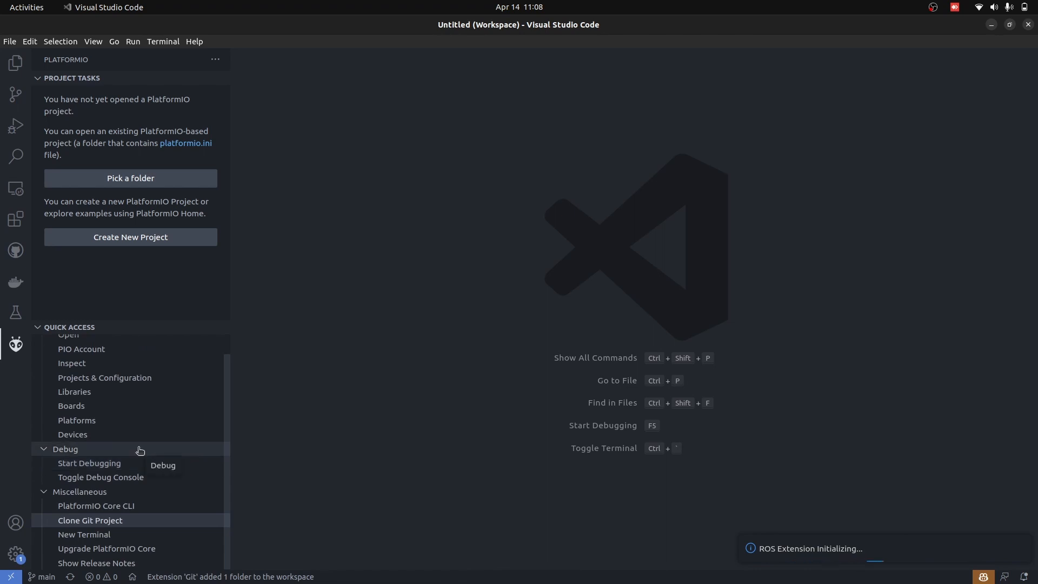
pyautogui.moveTo(132, 206)
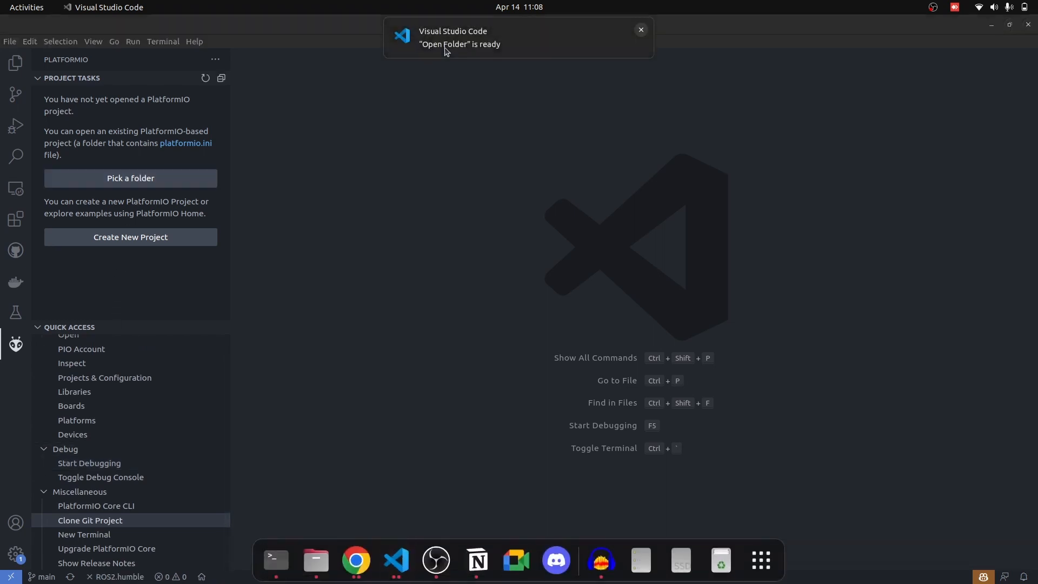
# Dismiss the folder picker and bring up PlatformIO Home from Quick Access.
pyautogui.click(129, 178)
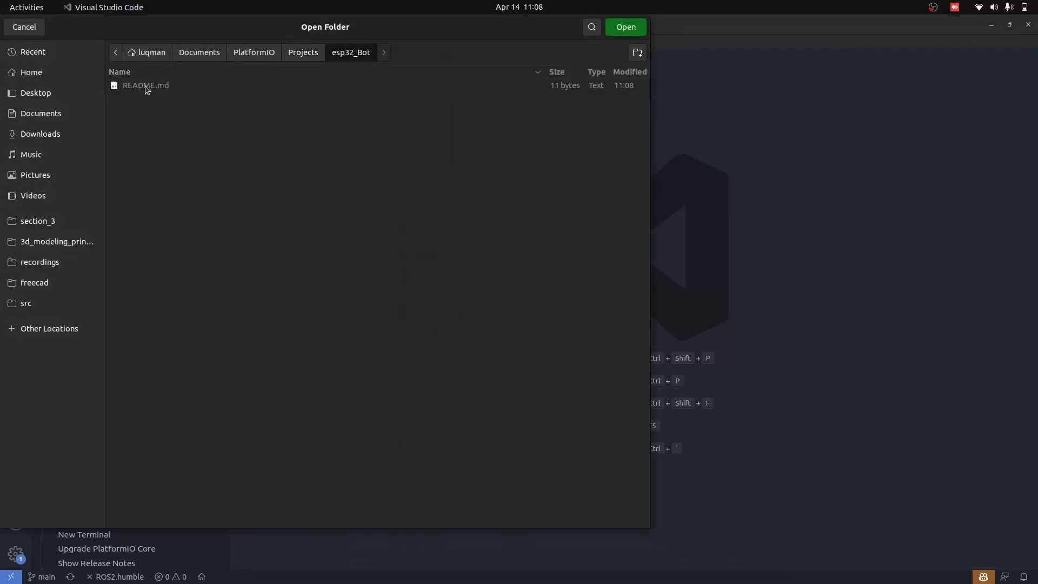
pyautogui.click(24, 26)
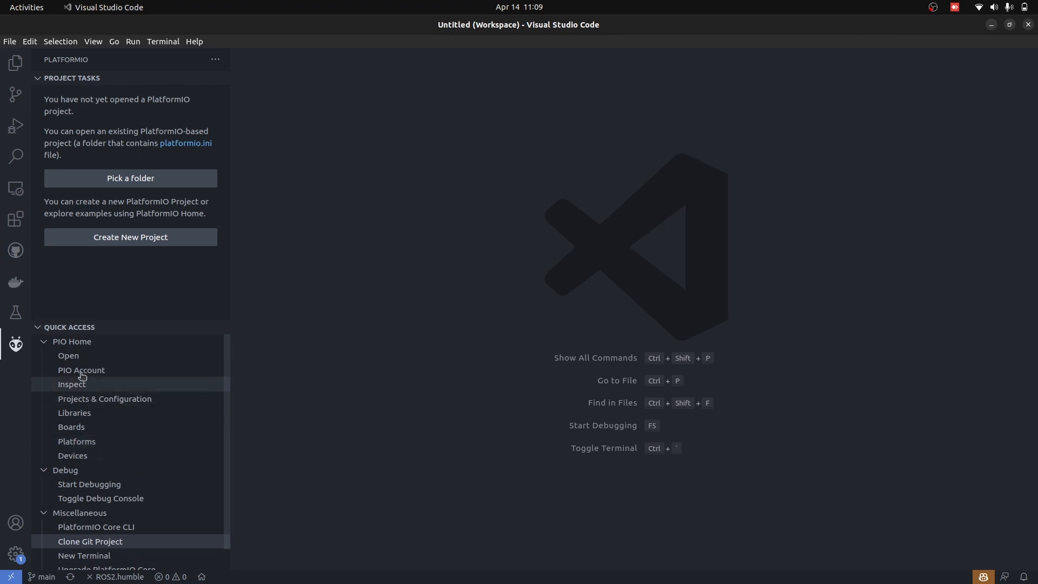
pyautogui.click(67, 356)
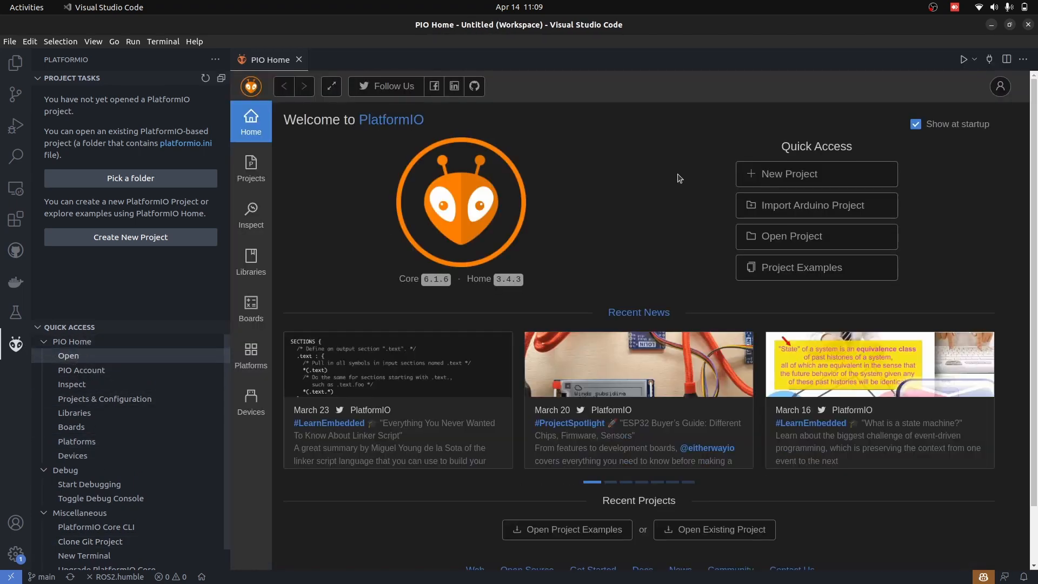
# Start a new project esp32_bot for DOIT ESP32 DEVKIT V1 with the Arduino framework.
pyautogui.click(788, 173)
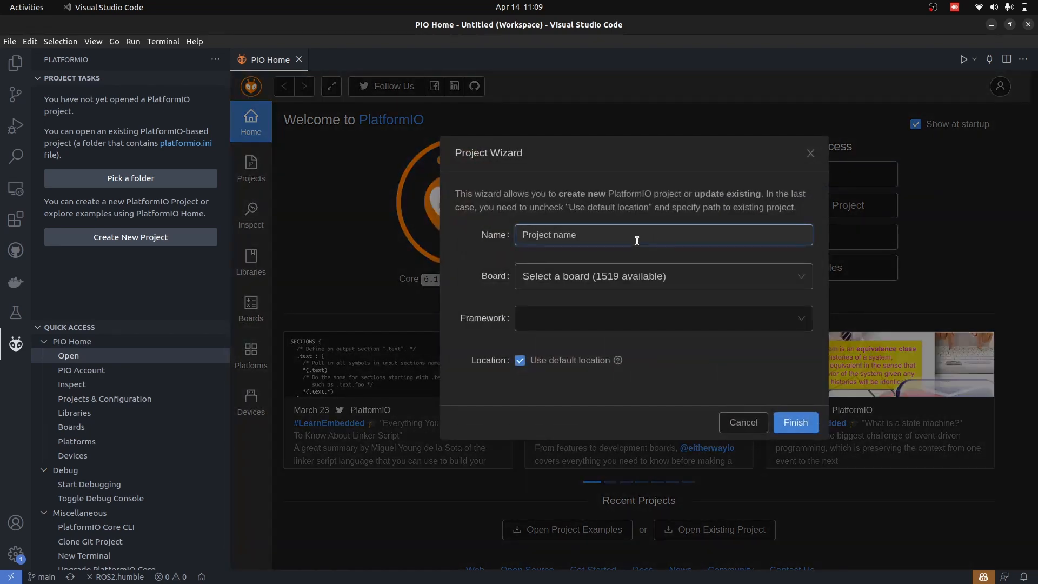
pyautogui.write('esp32_bot')
pyautogui.click(663, 276)
pyautogui.write('doit')
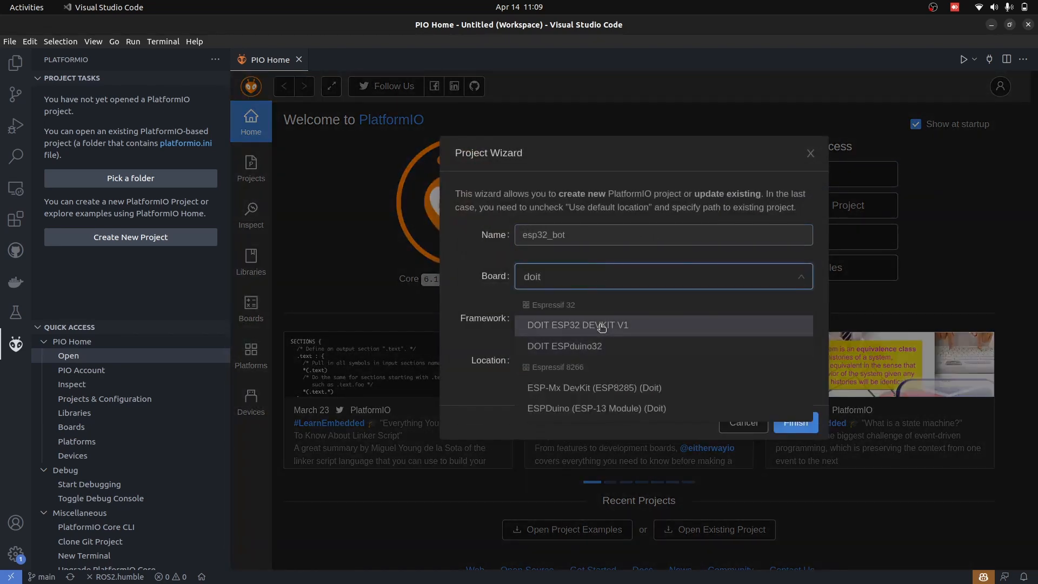
pyautogui.click(576, 325)
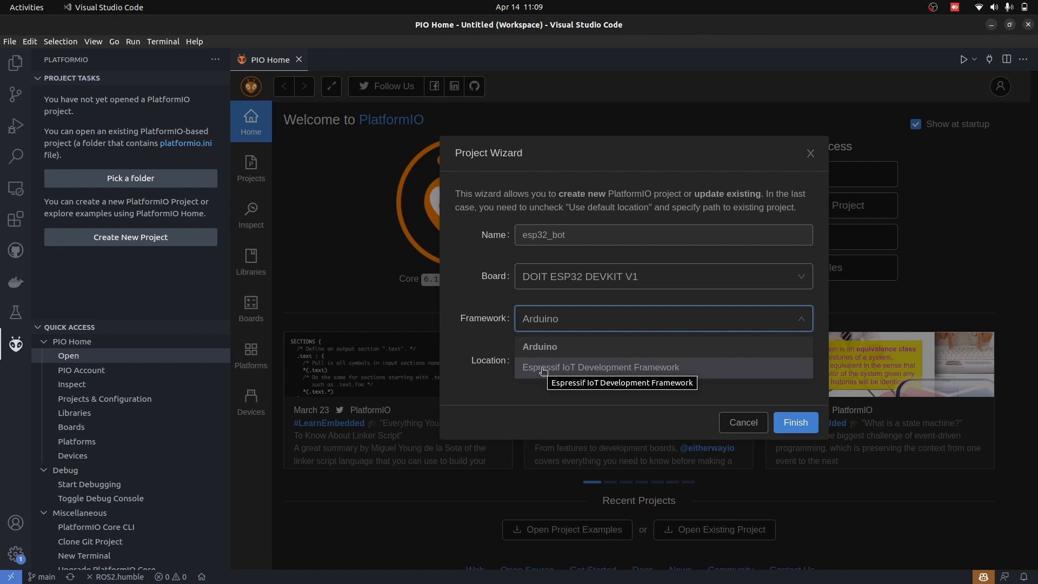
pyautogui.click(538, 346)
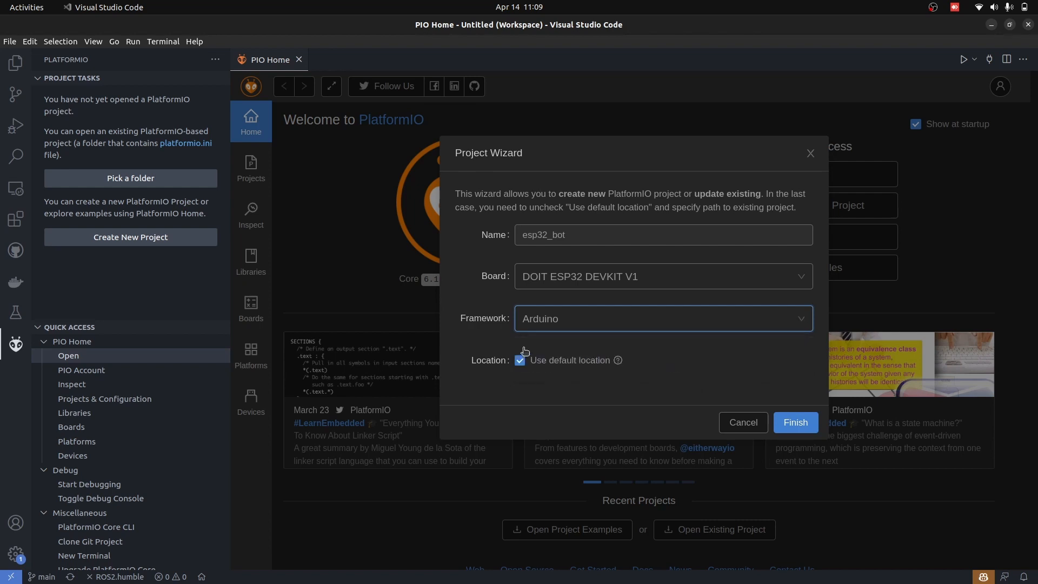
# Place the project in Projects/esp32_Bot instead of the default location and finish creation.
pyautogui.click(519, 359)
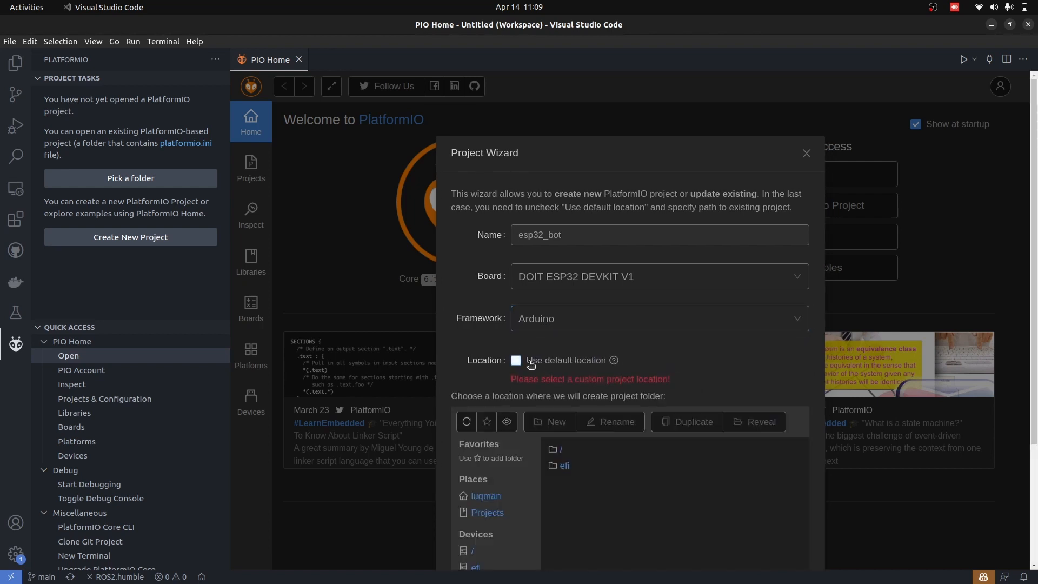
pyautogui.click(487, 512)
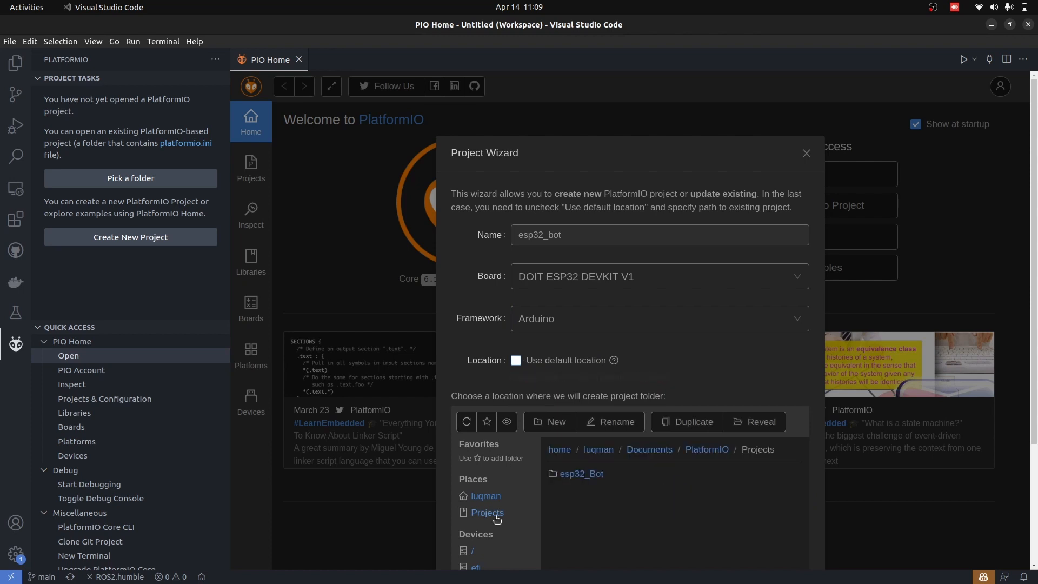
pyautogui.doubleClick(581, 473)
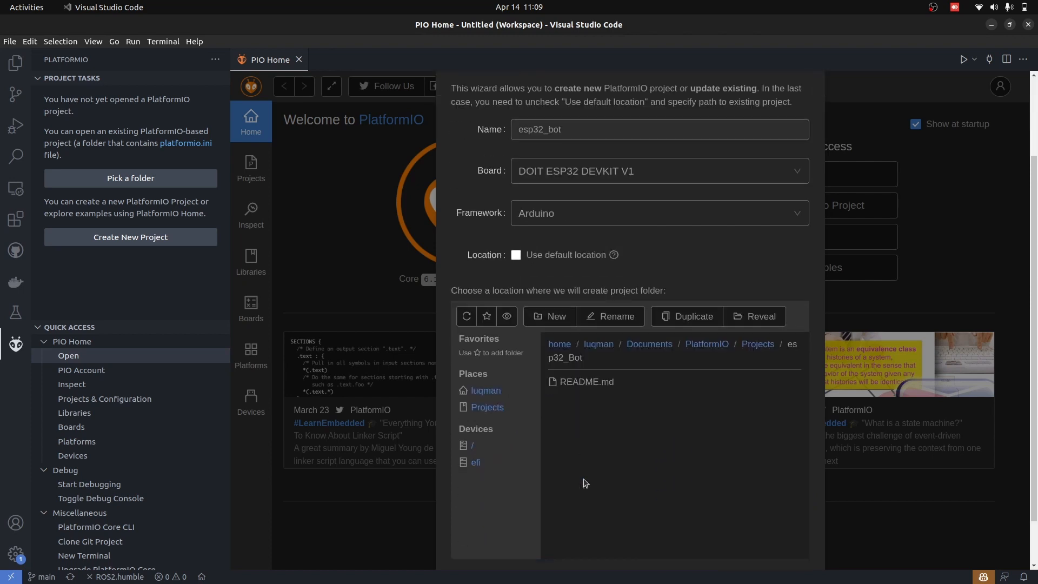
pyautogui.click(772, 369)
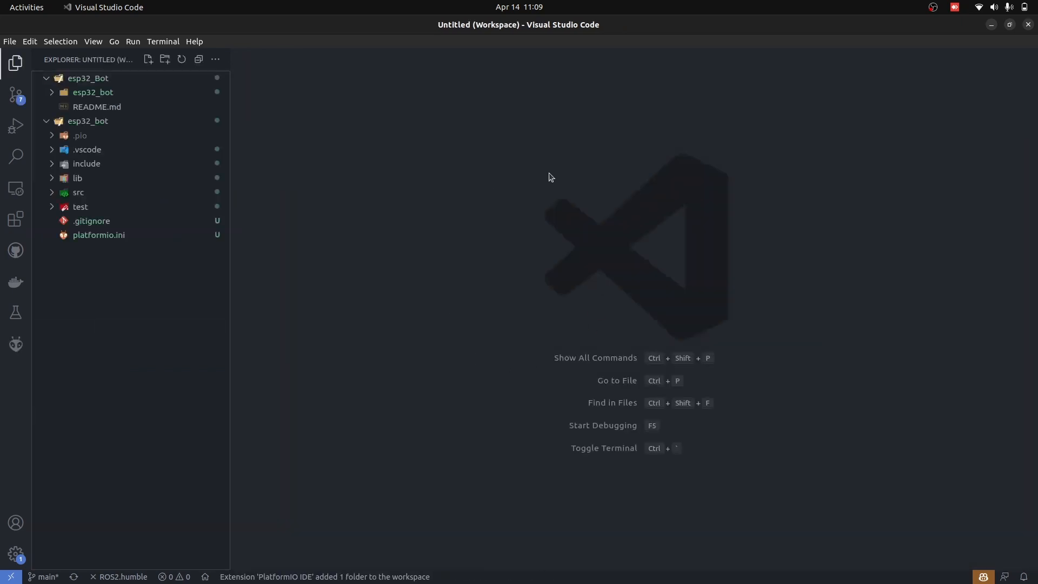
pyautogui.moveTo(462, 252)
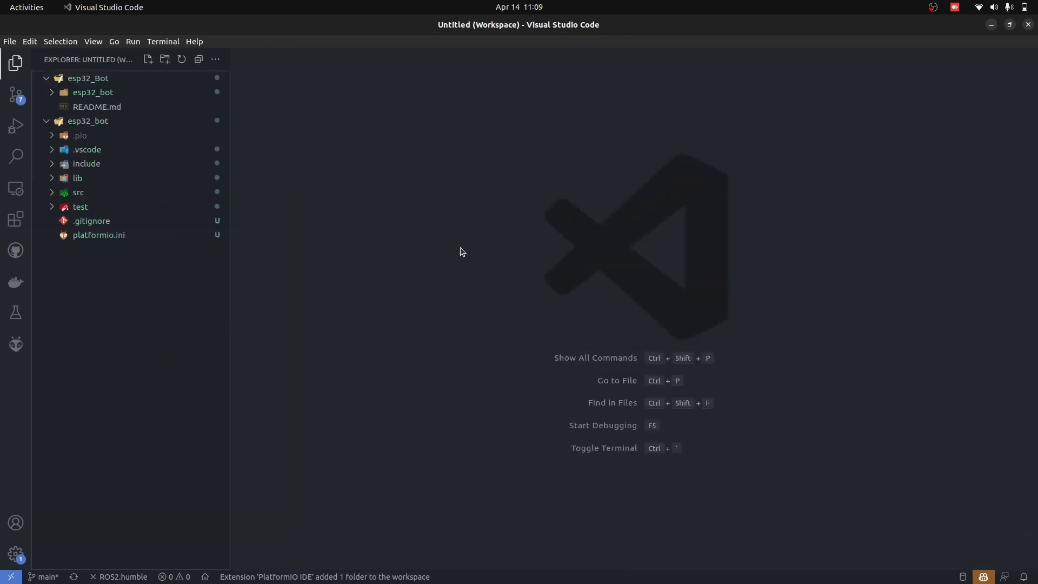
pyautogui.moveTo(450, 245)
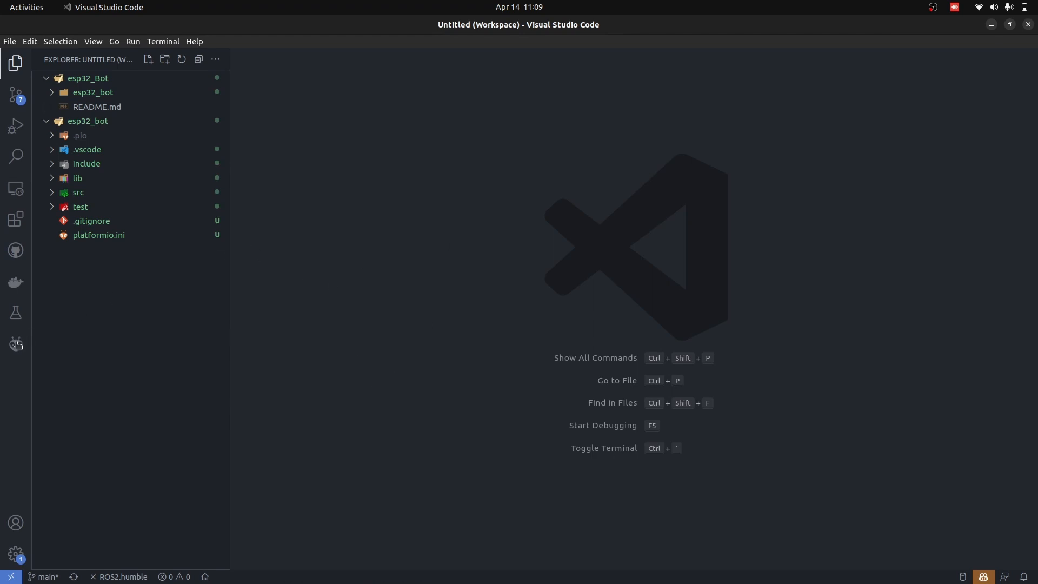
# Open esp32_Bot/esp32_bot as the project folder, discarding the untitled workspace unsaved.
pyautogui.click(16, 343)
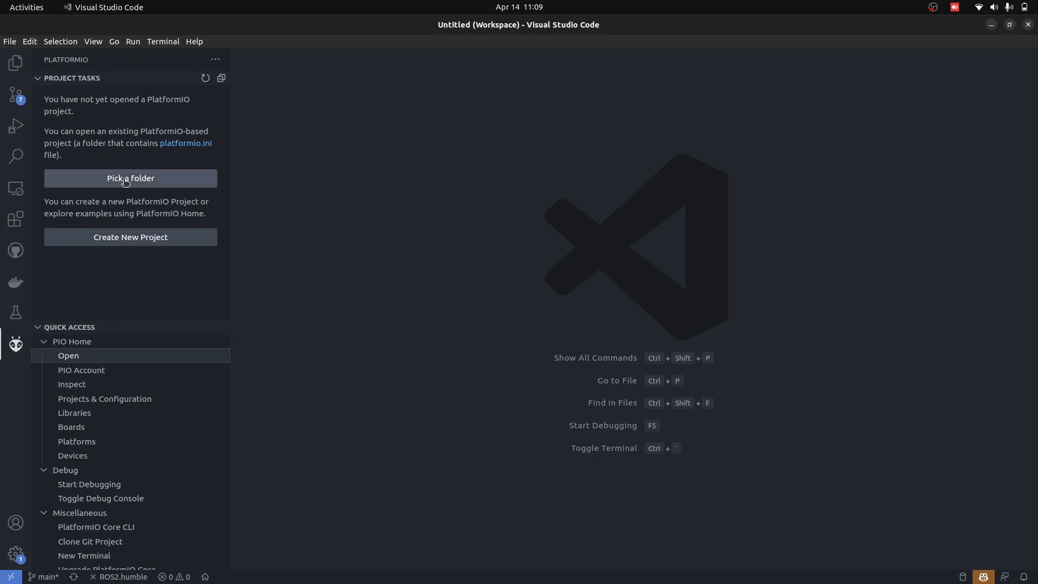
pyautogui.click(130, 178)
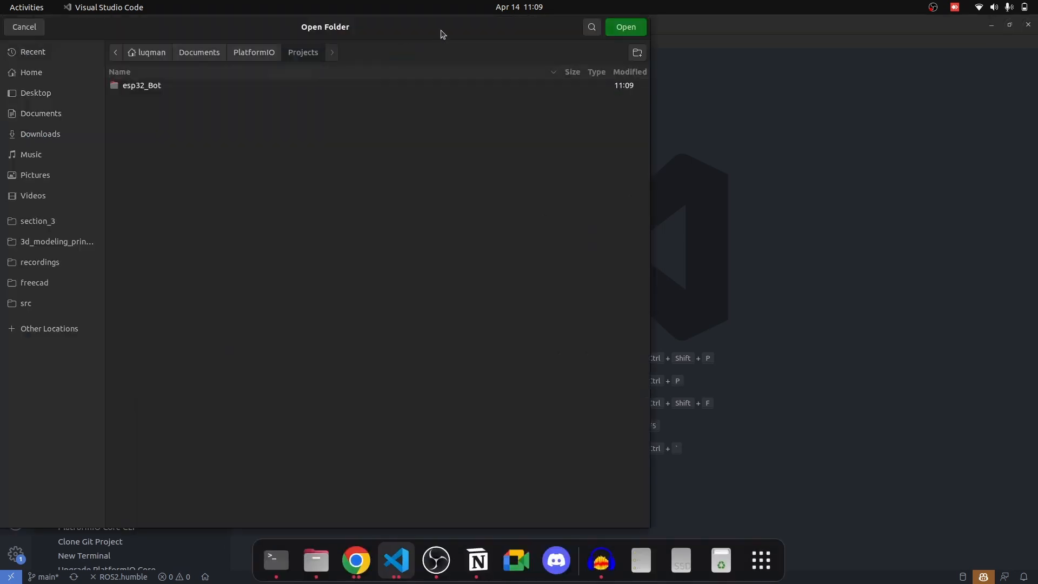
pyautogui.doubleClick(141, 85)
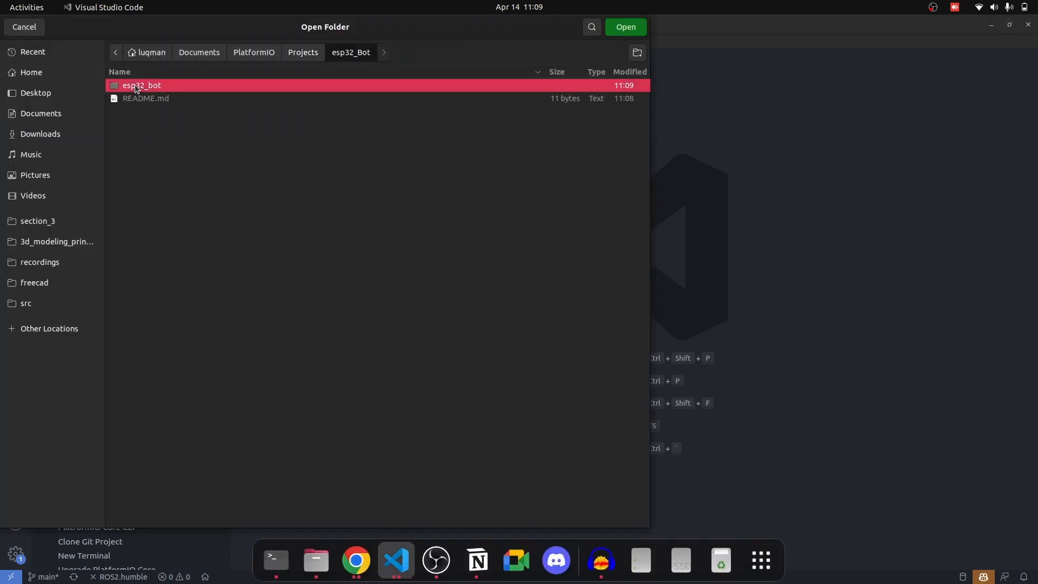
pyautogui.doubleClick(142, 84)
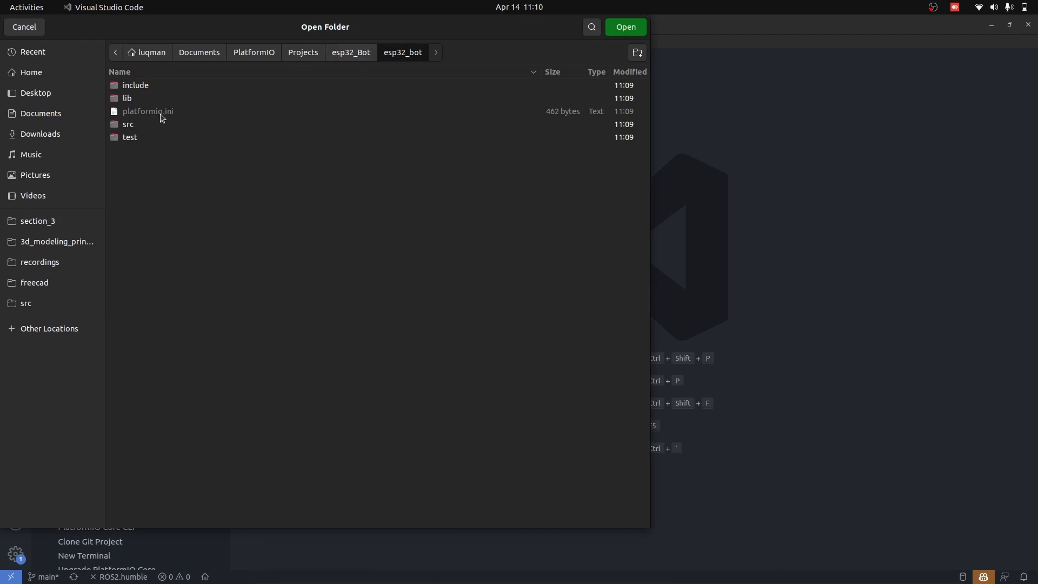
pyautogui.moveTo(454, 64)
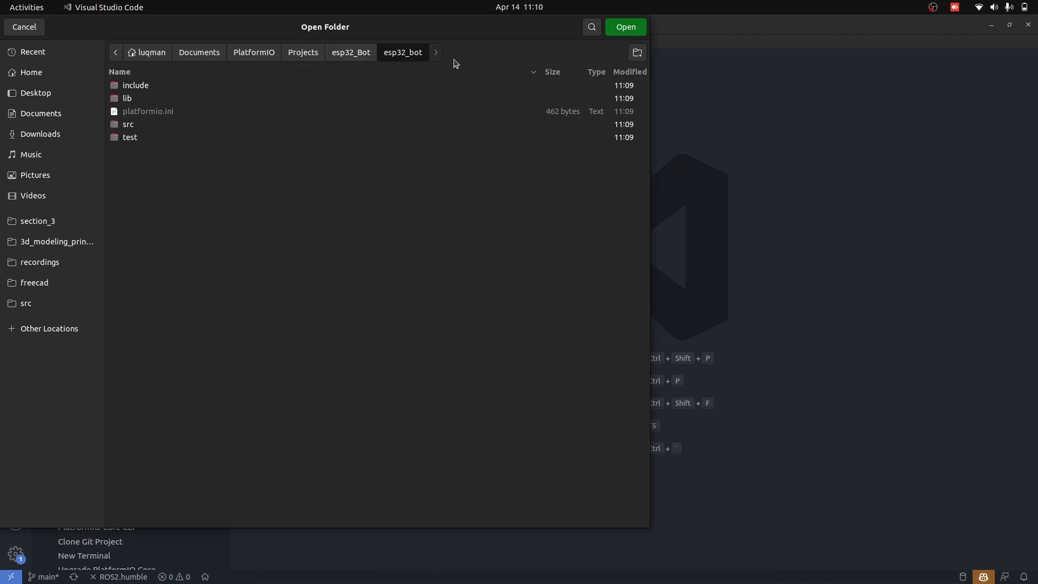
pyautogui.click(623, 27)
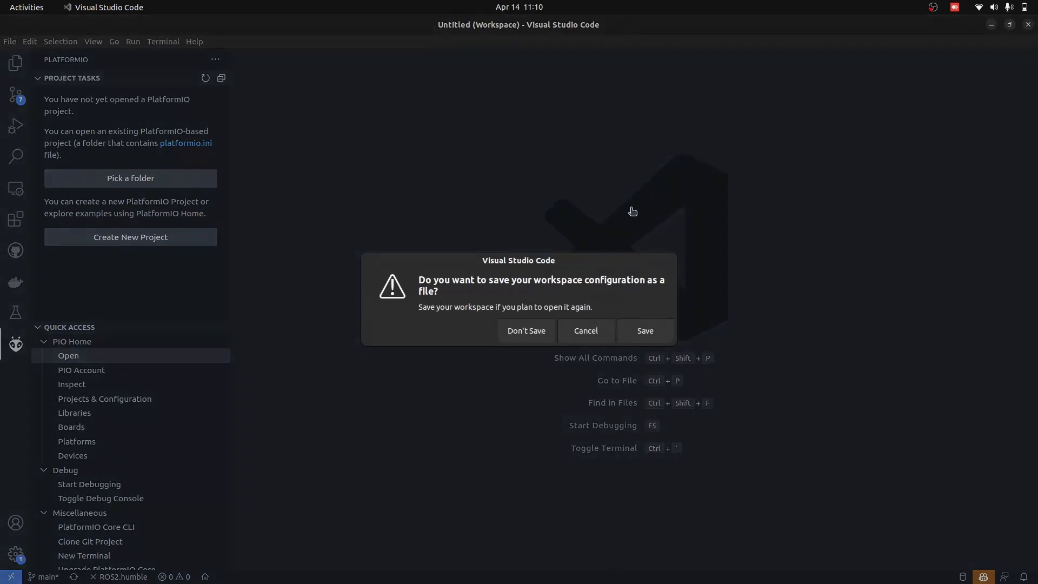
pyautogui.click(526, 331)
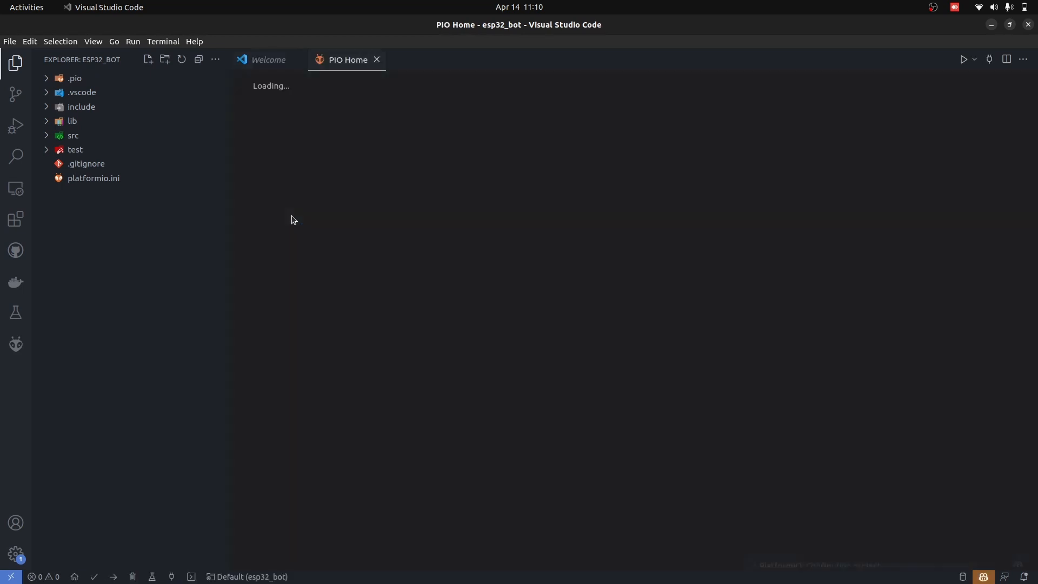
# View platformio.ini with the esp32doit-devkit-v1 Arduino environment and return to the Explorer.
pyautogui.click(93, 179)
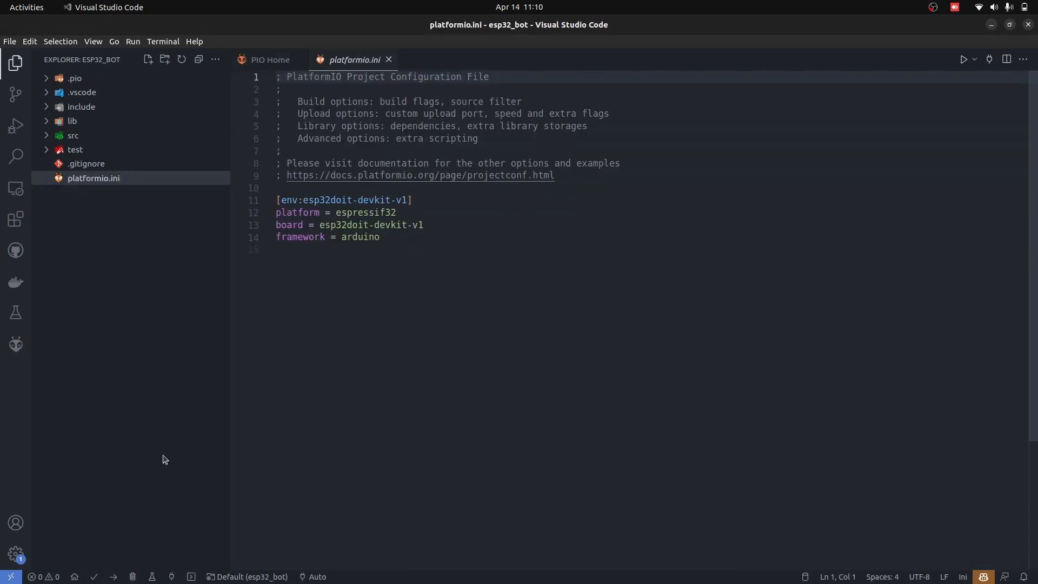
pyautogui.moveTo(153, 577)
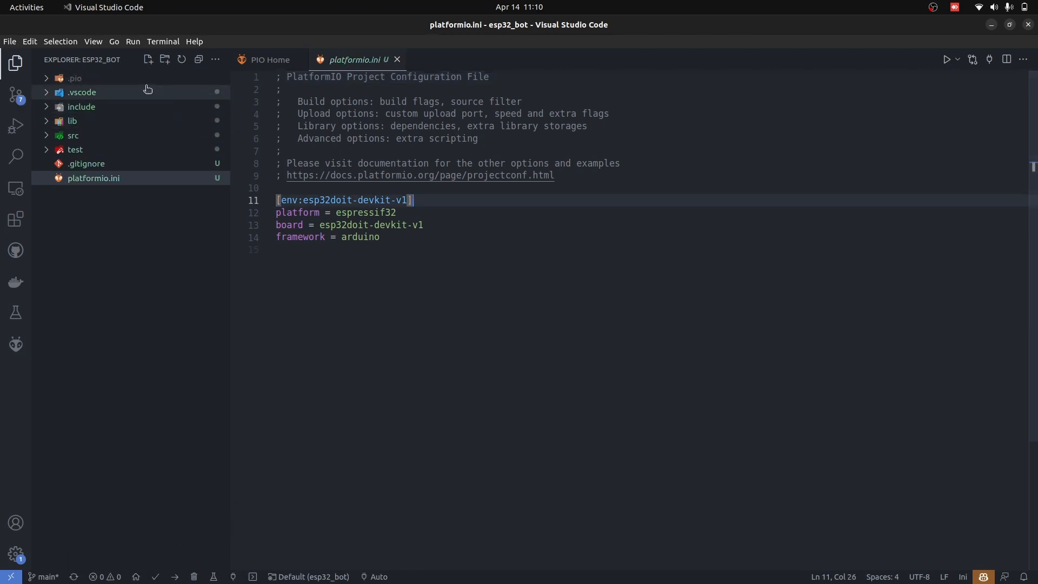
pyautogui.moveTo(204, 172)
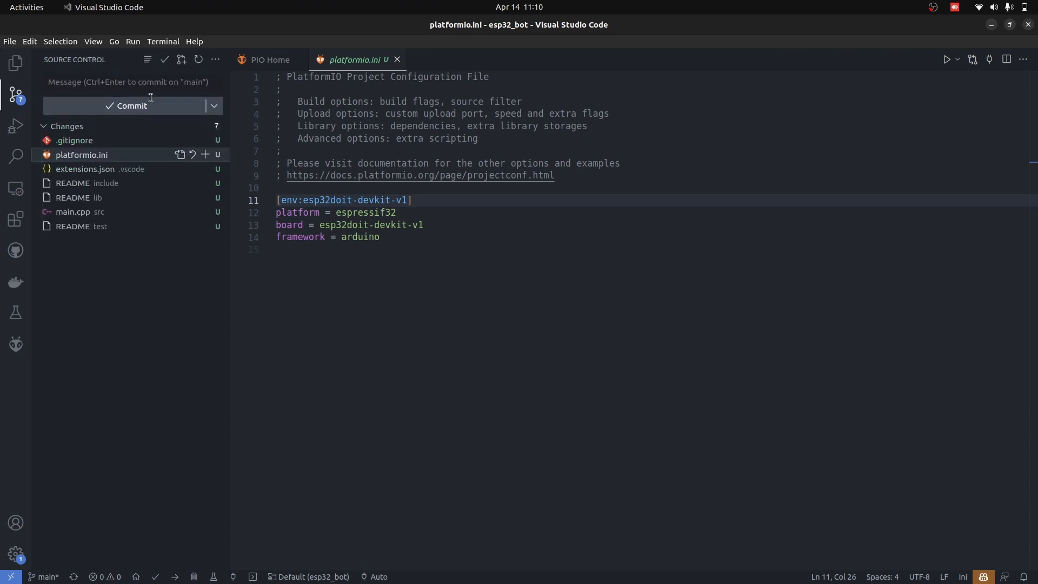
pyautogui.click(15, 63)
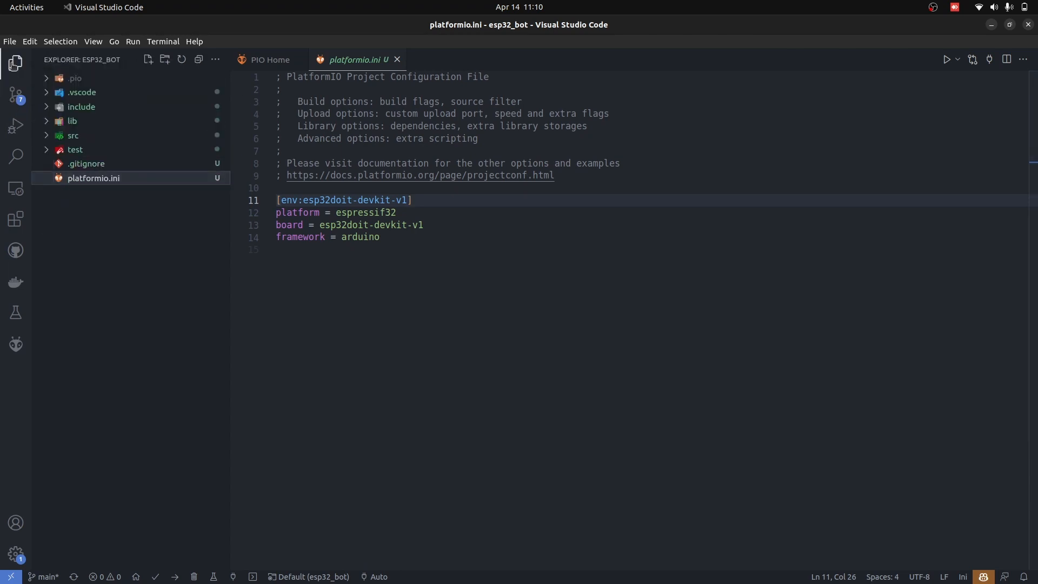
pyautogui.moveTo(119, 137)
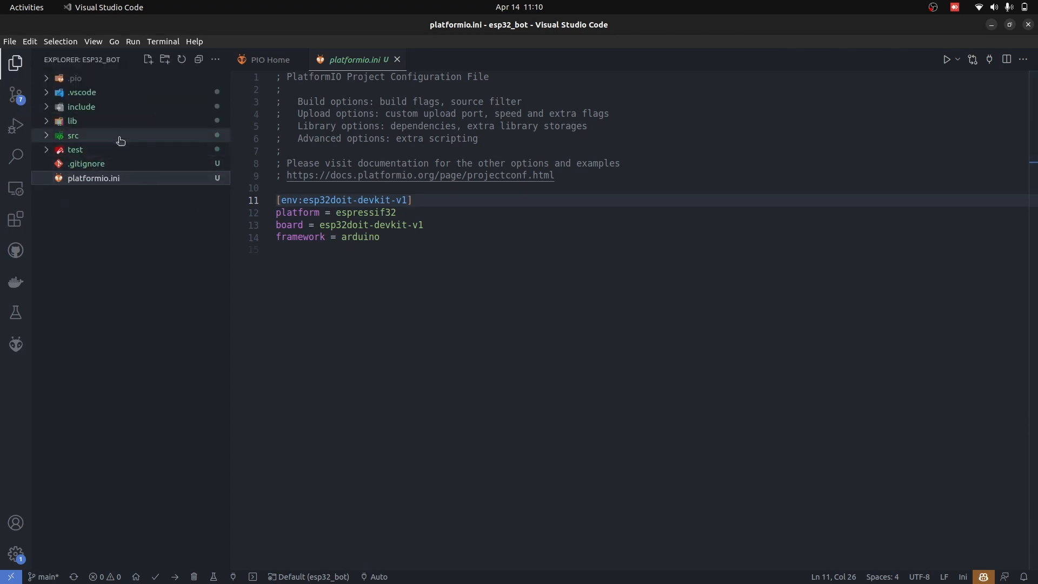
# In src/main.cpp add Serial.begin(115200) to setup for the Blink sketch.
pyautogui.click(90, 150)
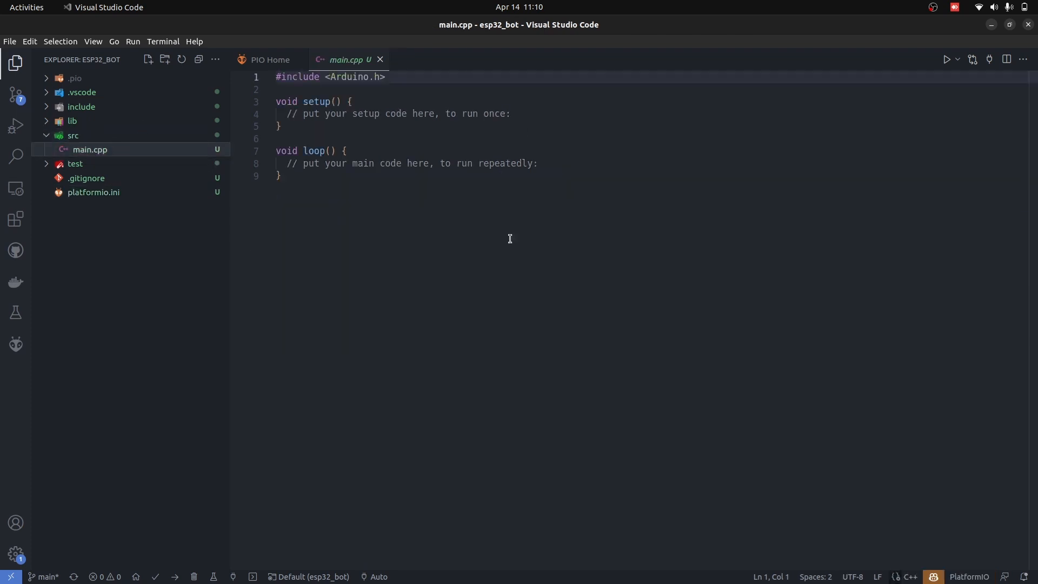
pyautogui.press('Return')
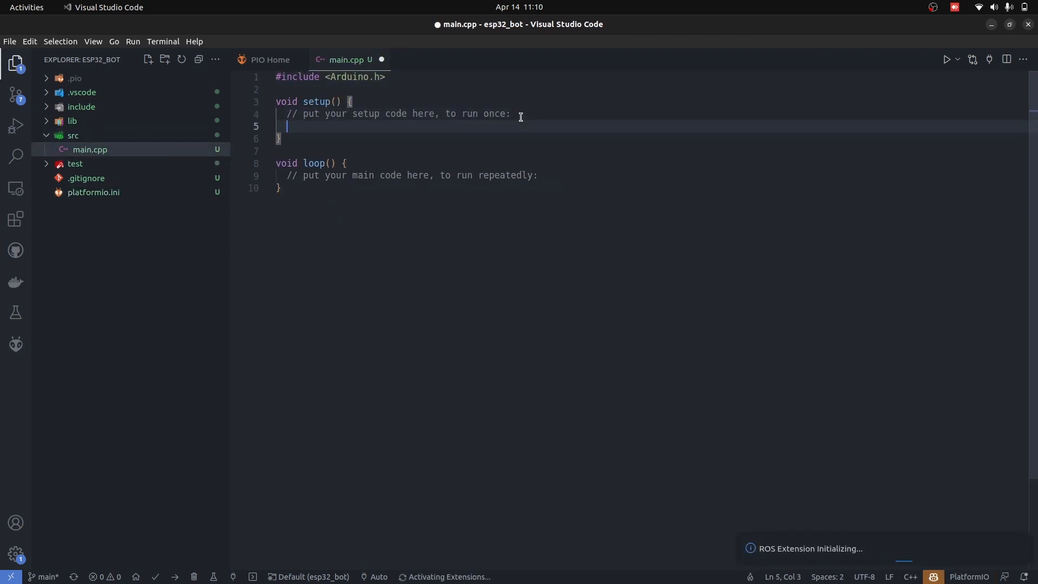
pyautogui.write('Serial.begin')
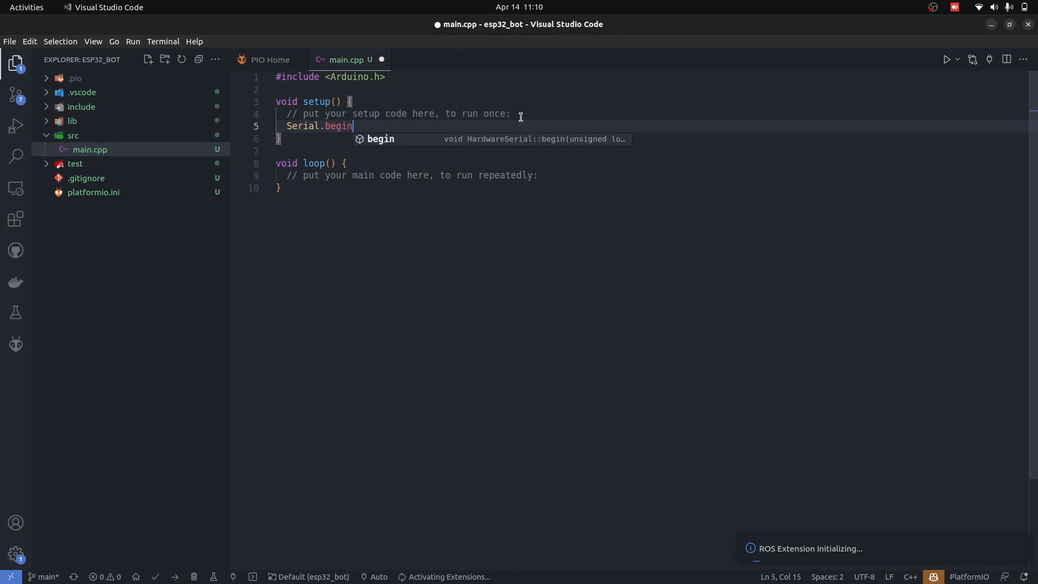
pyautogui.write('(115200);')
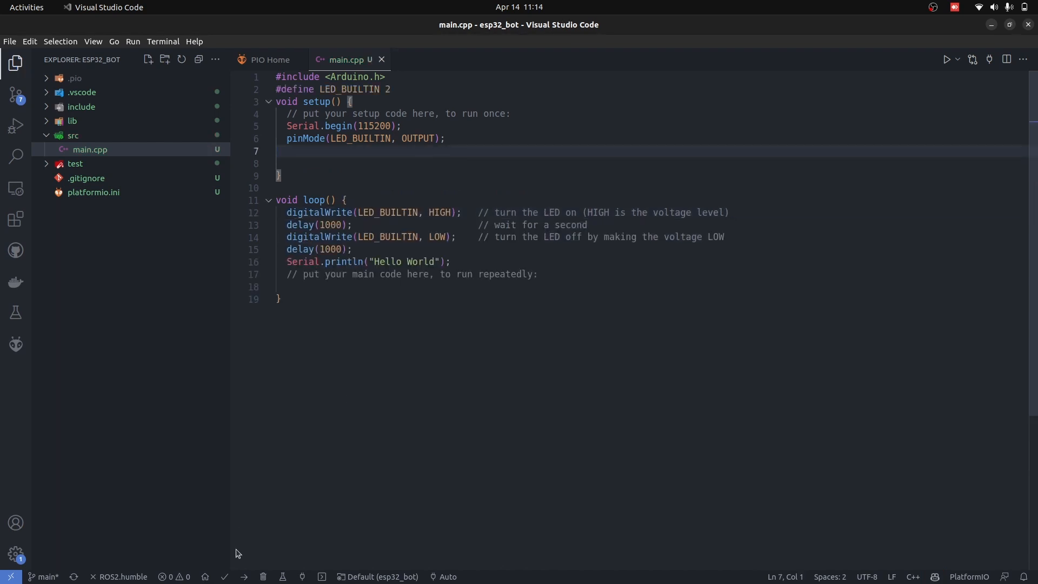
# Build the firmware and upload it to the ESP32, both reporting SUCCESS.
pyautogui.click(229, 576)
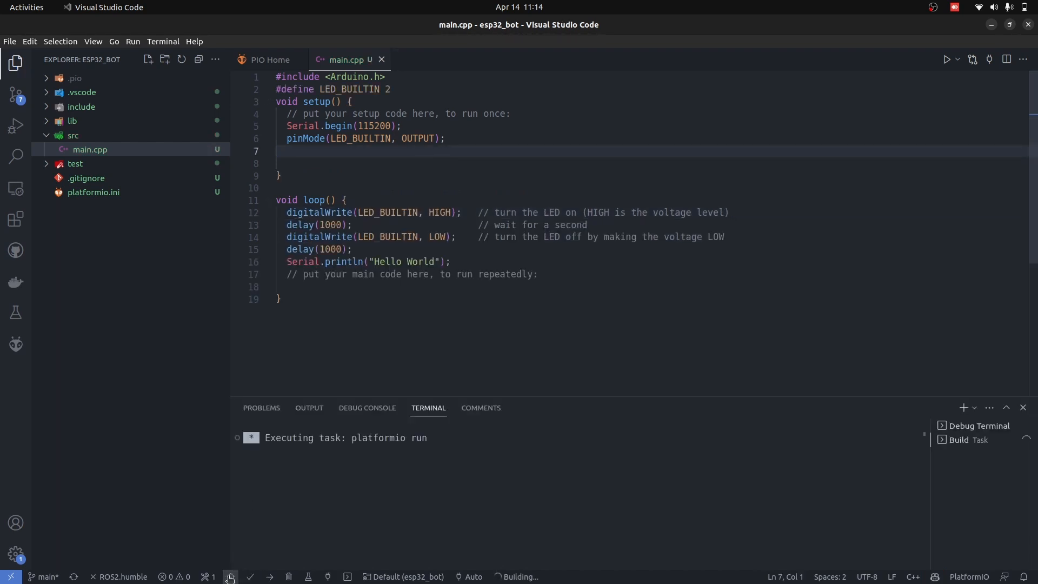
pyautogui.moveTo(229, 576)
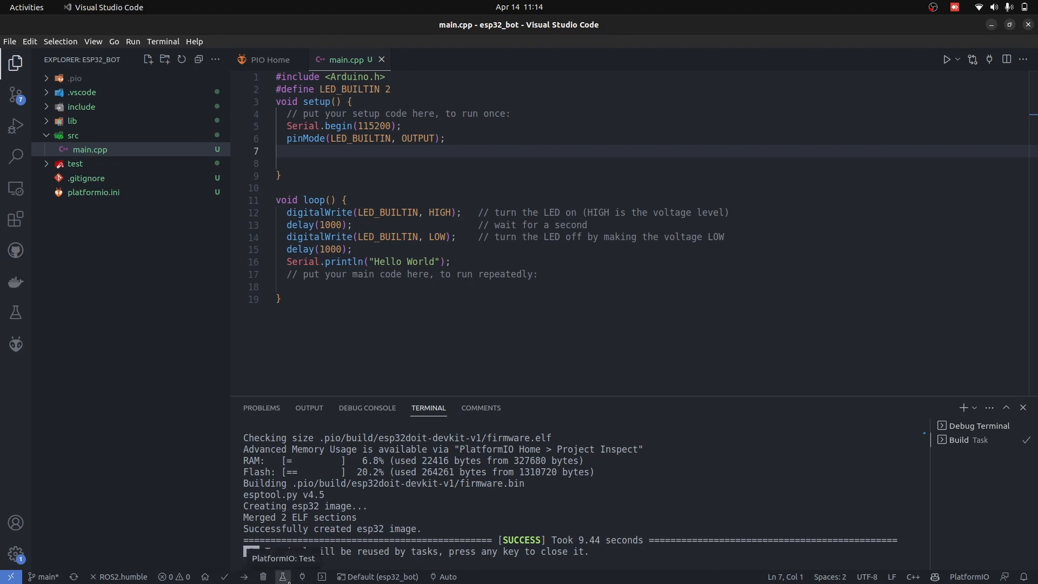
pyautogui.click(249, 576)
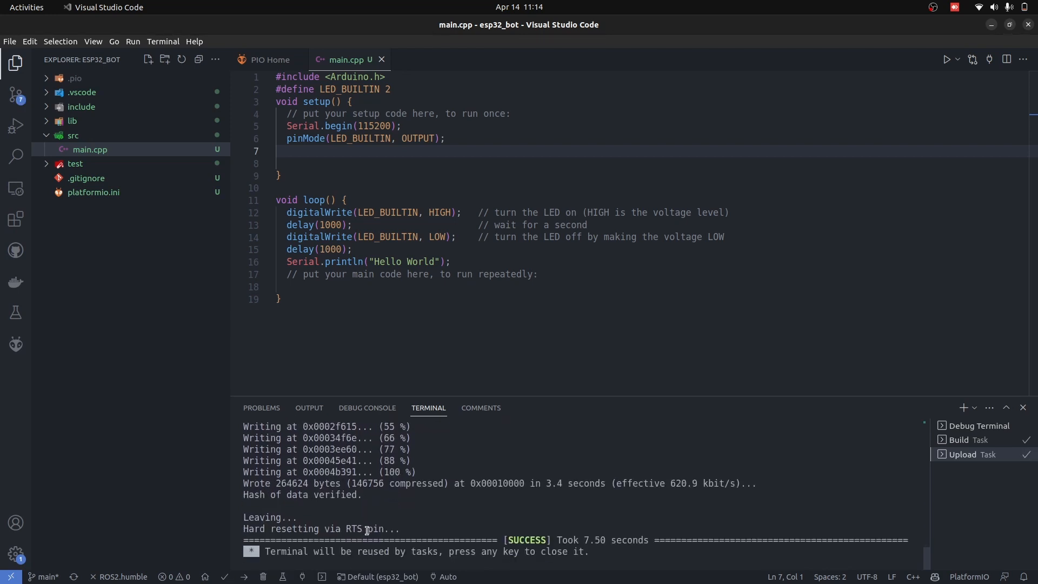
pyautogui.moveTo(243, 576)
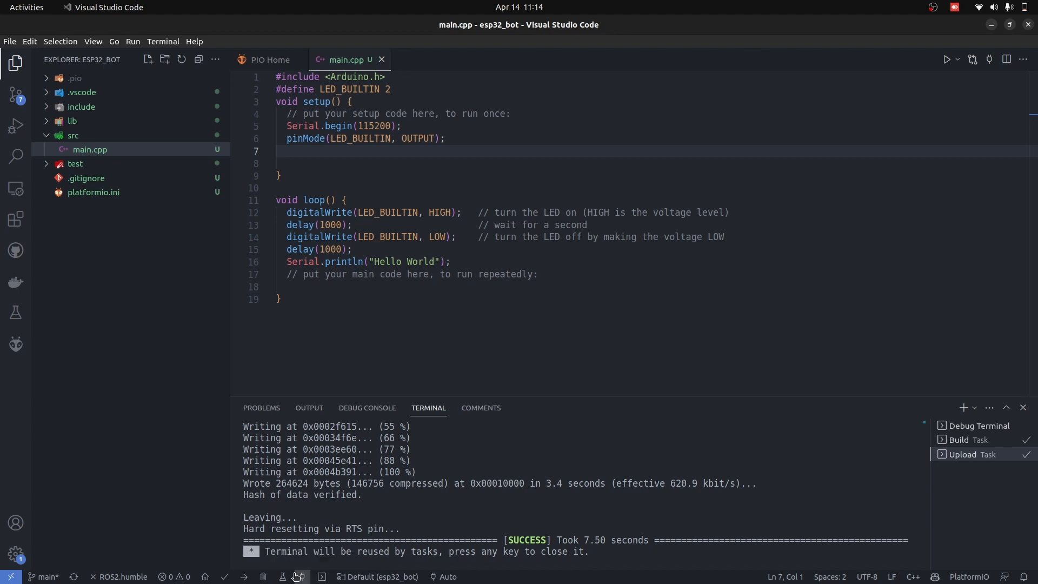
pyautogui.click(321, 576)
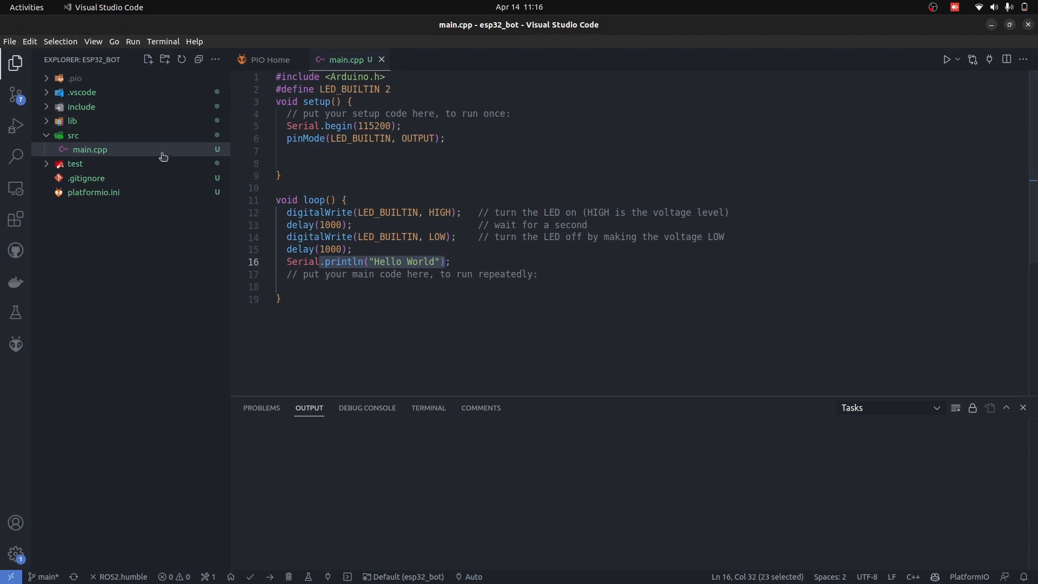
# Add upload_speed = 921600 and monitor_port = /dev/ttyUSB0 to platformio.ini.
pyautogui.click(93, 193)
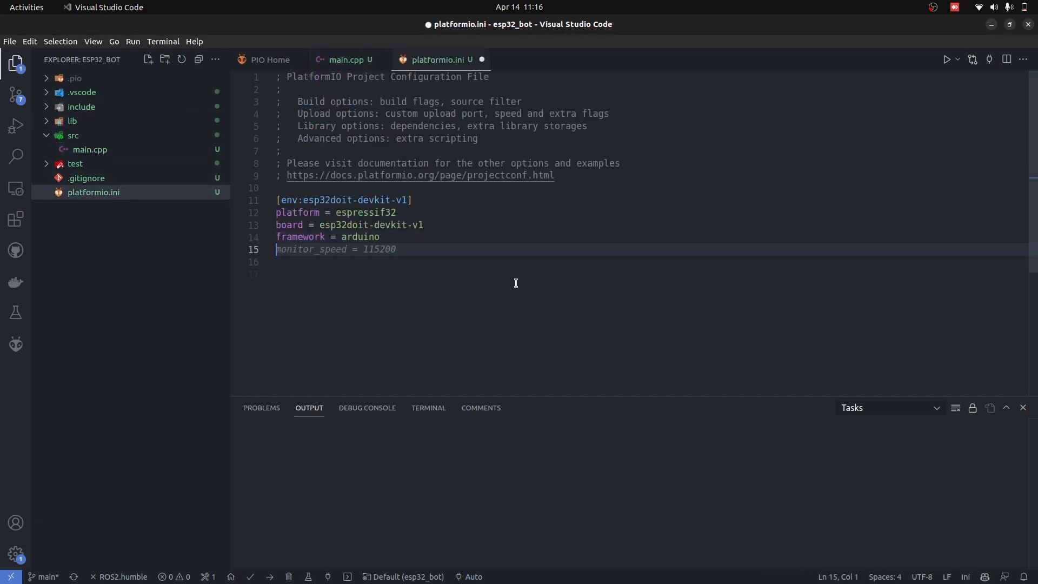
pyautogui.write('upload_speed = 921600')
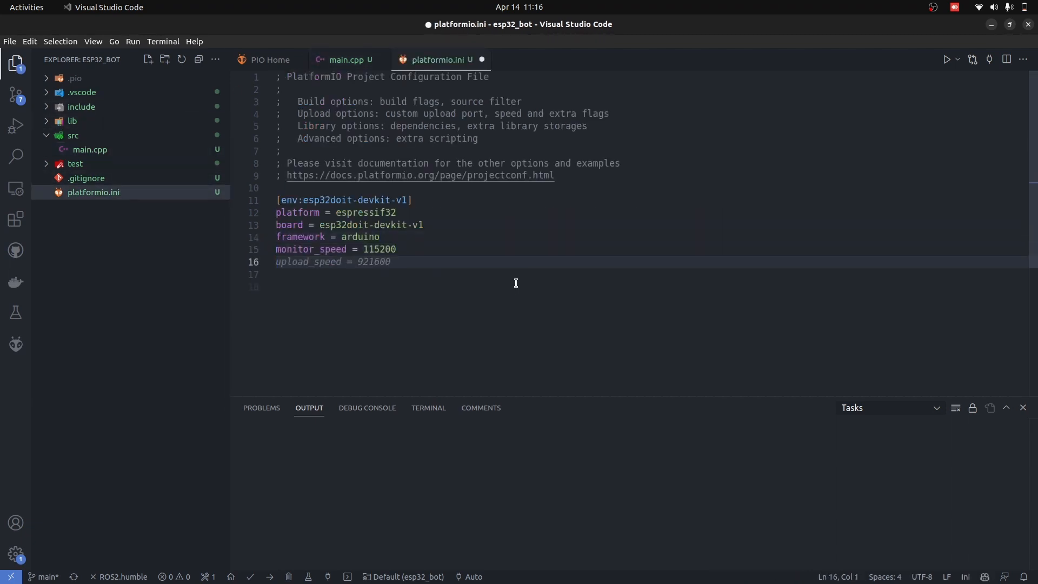
pyautogui.write('monitor_port')
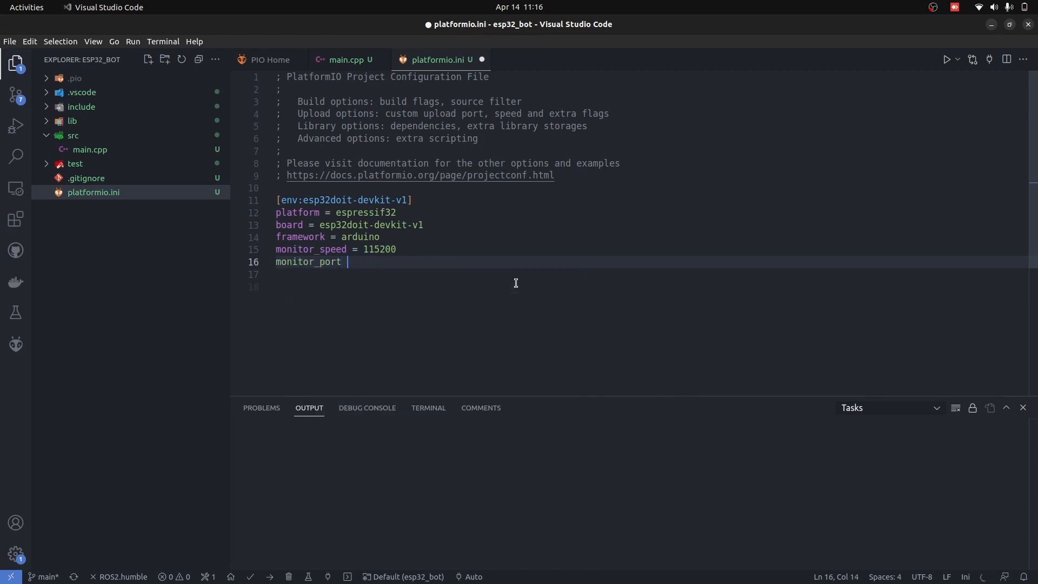
pyautogui.write('= /dev/ttyUSB0')
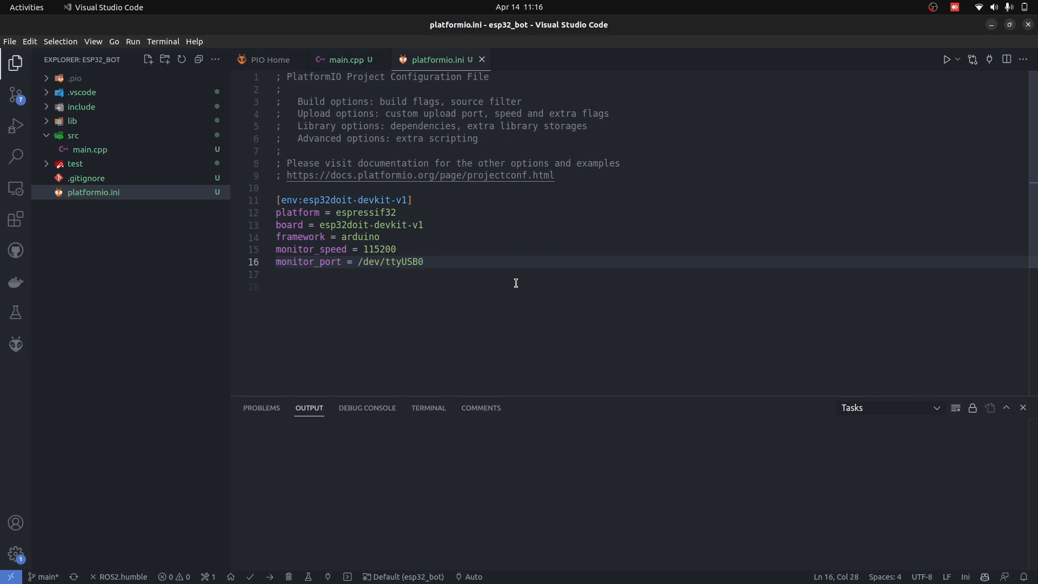
pyautogui.moveTo(276, 571)
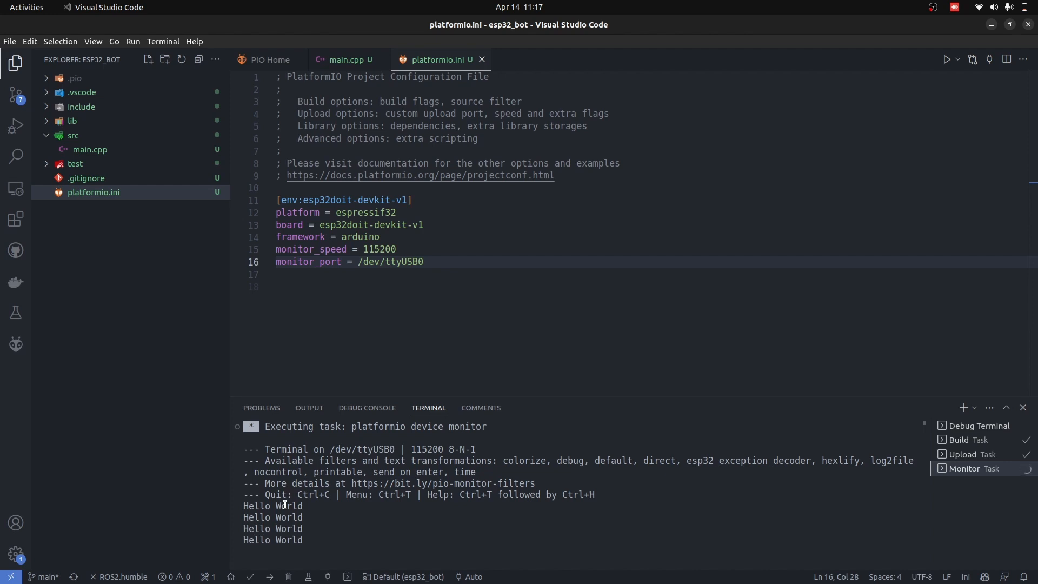
pyautogui.moveTo(16, 250)
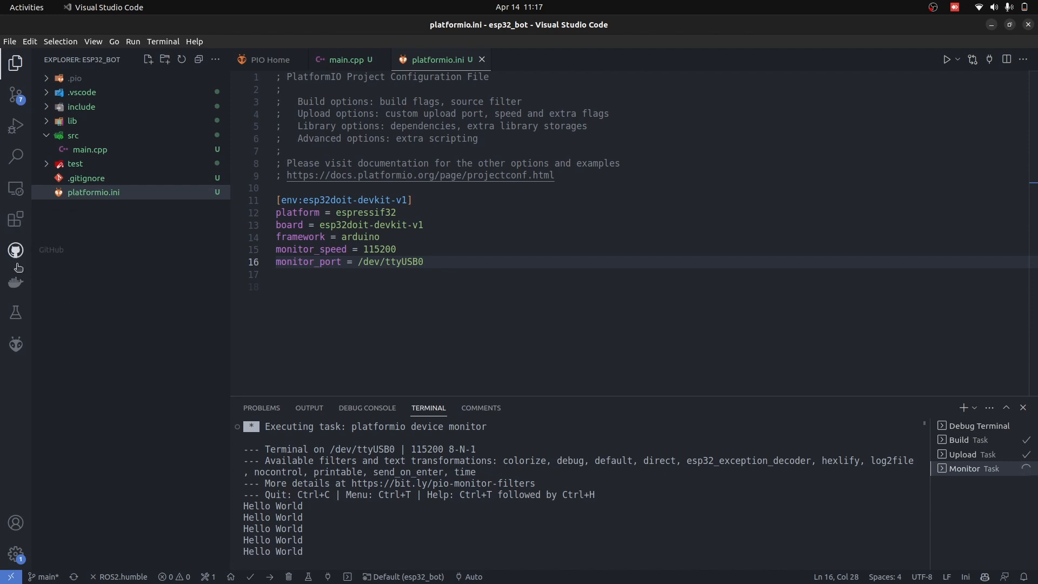
# Create a GitHub issue titled 'Plotformio Setup' from the GitHub panel.
pyautogui.click(16, 250)
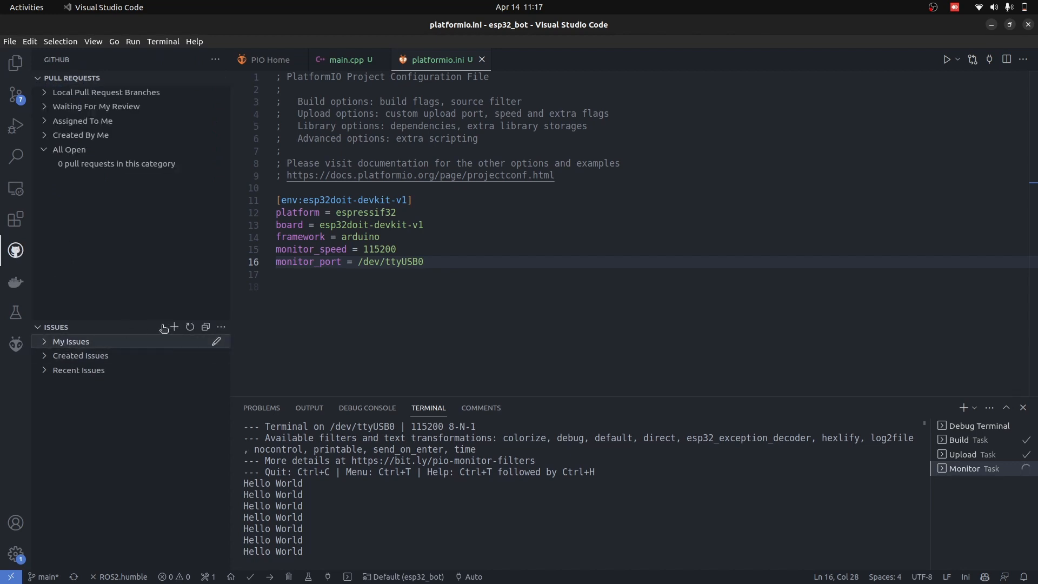
pyautogui.click(174, 326)
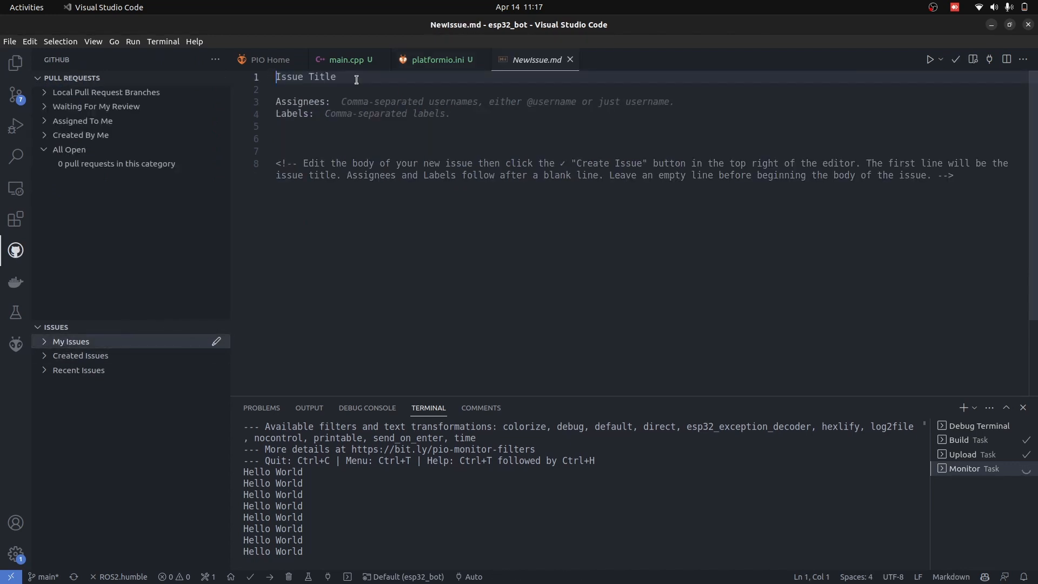
pyautogui.write('Plot')
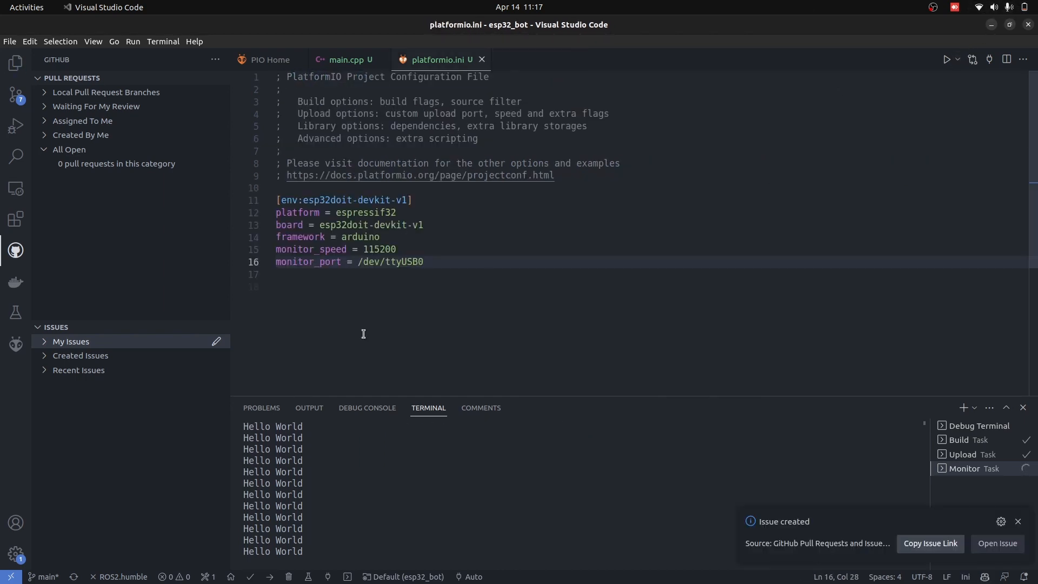
pyautogui.moveTo(175, 326)
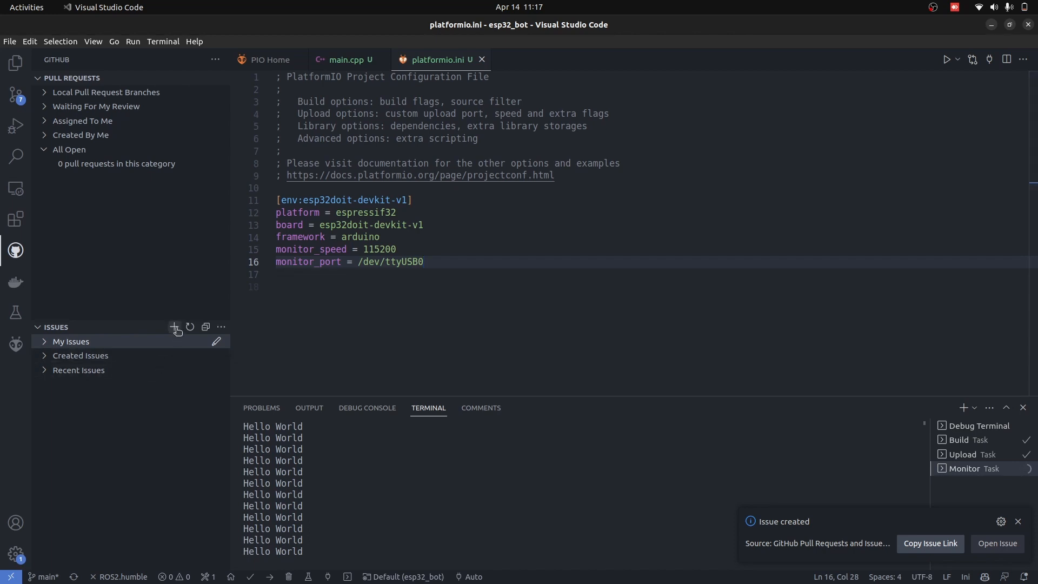
# Create a second issue '3D robot printing and Building', discard the draft file and list the created issues.
pyautogui.click(175, 326)
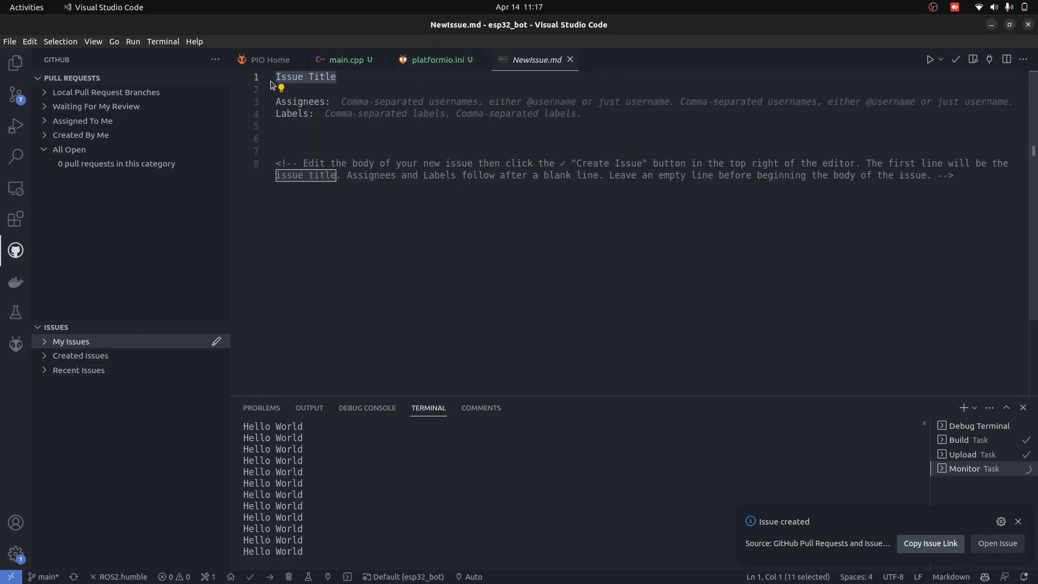
pyautogui.write('3D b')
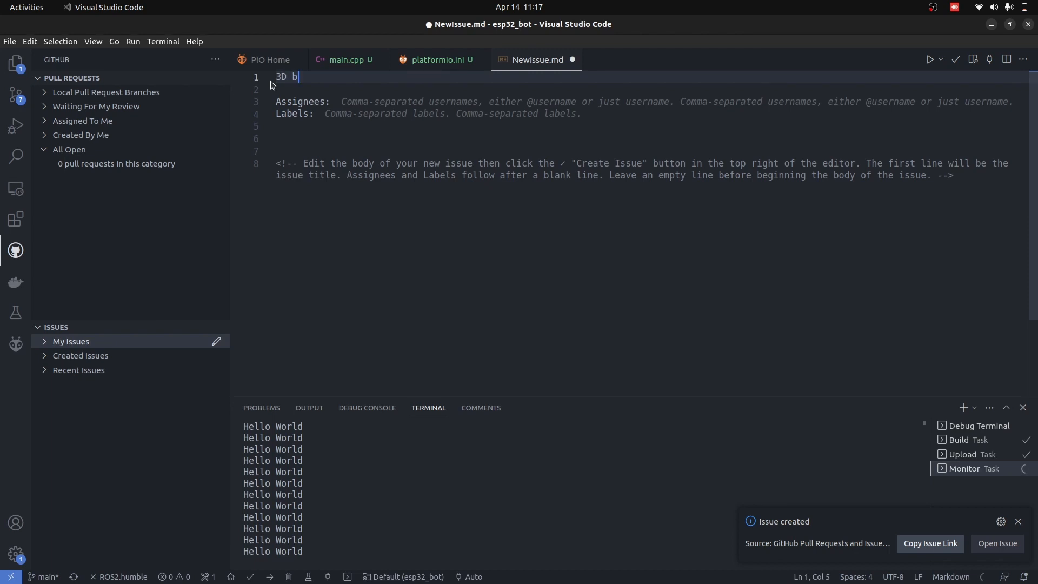
pyautogui.write('obot printin')
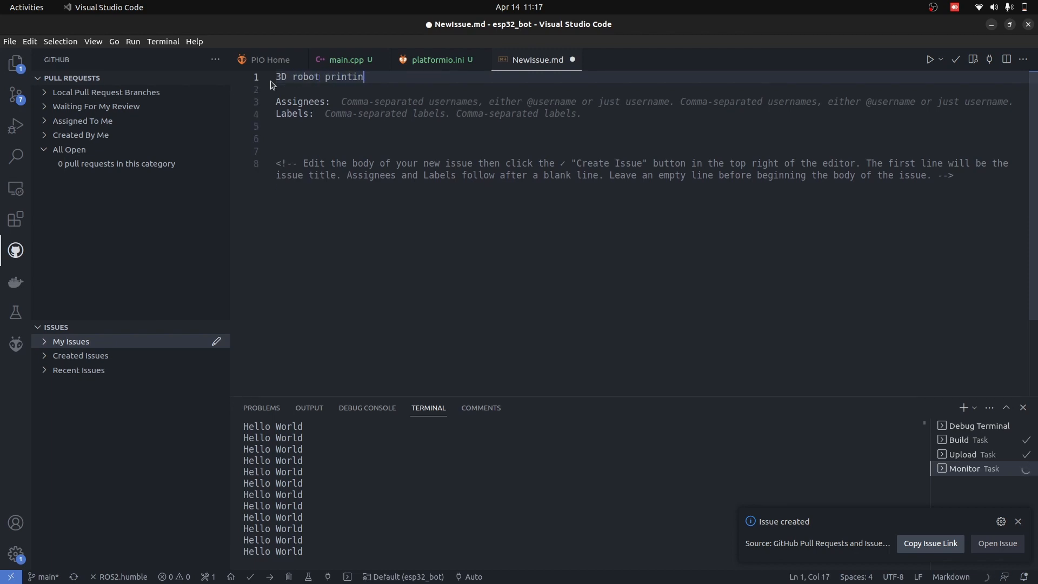
pyautogui.write('g and Bu')
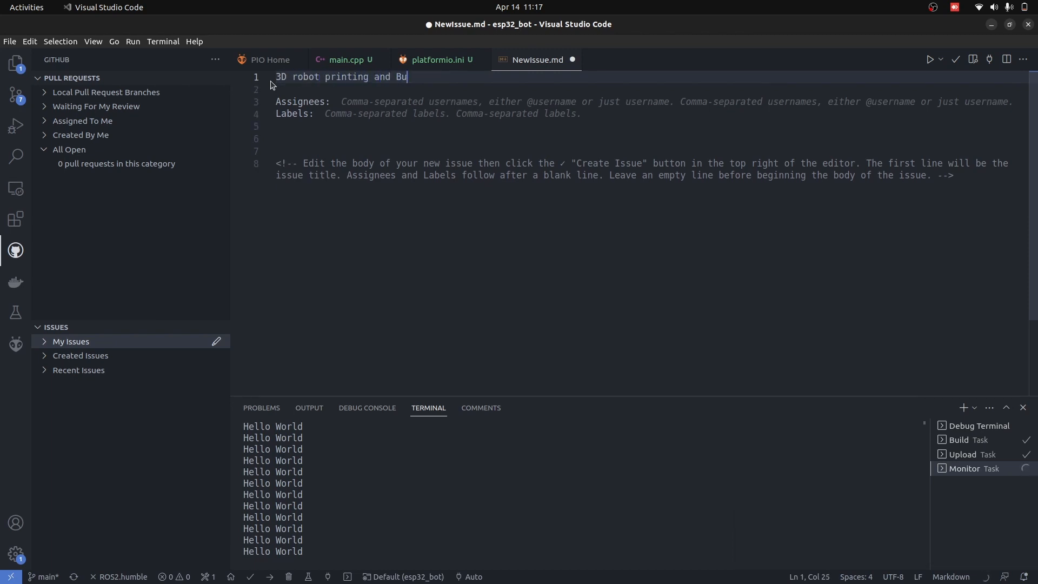
pyautogui.click(955, 60)
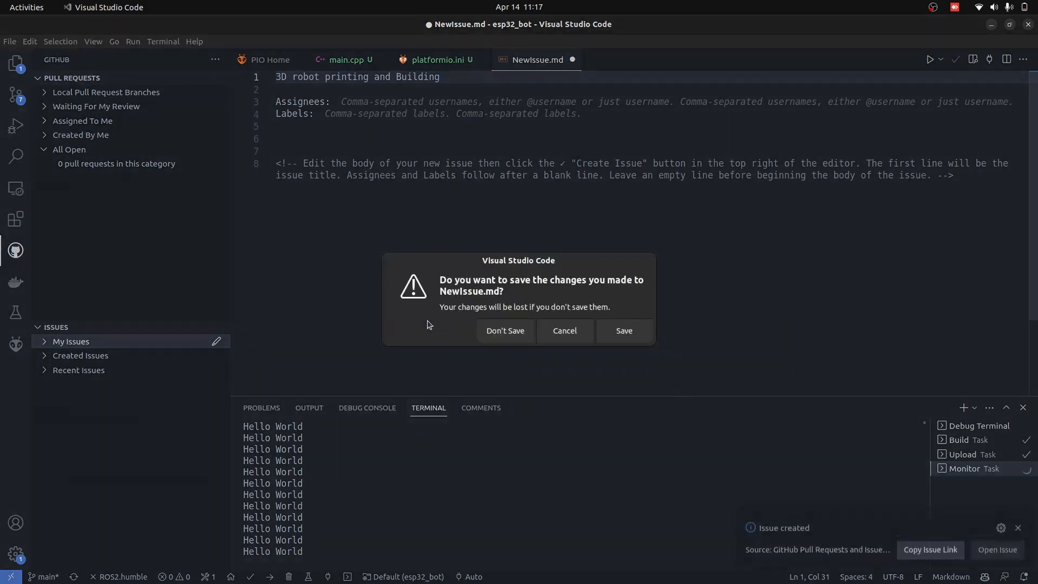
pyautogui.click(505, 331)
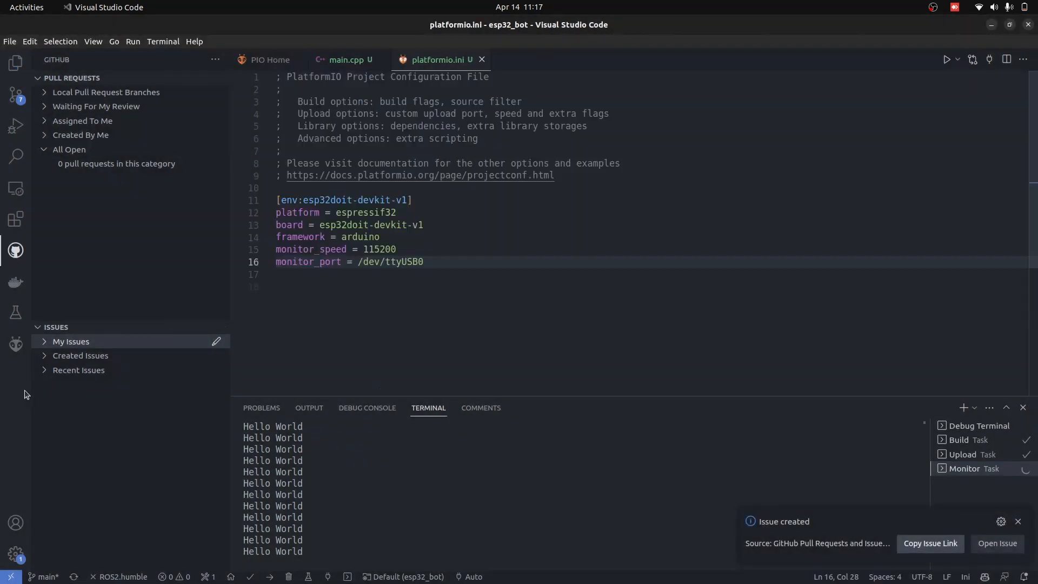
pyautogui.click(80, 356)
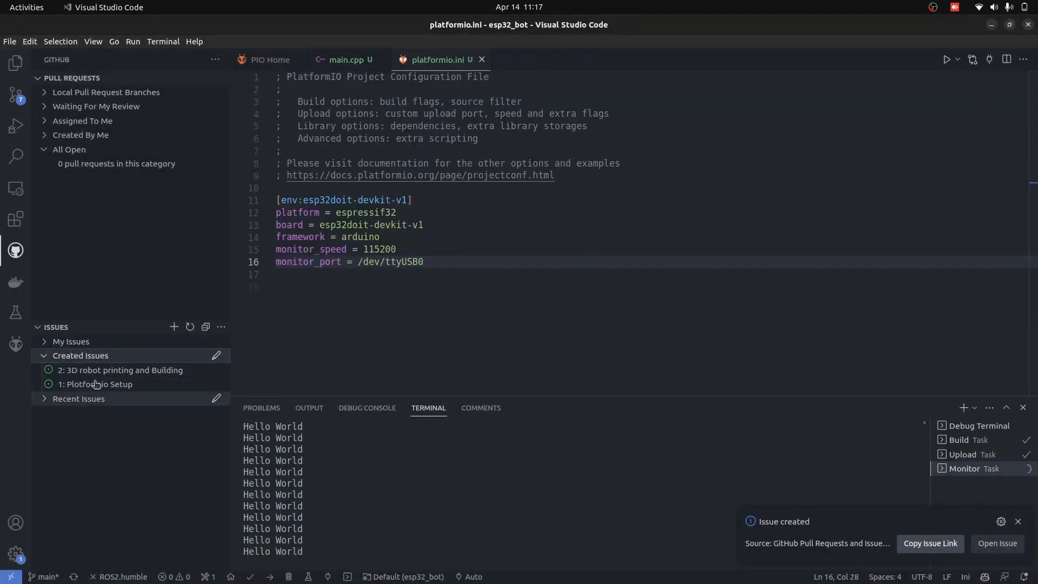
pyautogui.moveTo(97, 384)
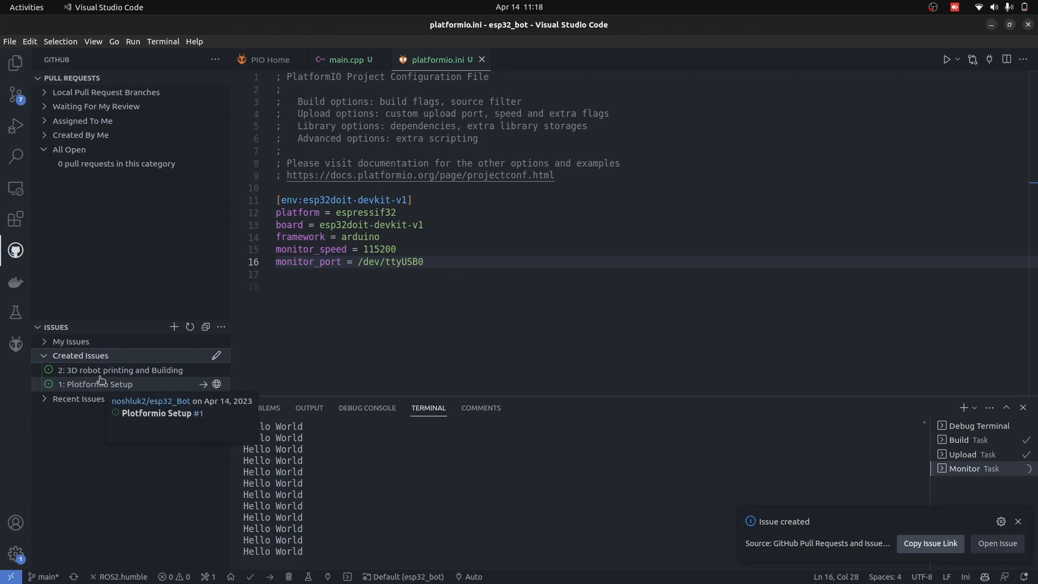
# Start working on issue #1 on branch noshluk2/issue1 and draft commit message 'Fixes #1 Platform io is all set with repository'.
pyautogui.click(1018, 521)
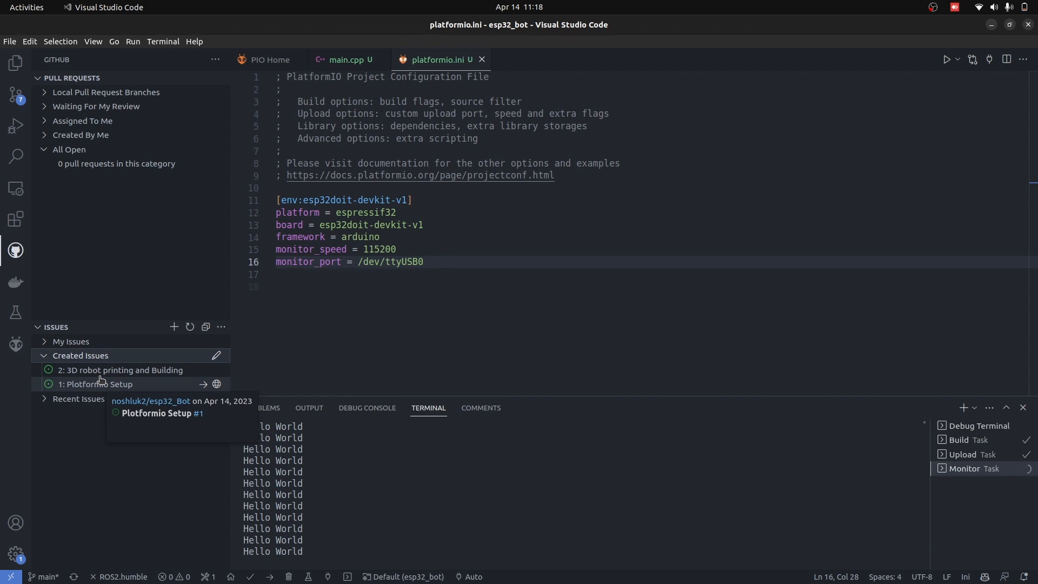
pyautogui.moveTo(213, 396)
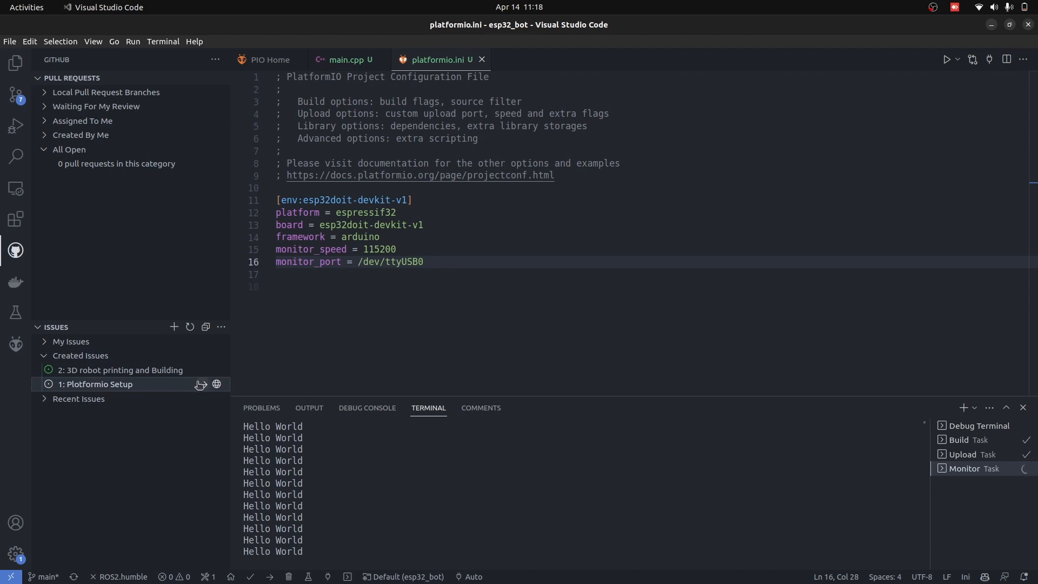
pyautogui.click(97, 384)
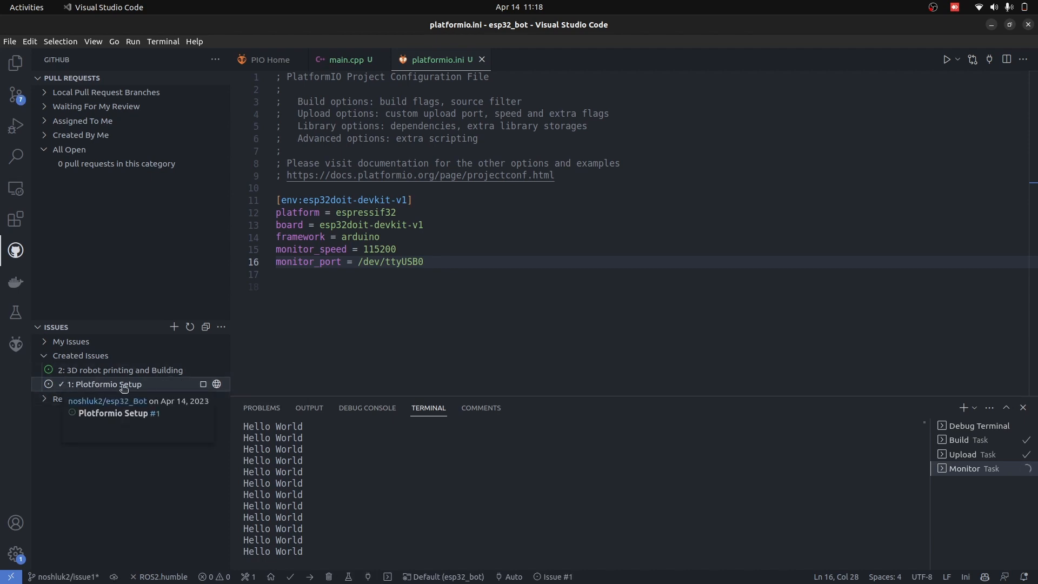
pyautogui.click(17, 94)
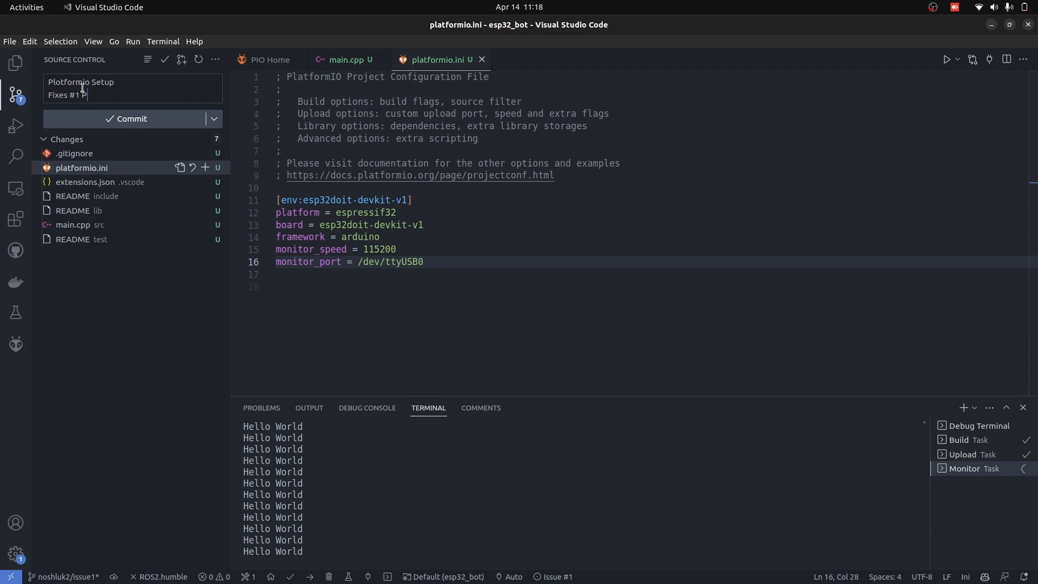
pyautogui.write('Platform io')
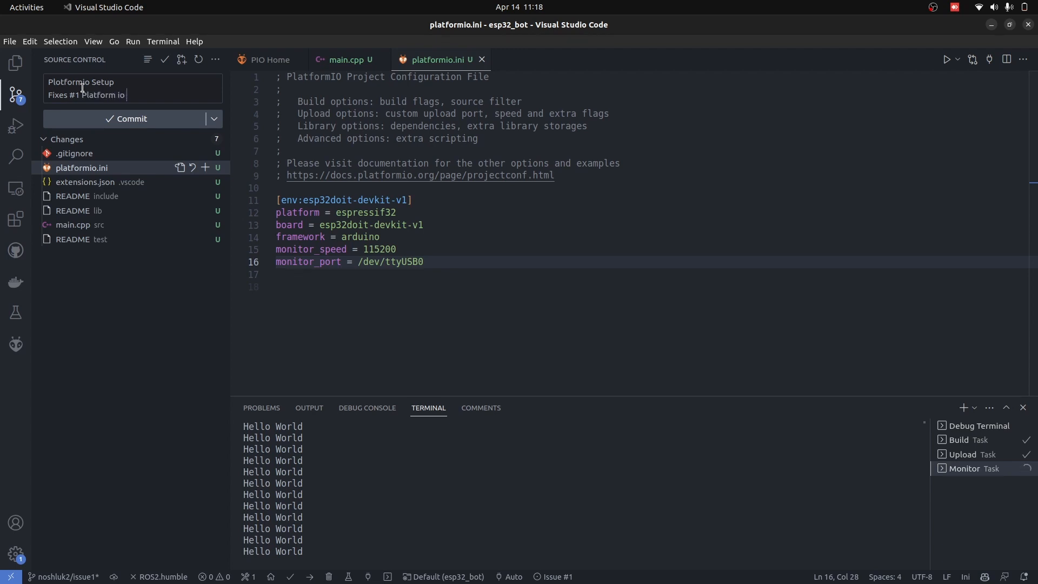
pyautogui.write('is all set with')
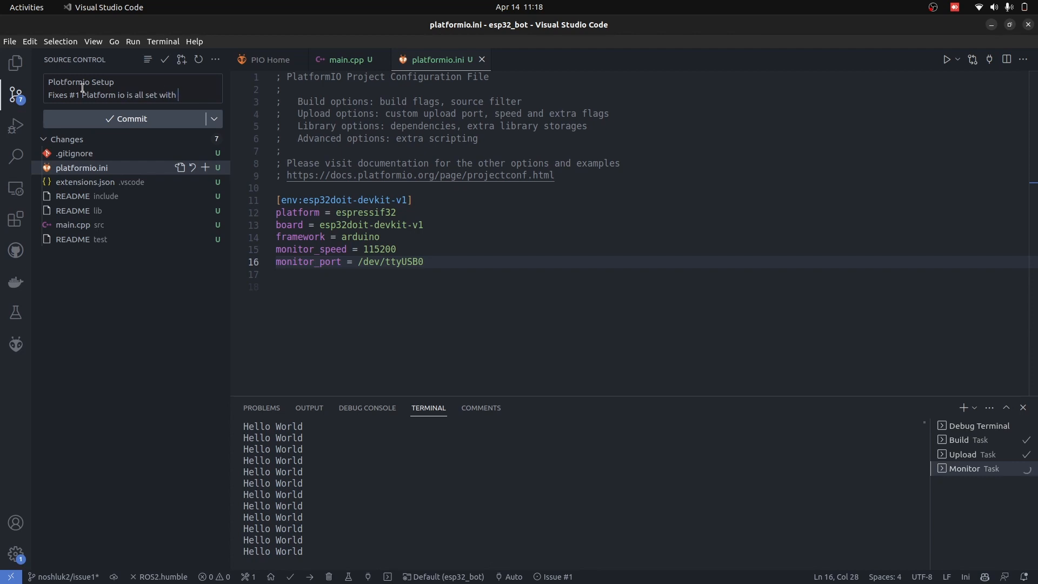
pyautogui.write('repository')
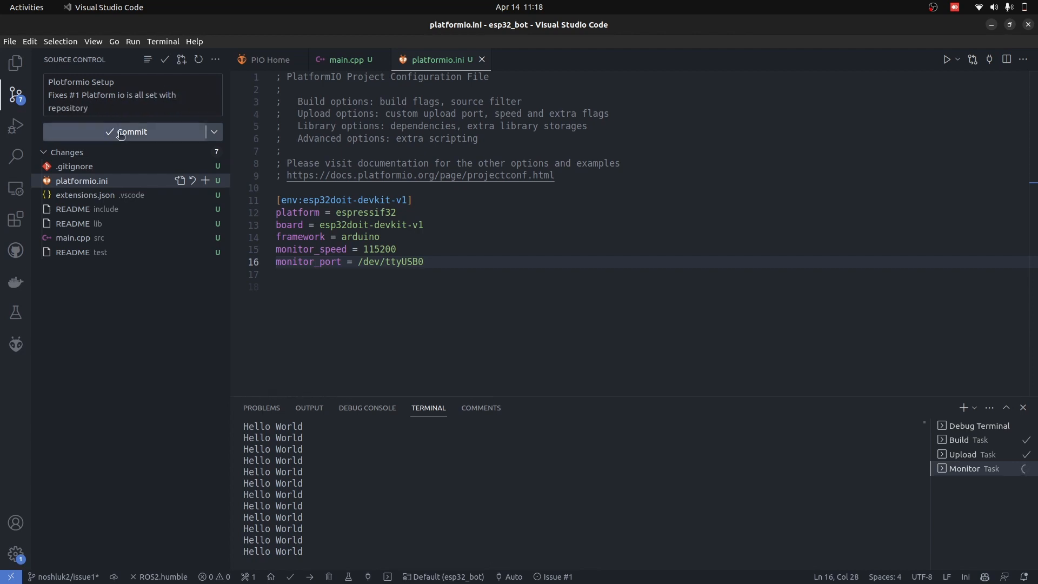
# Commit the changes, then on GitHub view the esp32_bot folder on branch noshluk2/issue1.
pyautogui.click(131, 132)
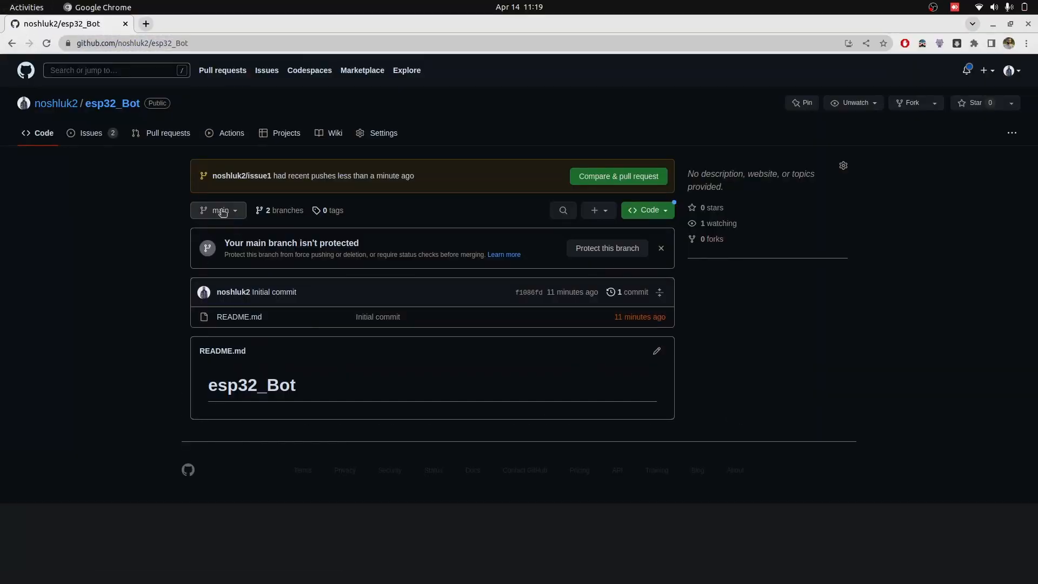
pyautogui.click(219, 210)
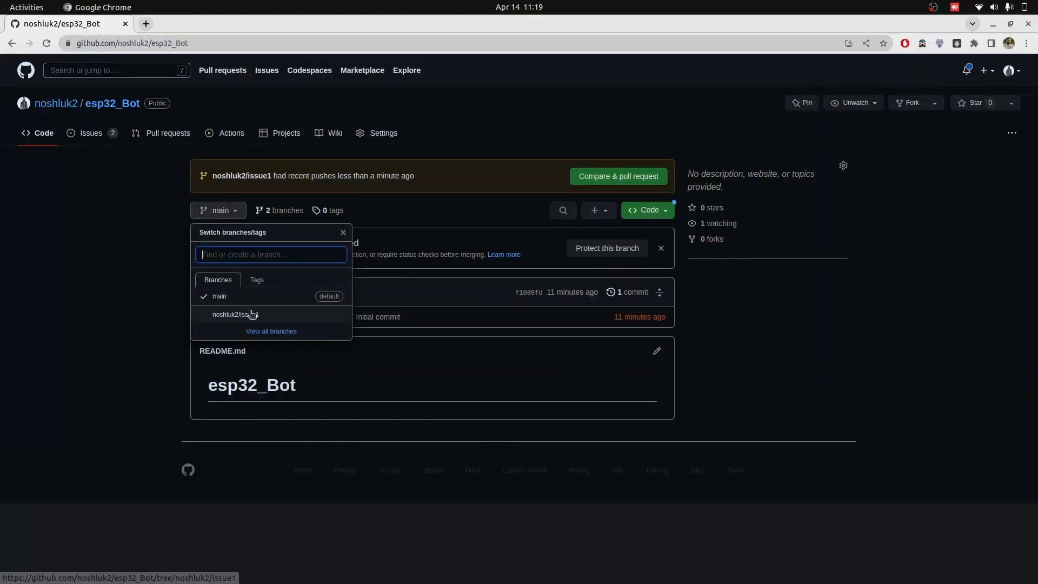
pyautogui.click(234, 314)
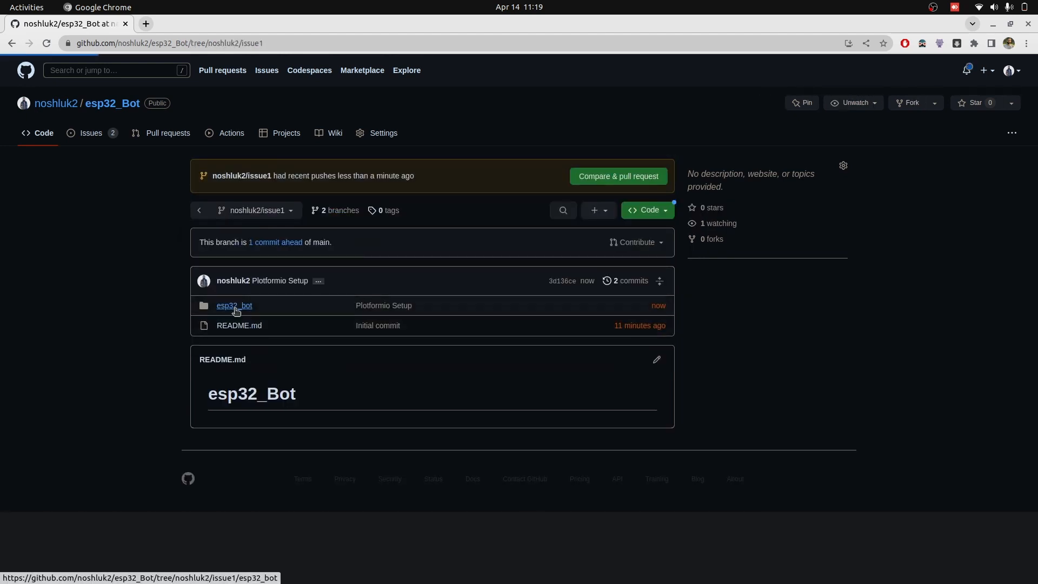
pyautogui.click(235, 305)
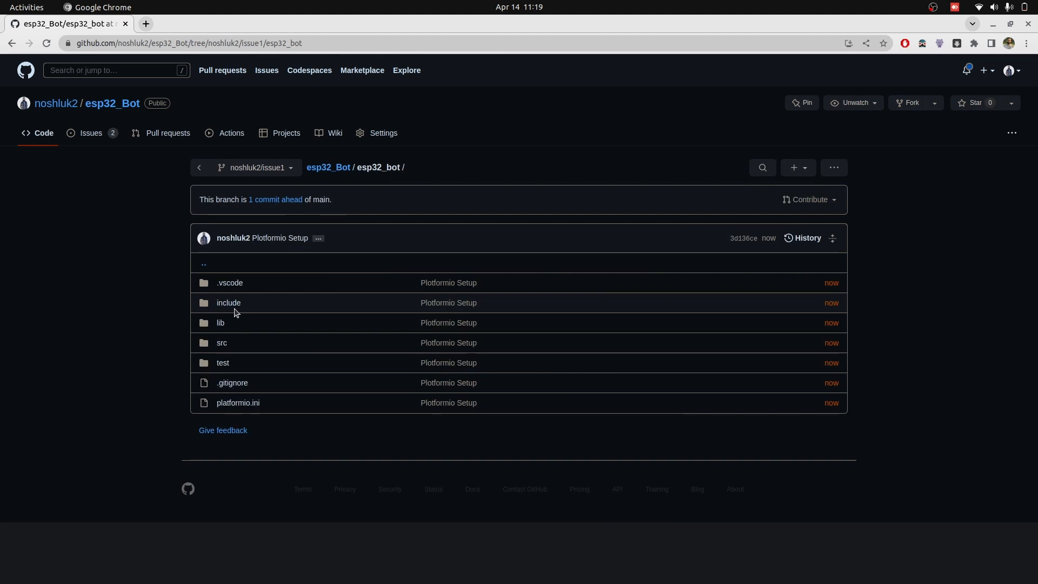
pyautogui.moveTo(255, 166)
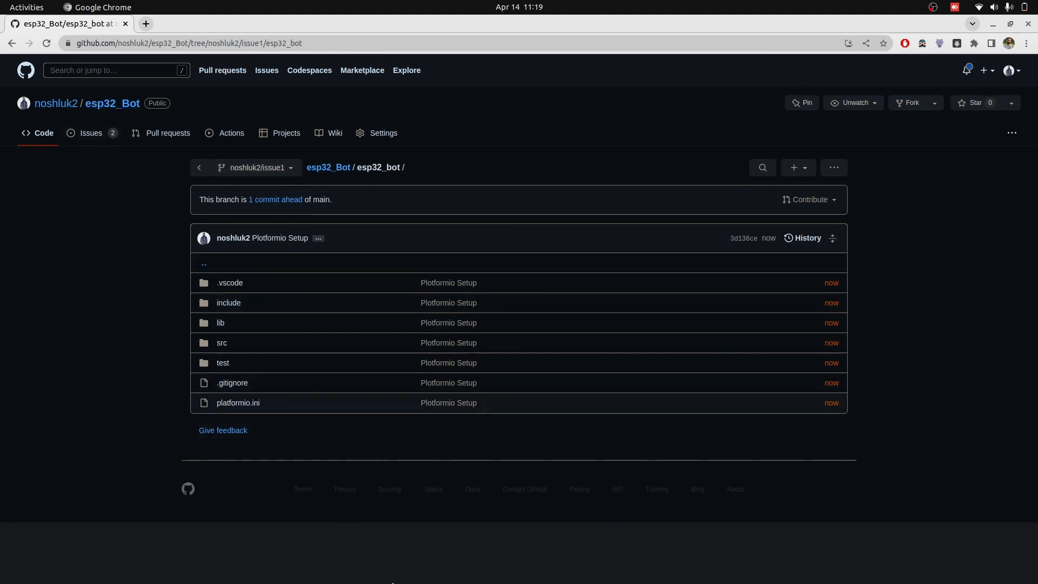
pyautogui.moveTo(394, 569)
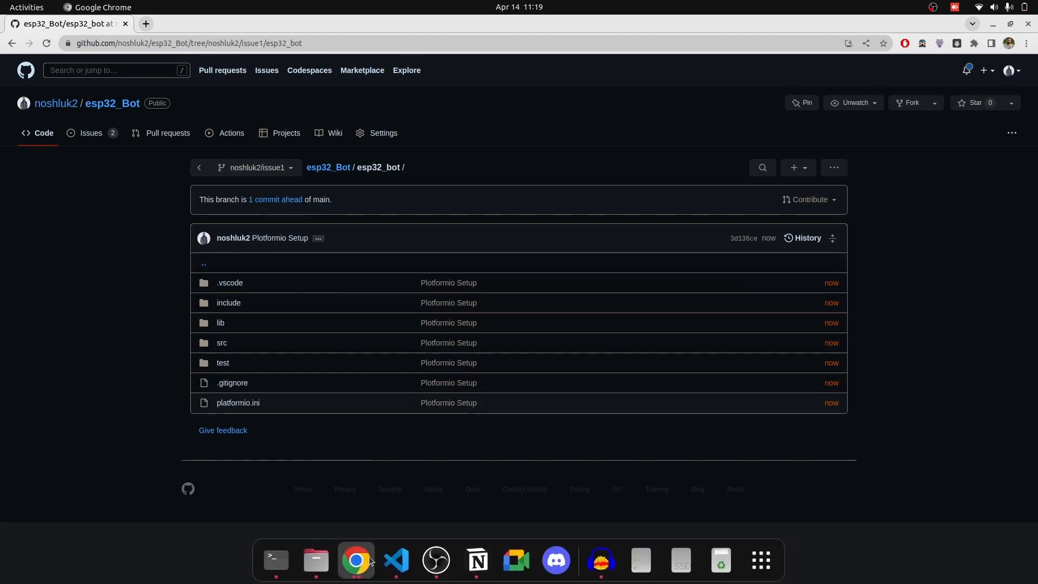
# Create pull request #3 'Plotformio Setup' from noshluk2/issue1 into main and merge it.
pyautogui.click(396, 560)
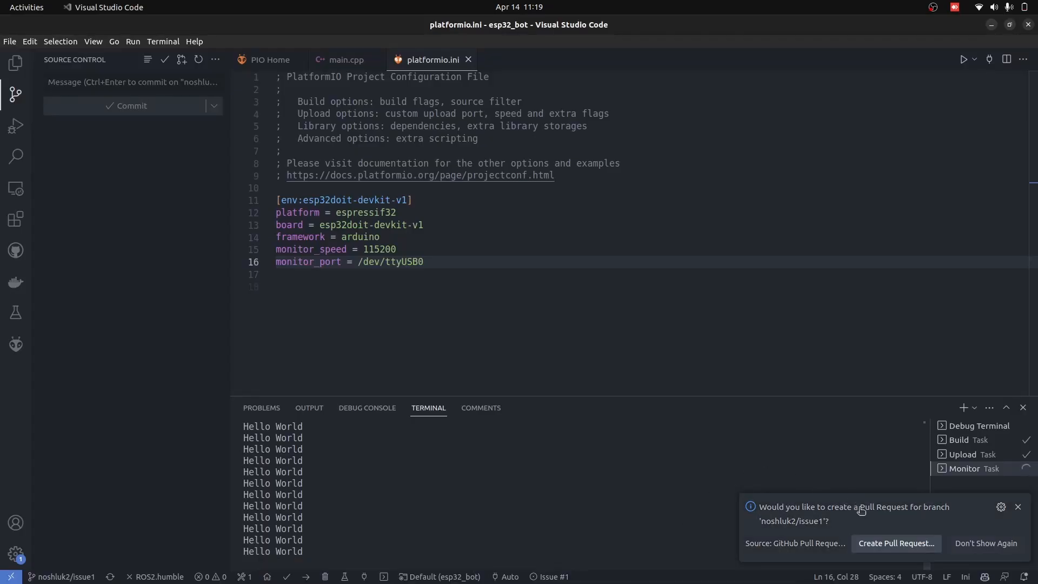
pyautogui.click(895, 542)
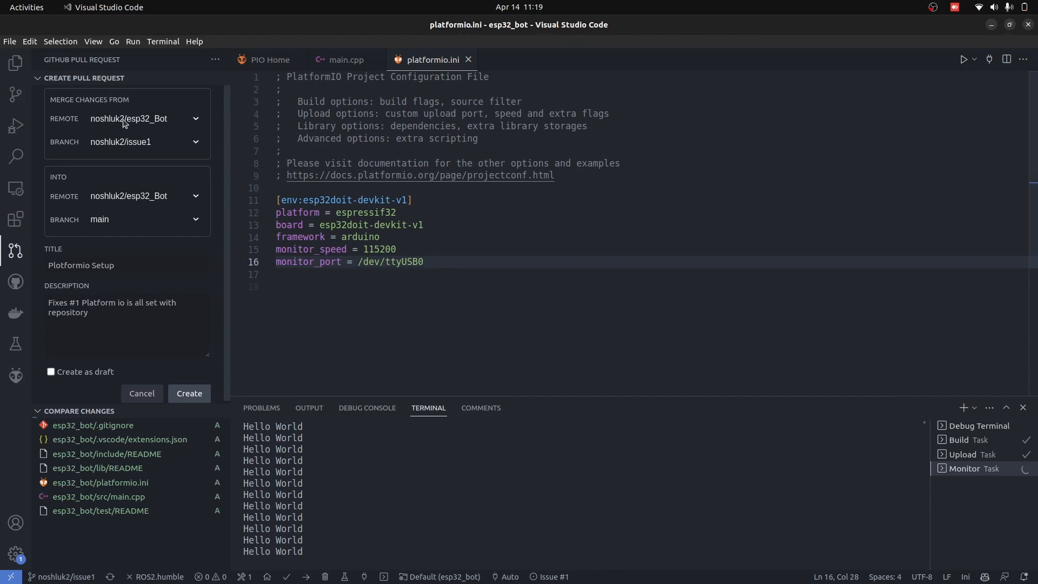
pyautogui.click(188, 393)
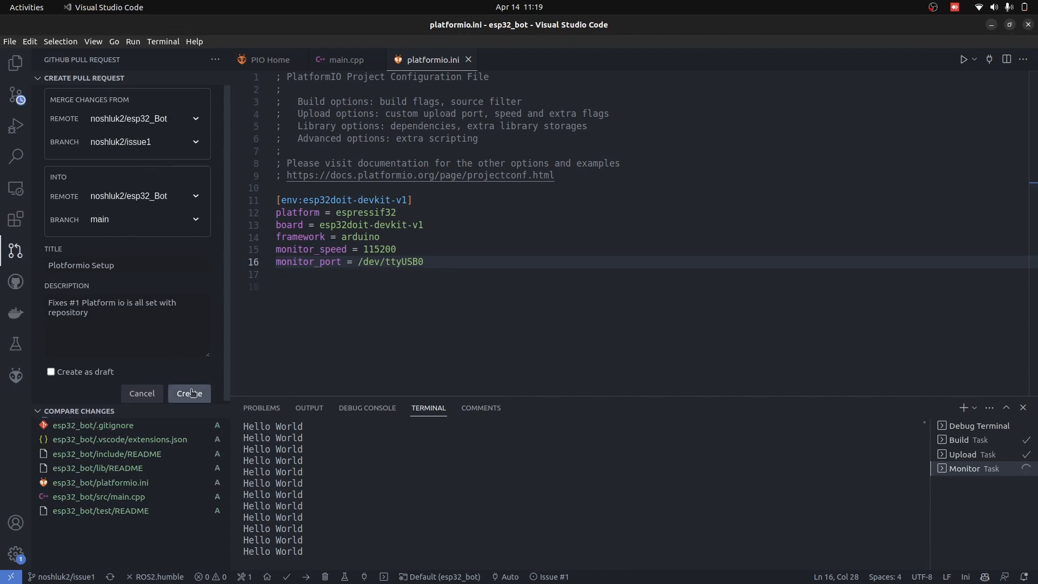
pyautogui.click(188, 393)
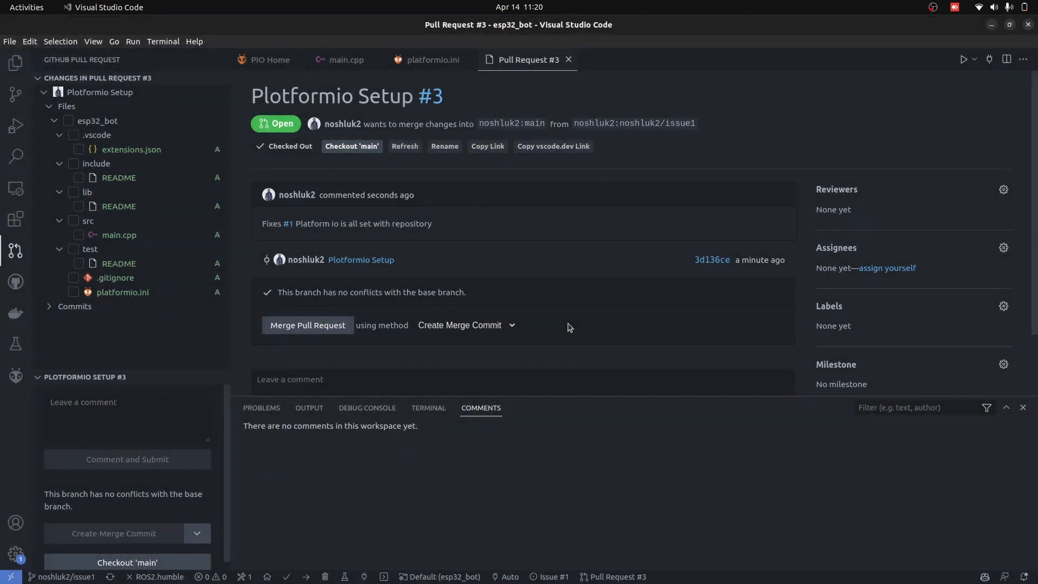
pyautogui.click(307, 325)
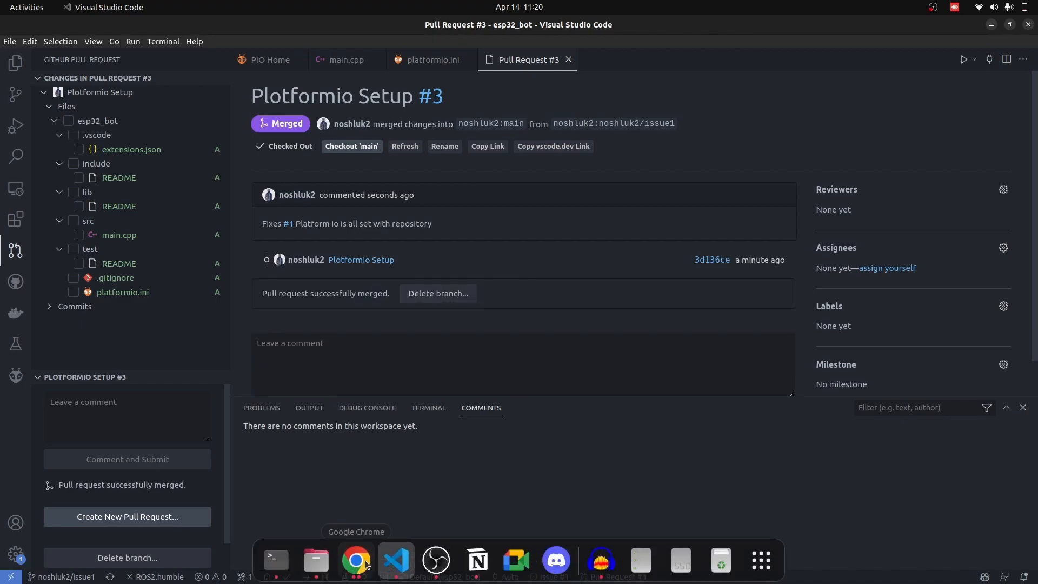
# Switch the GitHub repository view to the main branch showing the merged esp32_bot files.
pyautogui.click(355, 559)
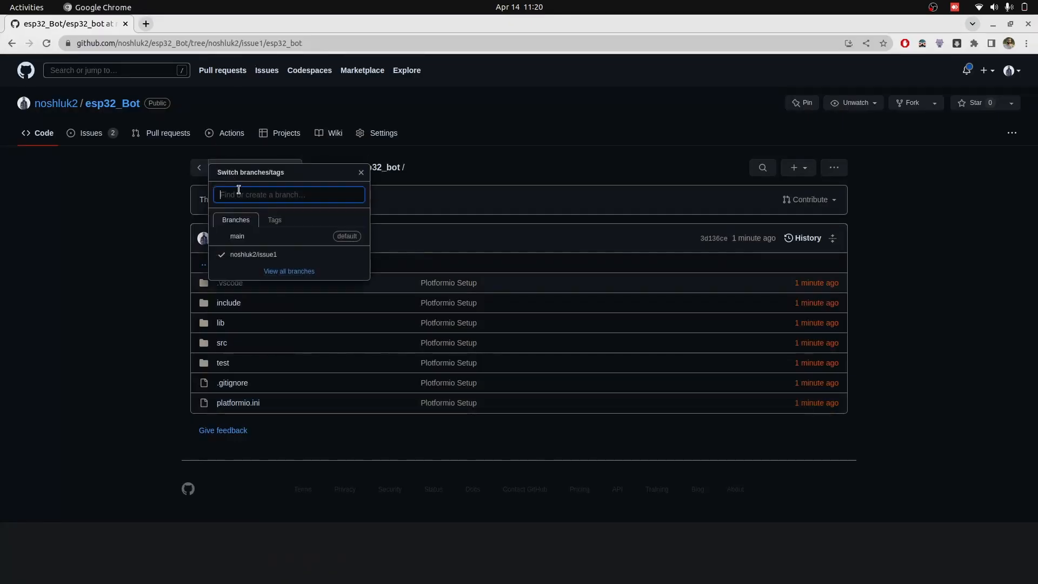
pyautogui.click(236, 237)
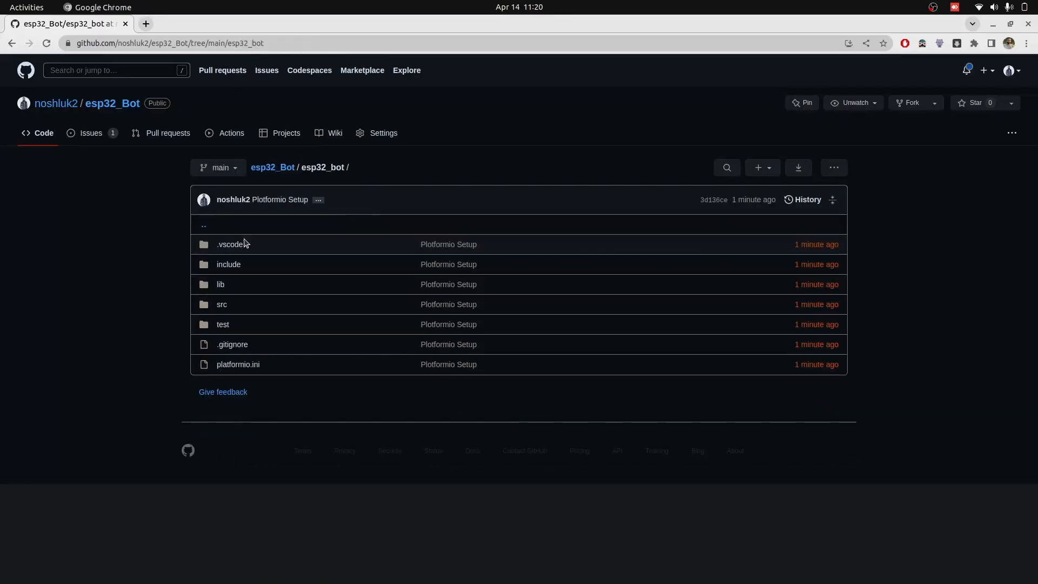
pyautogui.moveTo(229, 244)
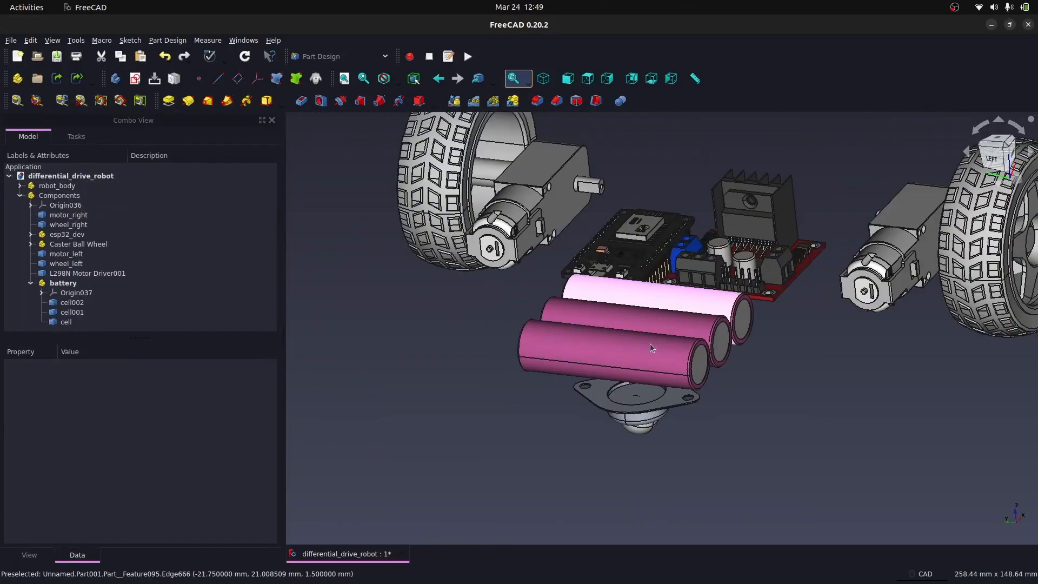
# Transform the left wheel part, translating it -15 mm along the X axis.
pyautogui.rightClick(66, 294)
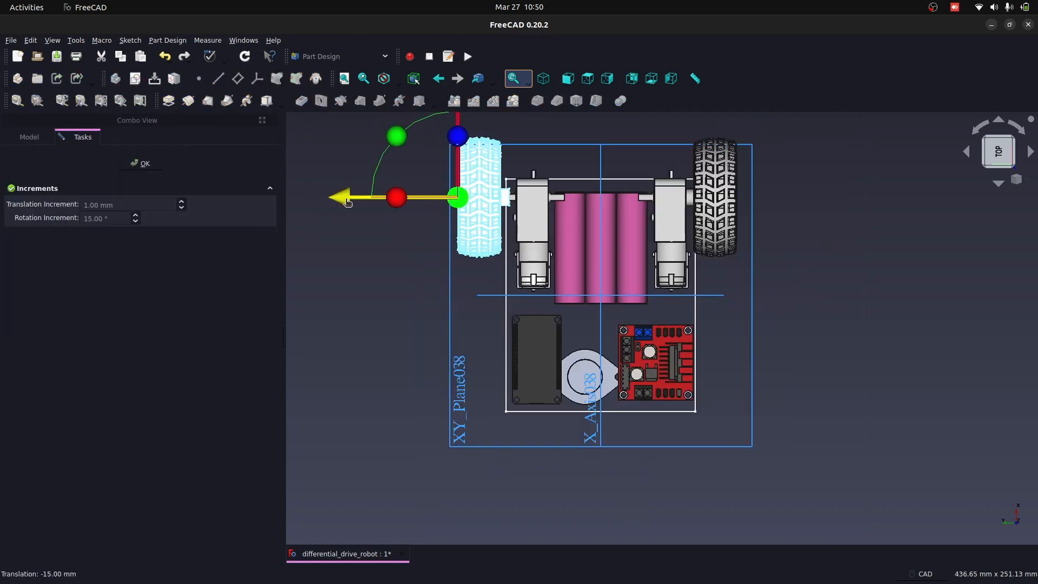
pyautogui.click(140, 163)
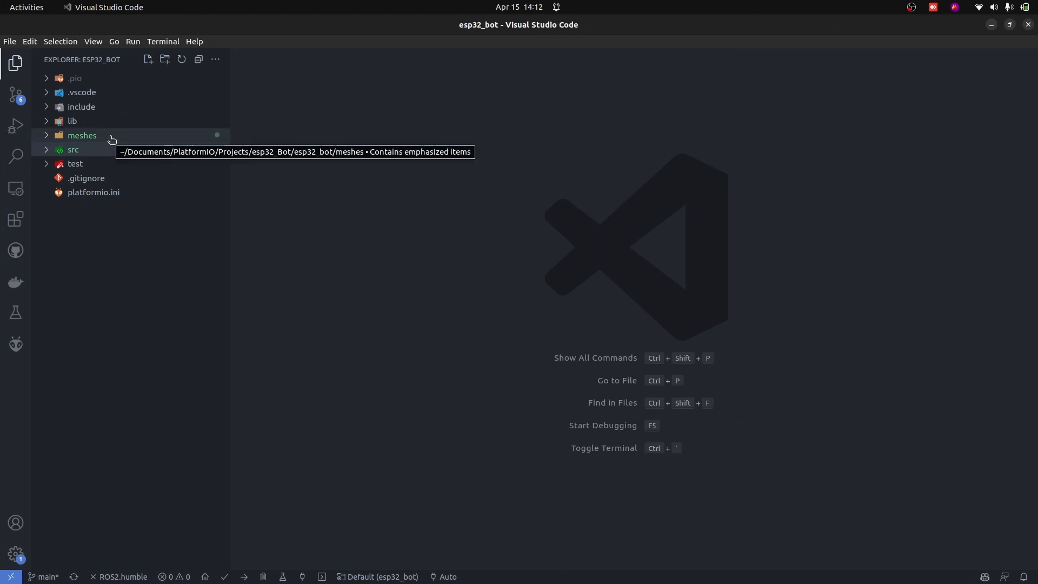
# Start working on issue #2 and commit the six pending changes with message '3D robot printing and Building, Fixes #2'.
pyautogui.click(81, 136)
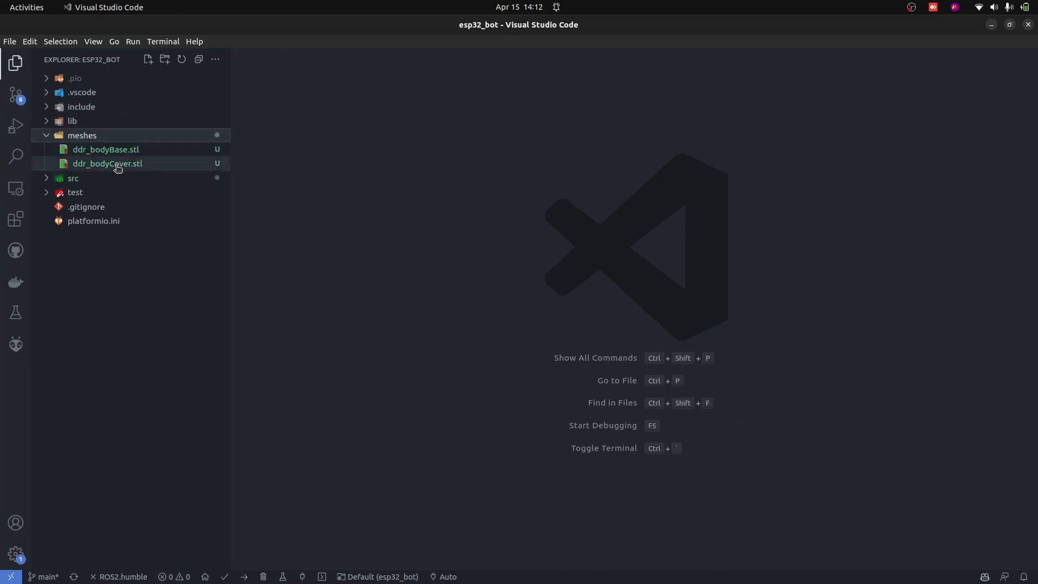
pyautogui.click(15, 94)
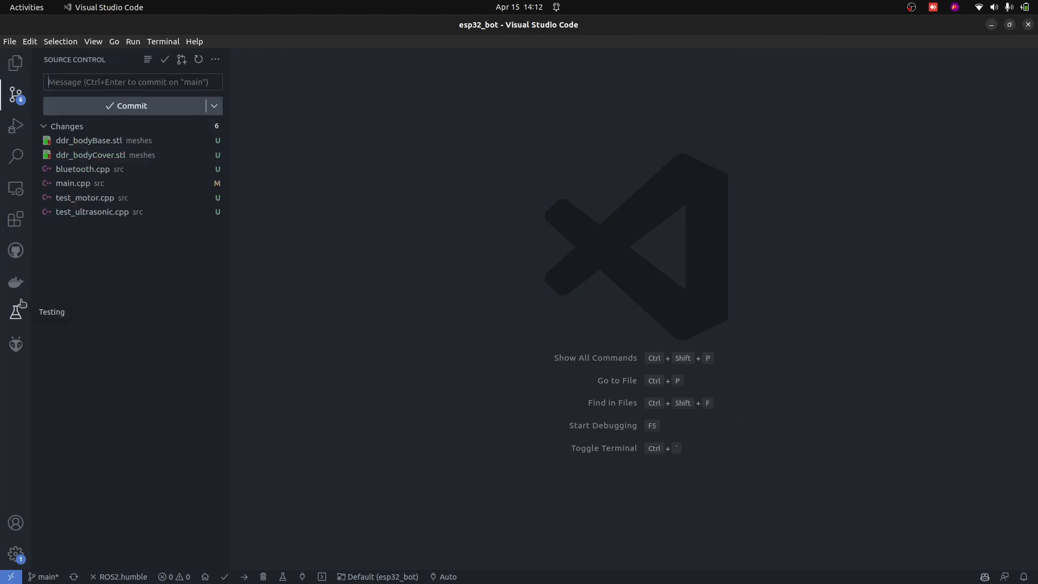
pyautogui.click(15, 249)
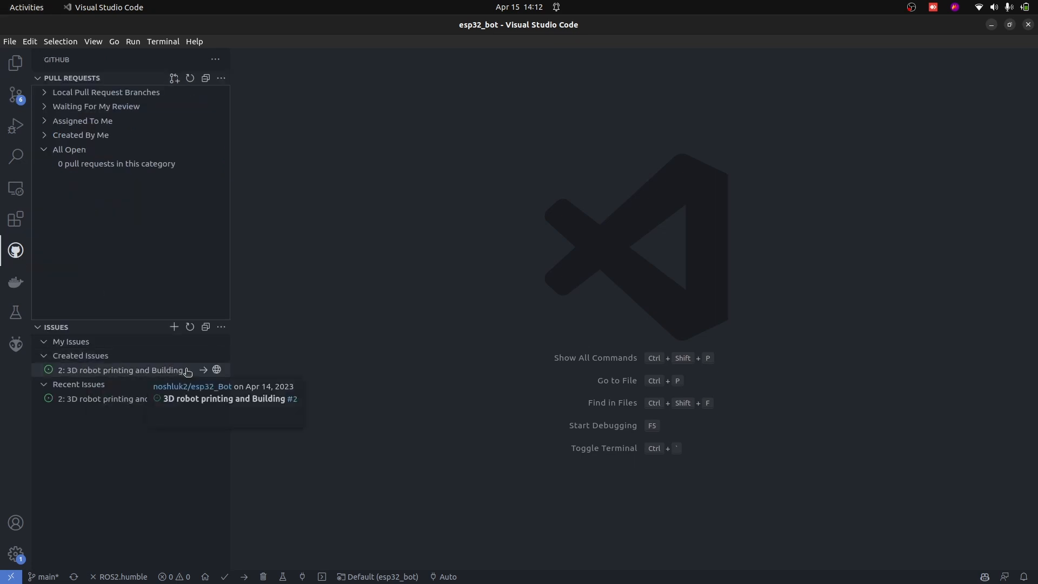
pyautogui.click(204, 370)
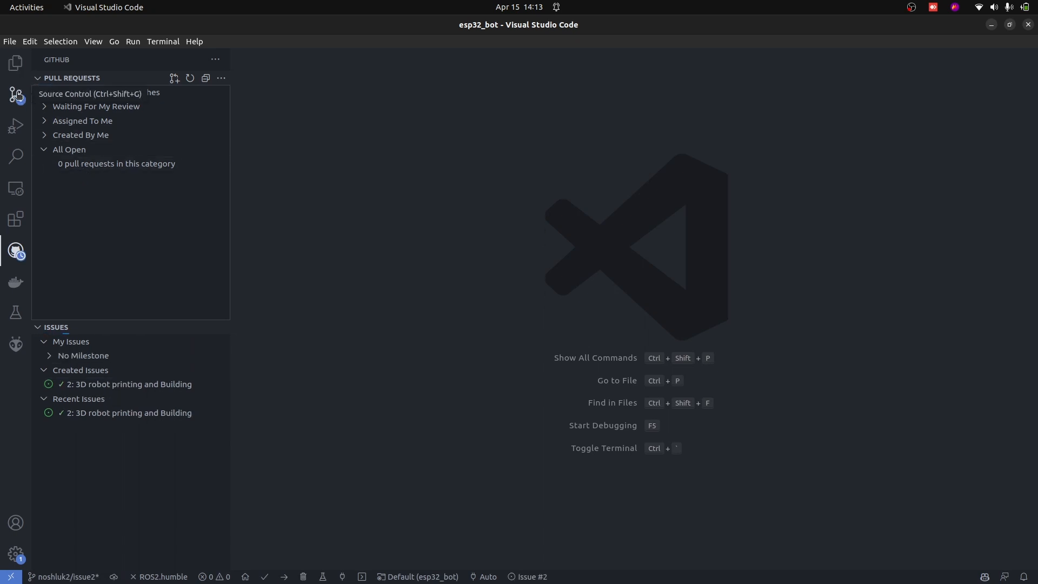
pyautogui.click(16, 95)
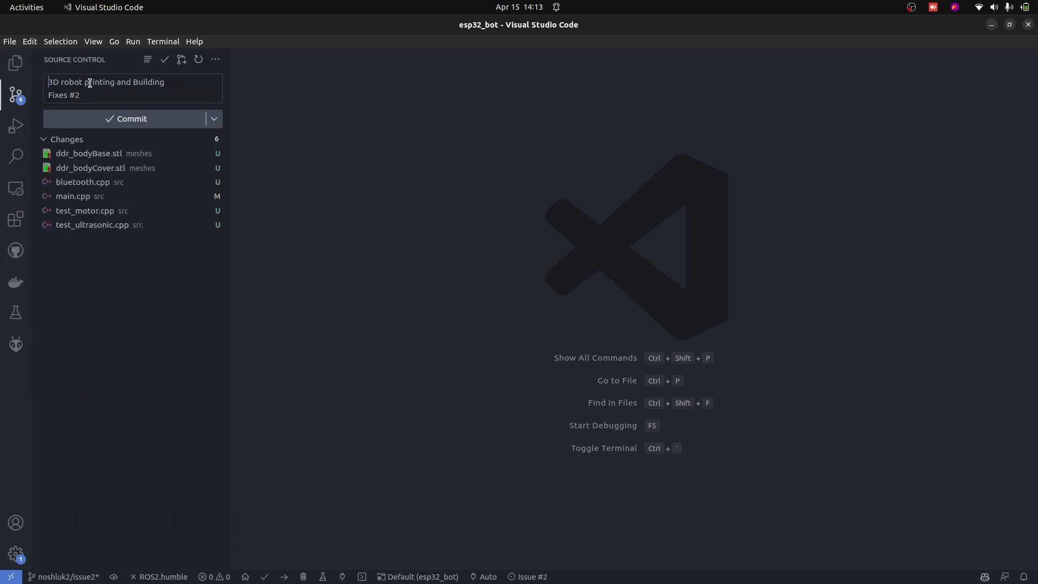
pyautogui.click(131, 119)
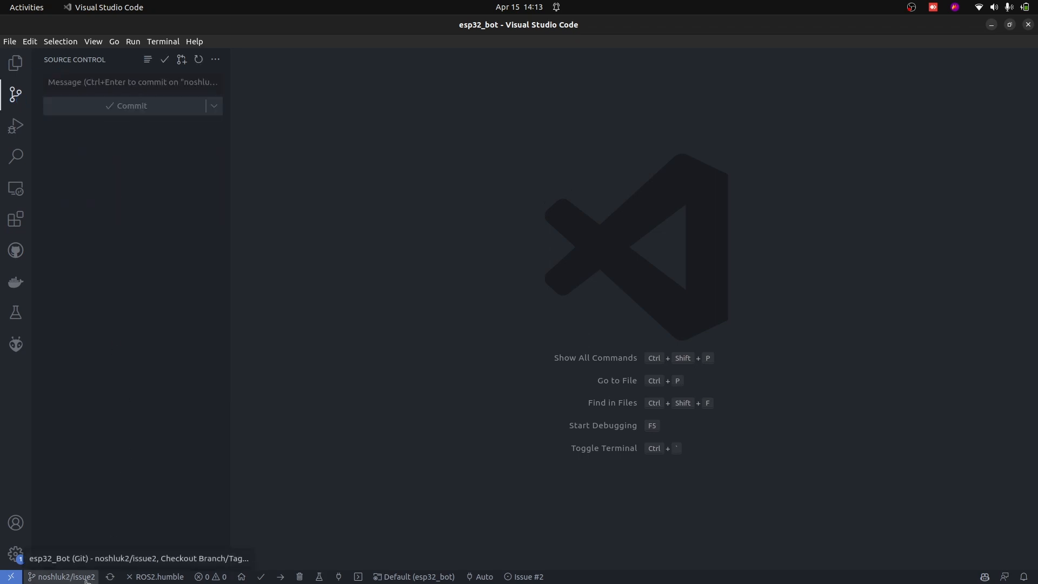
pyautogui.moveTo(135, 447)
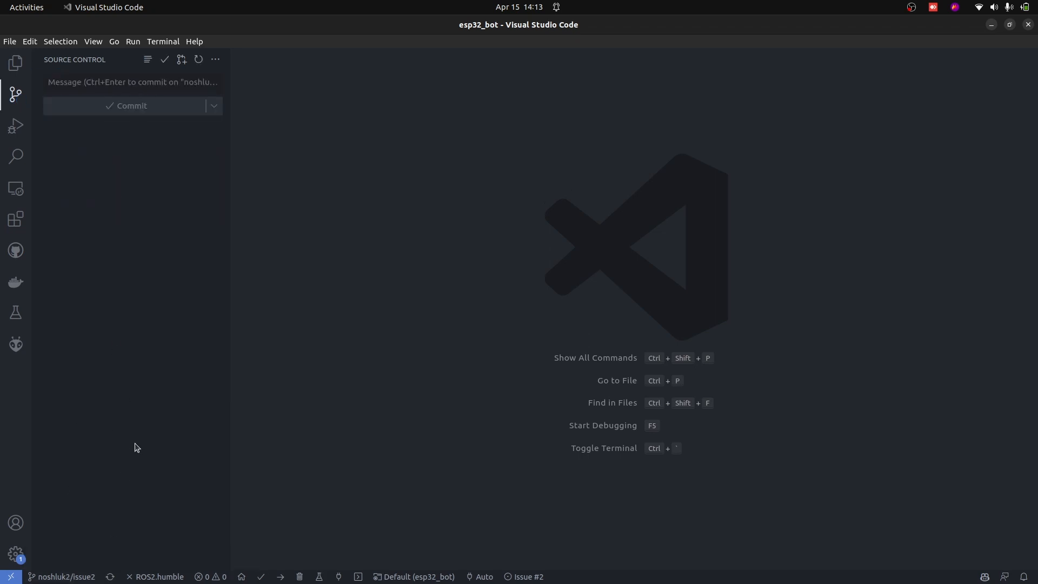
pyautogui.click(16, 63)
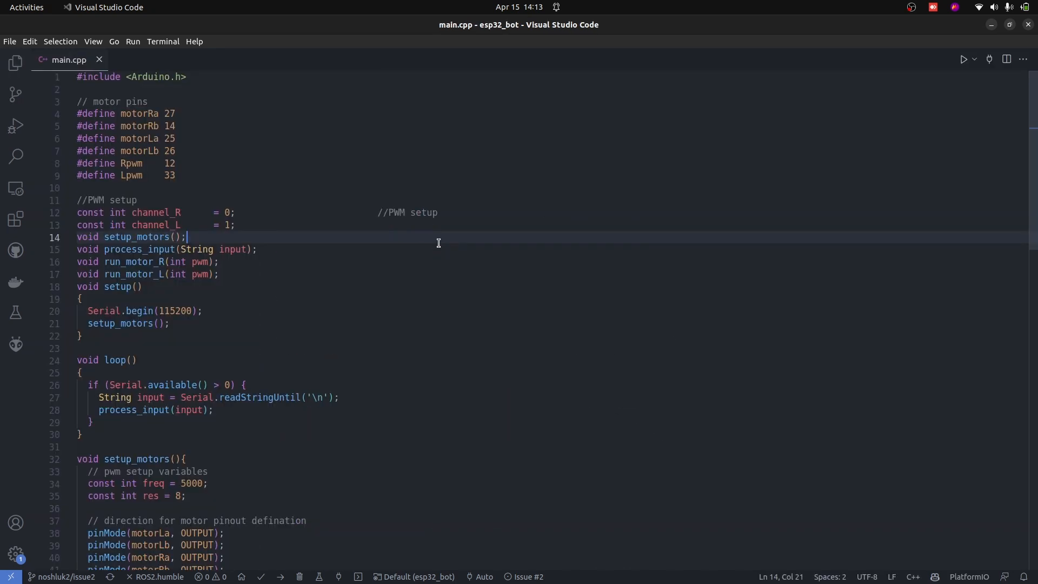
pyautogui.moveTo(170, 114)
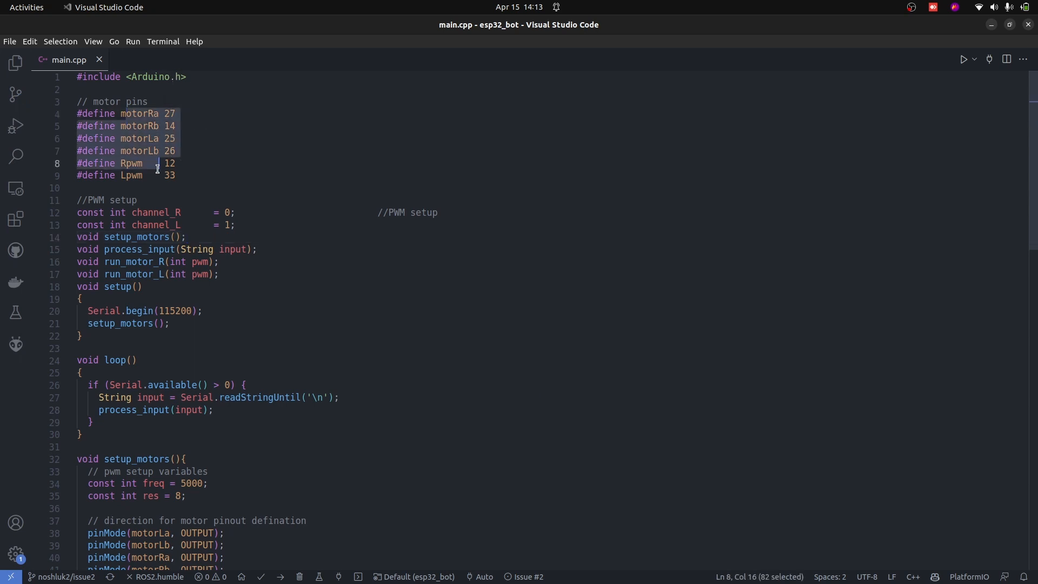
# Review the PWM declarations and add a '// r100' example-command comment after the serial check in loop().
pyautogui.click(220, 274)
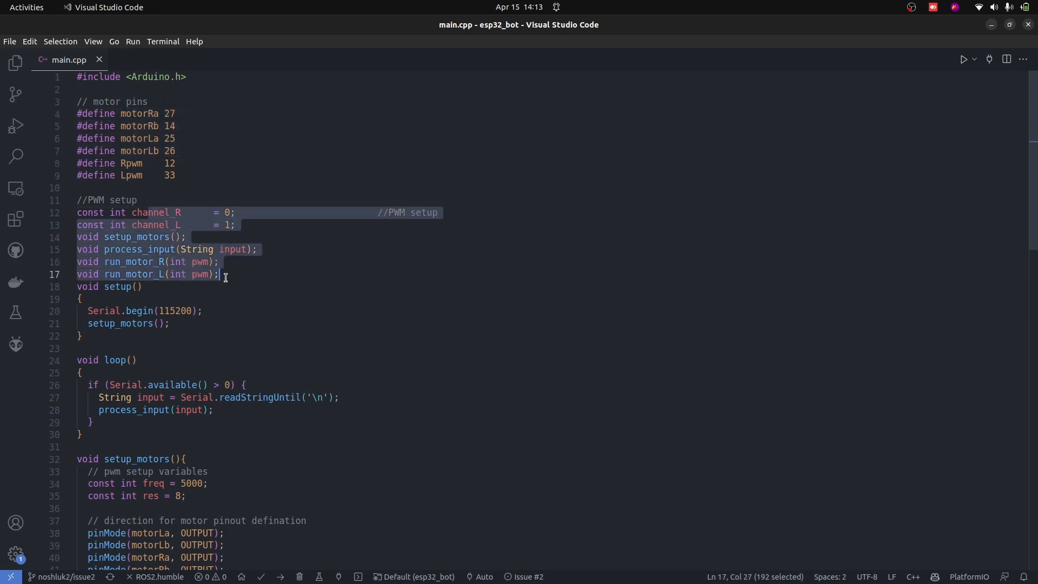
pyautogui.scroll(-3)
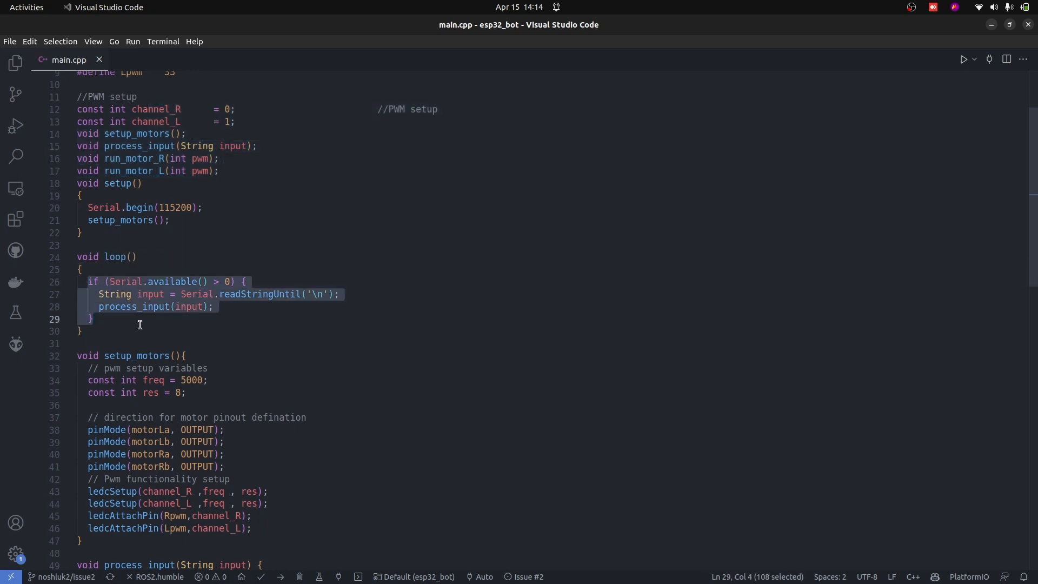
pyautogui.scroll(-3)
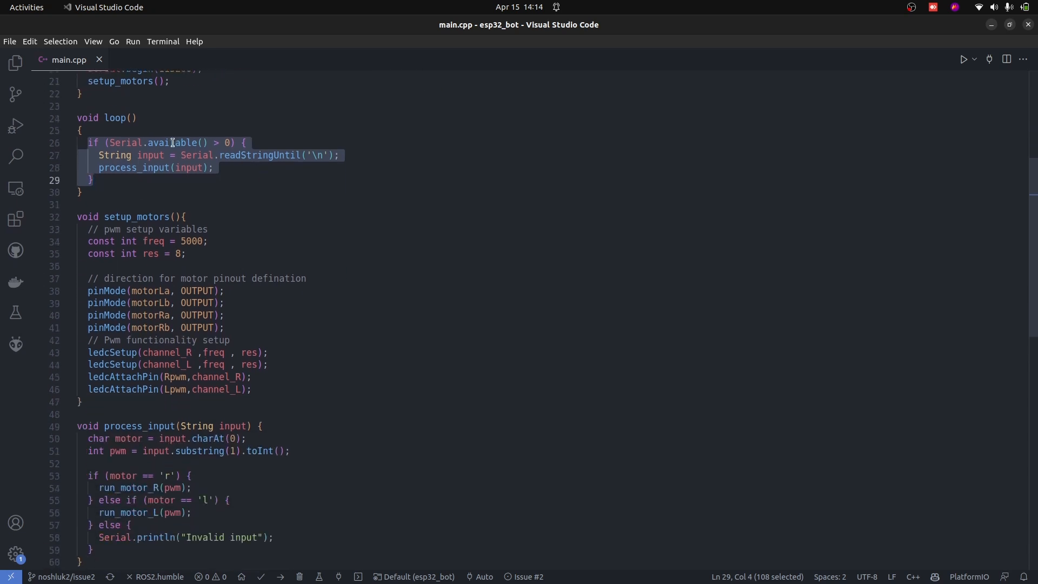
pyautogui.write('// r100')
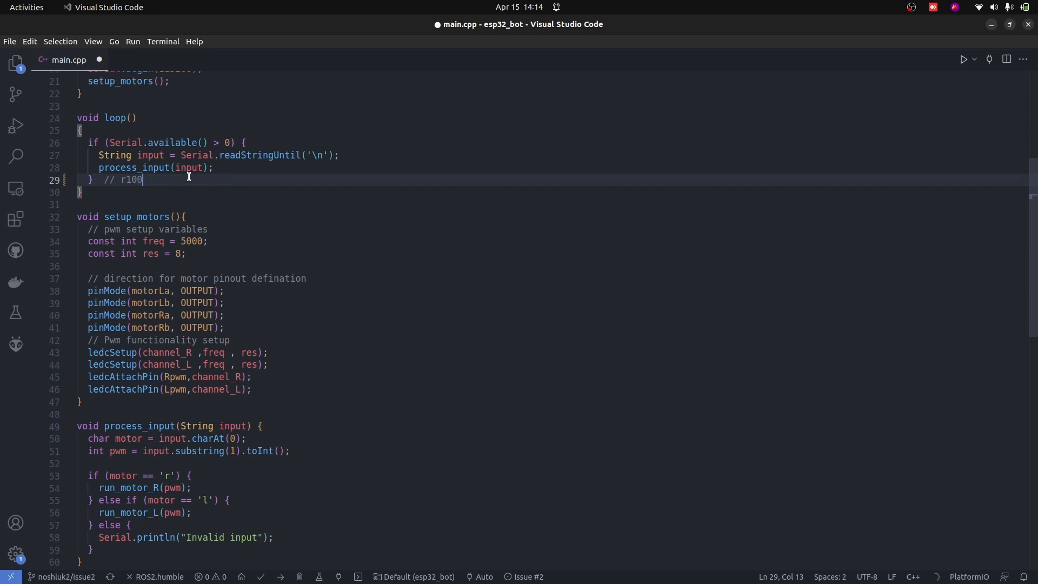
pyautogui.write('l100')
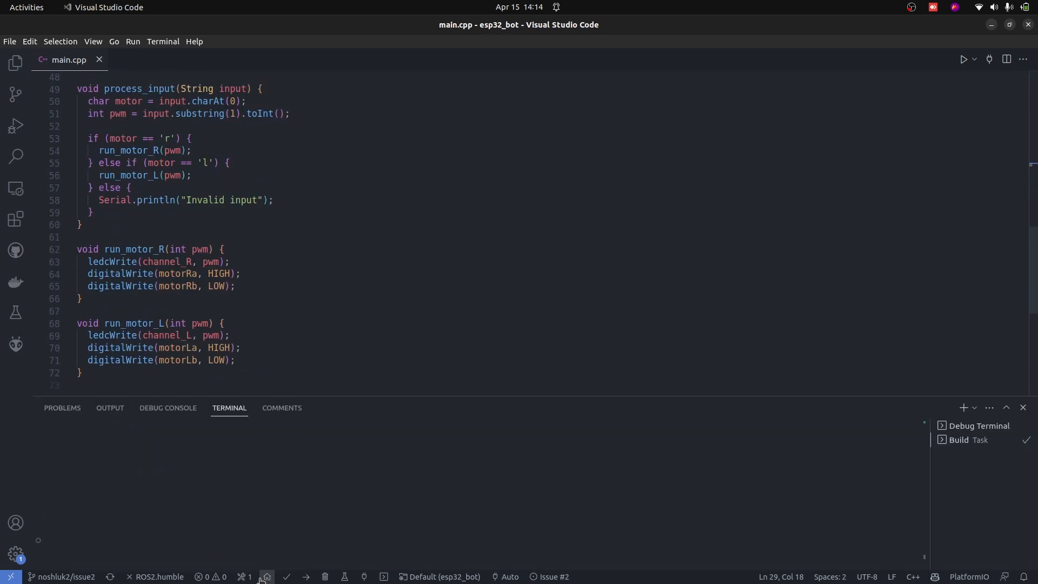
# Upload the firmware to the ESP32 and watch the serial monitor report the left-motor PWM values.
pyautogui.click(264, 576)
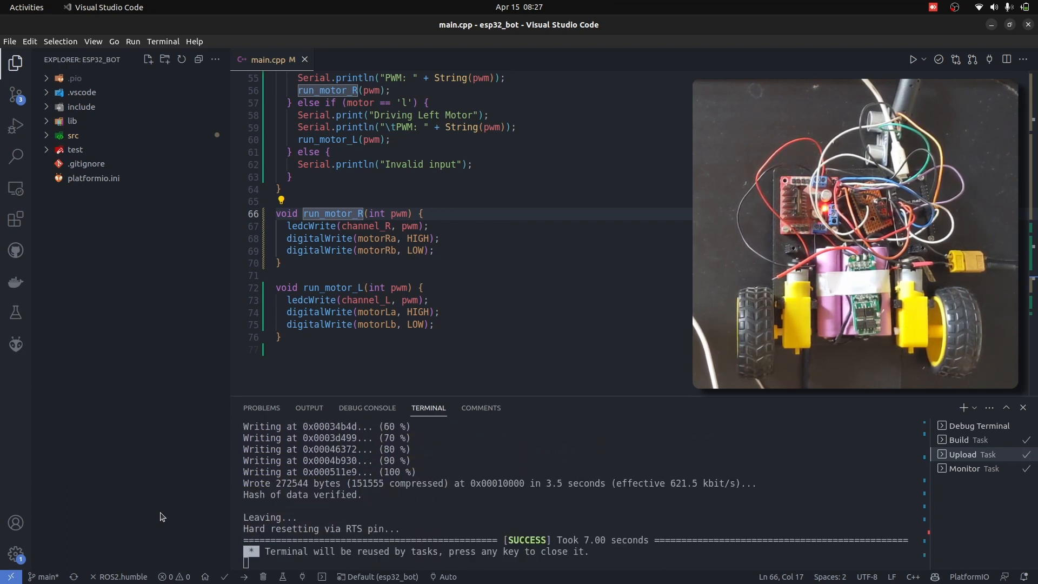
pyautogui.moveTo(299, 576)
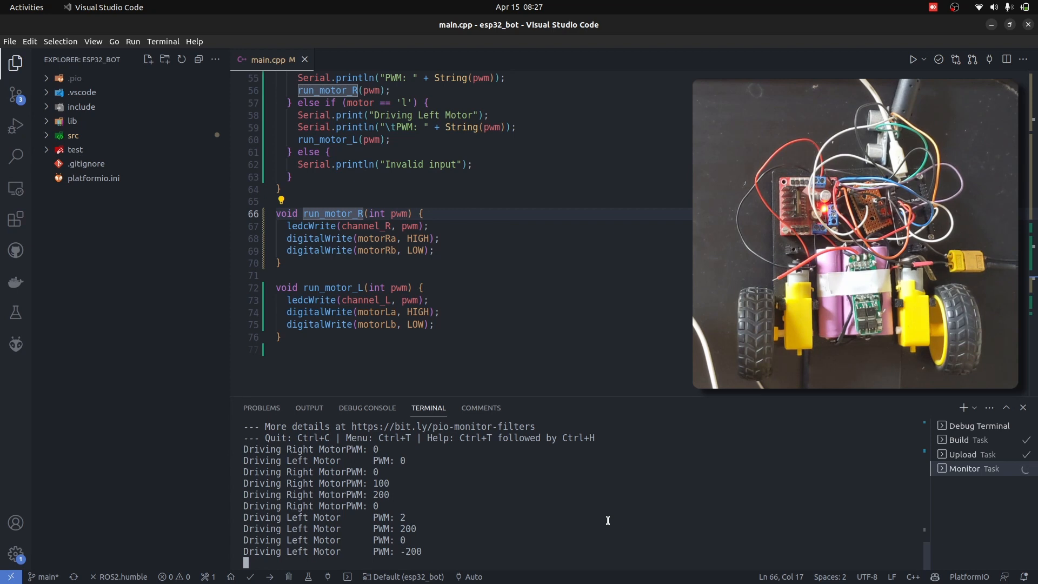
pyautogui.scroll(-3)
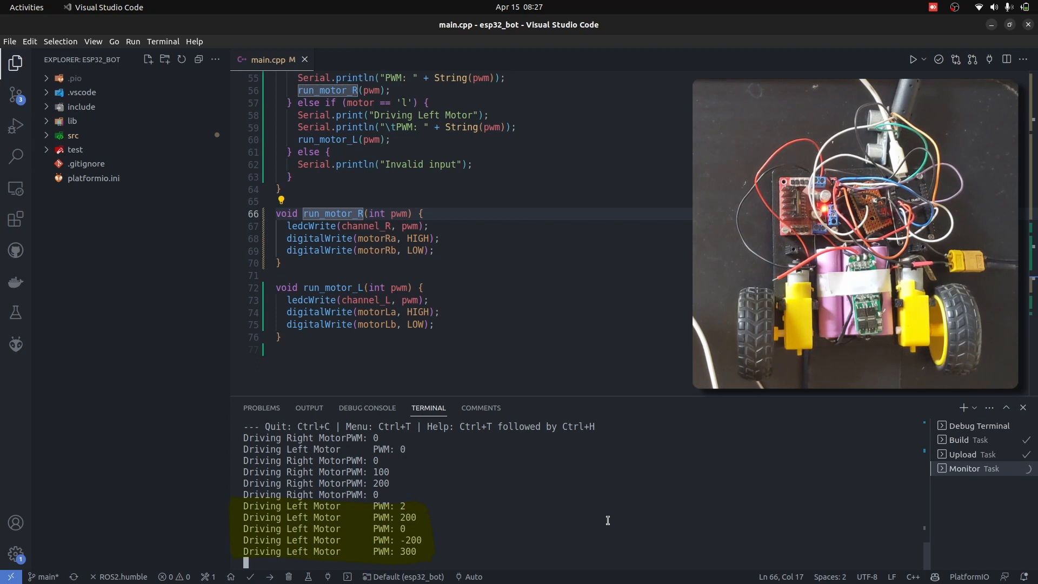
pyautogui.scroll(-3)
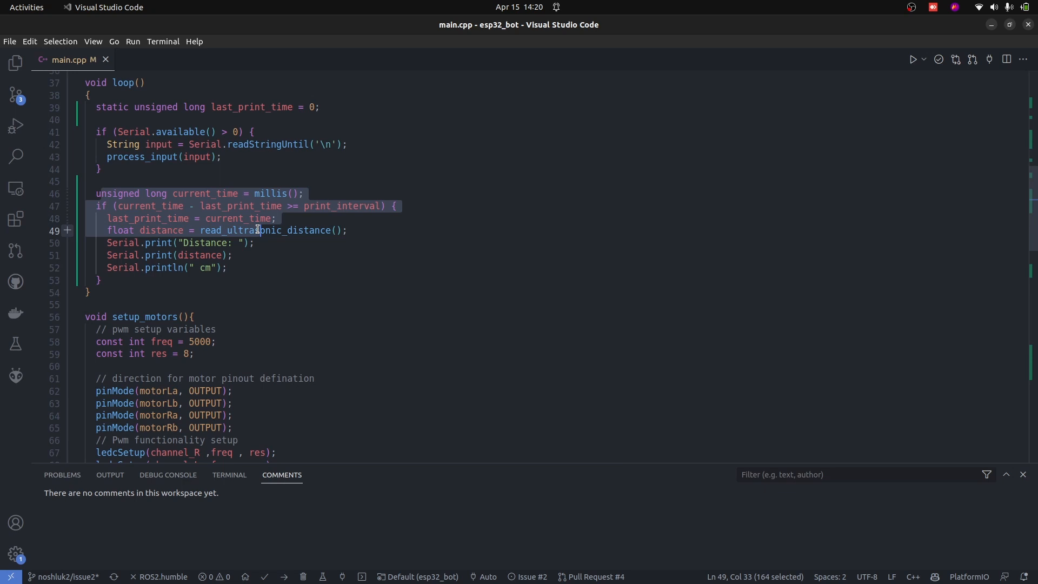
# Locate the read_ultrasonic_distance definition and inspect its distance calculation.
pyautogui.doubleClick(265, 229)
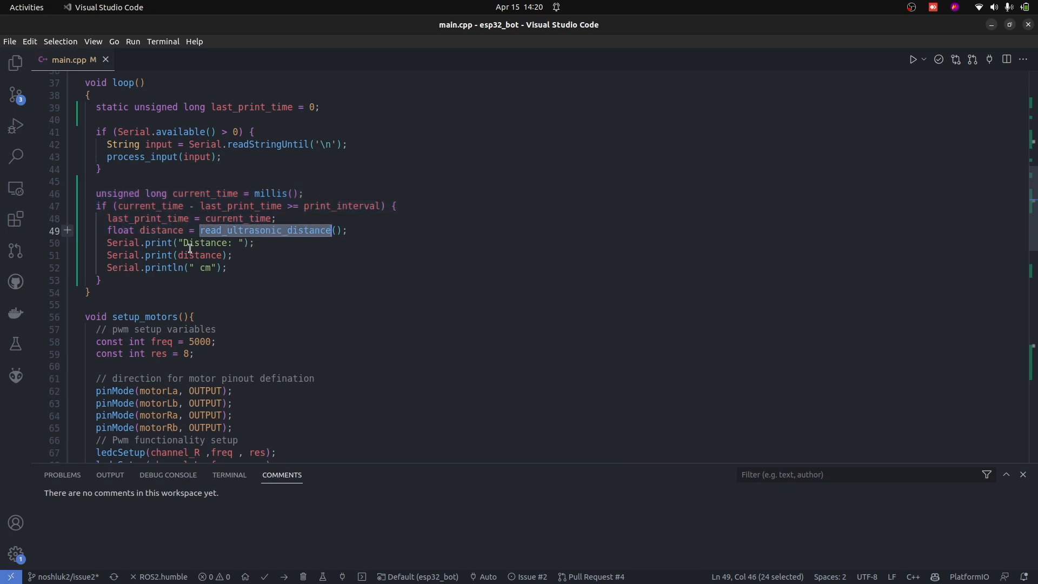
pyautogui.moveTo(259, 296)
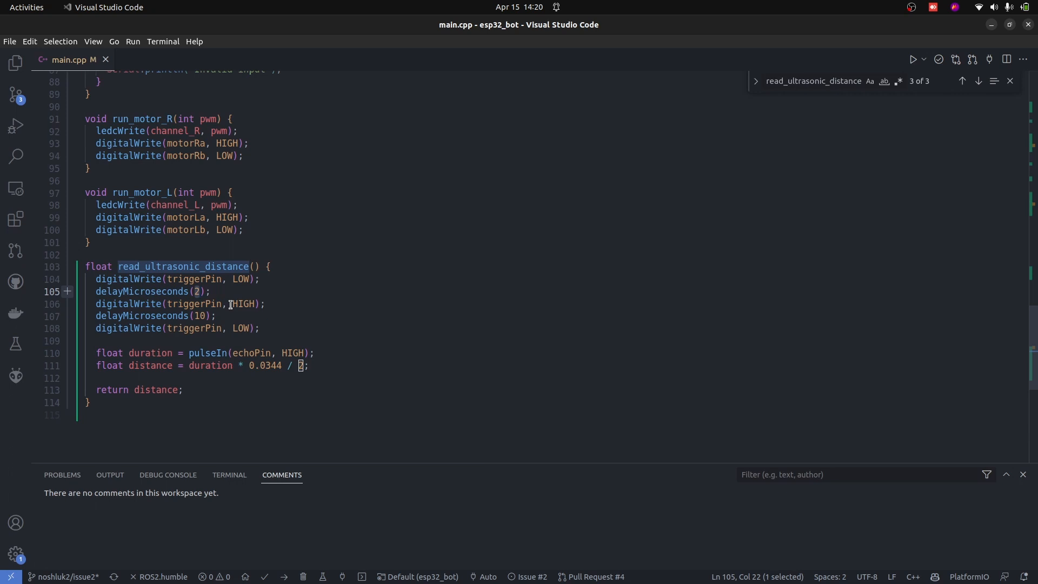
pyautogui.moveTo(225, 352)
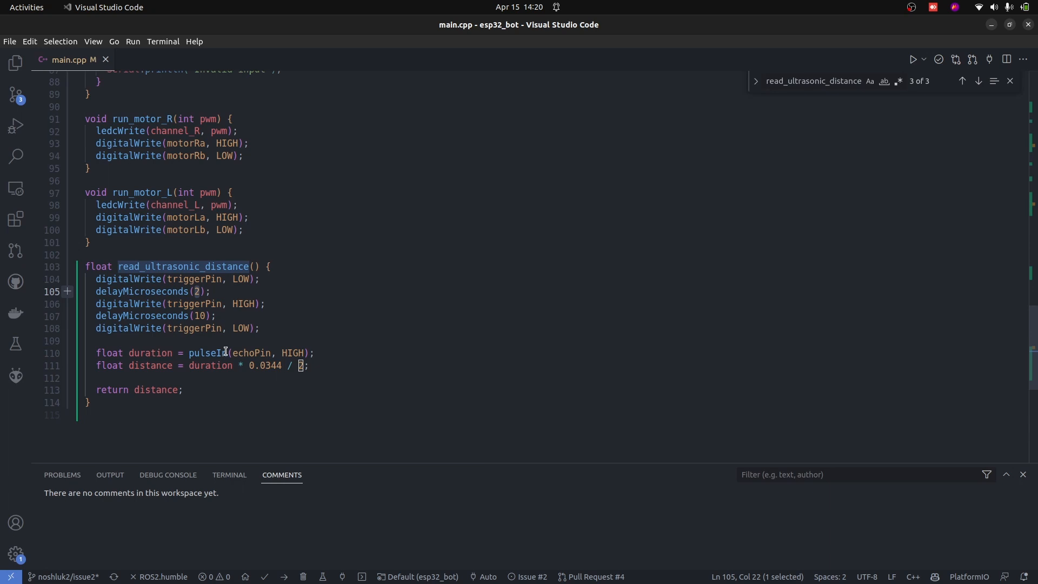
pyautogui.doubleClick(207, 353)
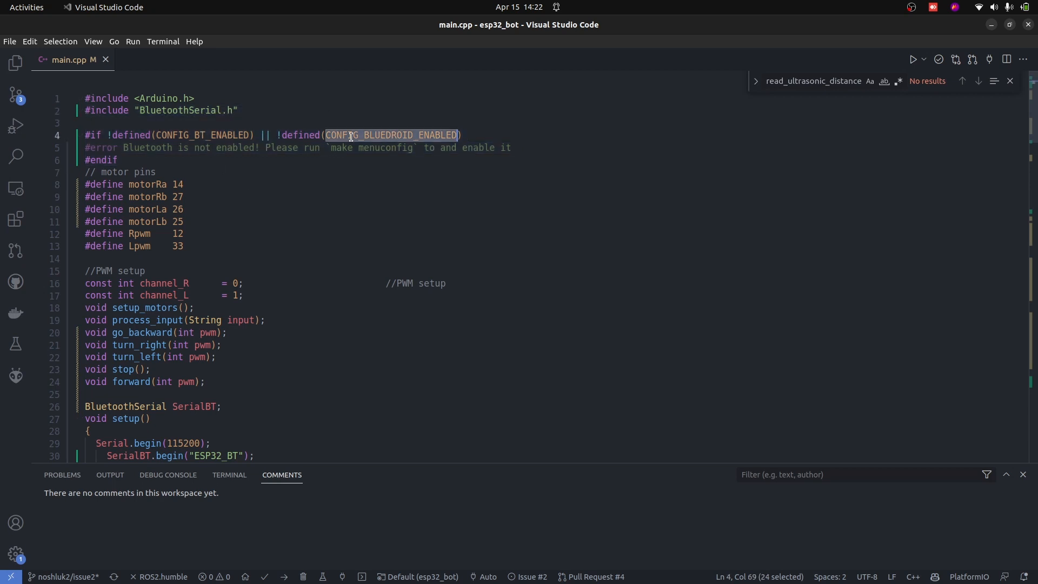
# Scroll through main.cpp's Bluetooth driving code, selecting the serial setup call in setup().
pyautogui.scroll(-3)
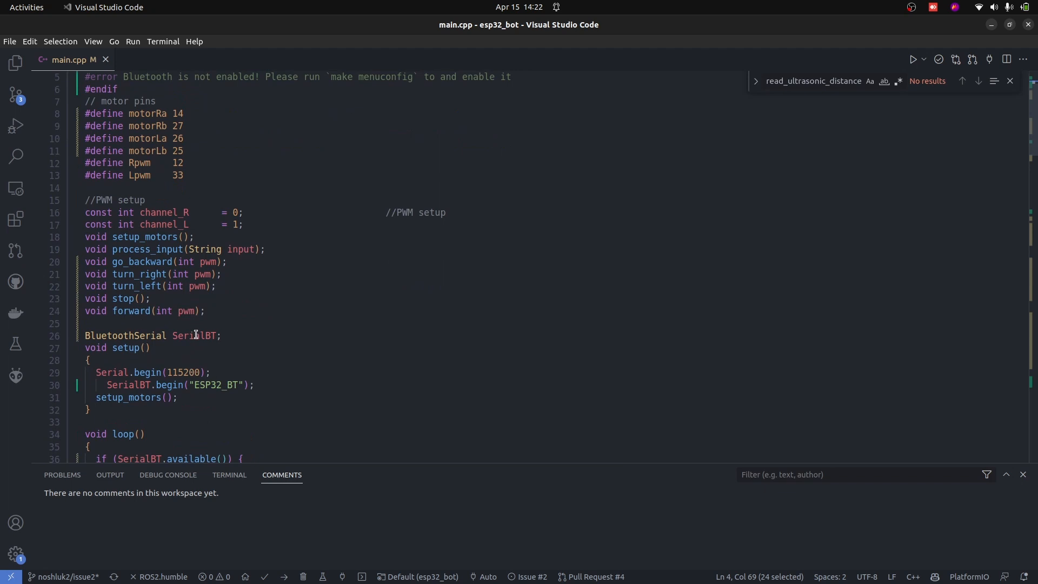
pyautogui.click(195, 384)
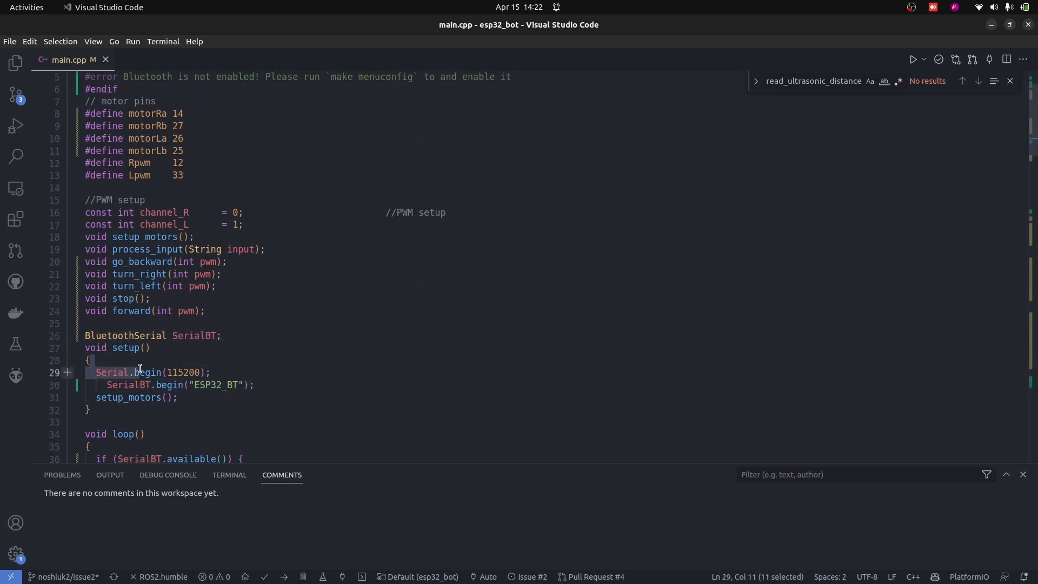
pyautogui.scroll(-3)
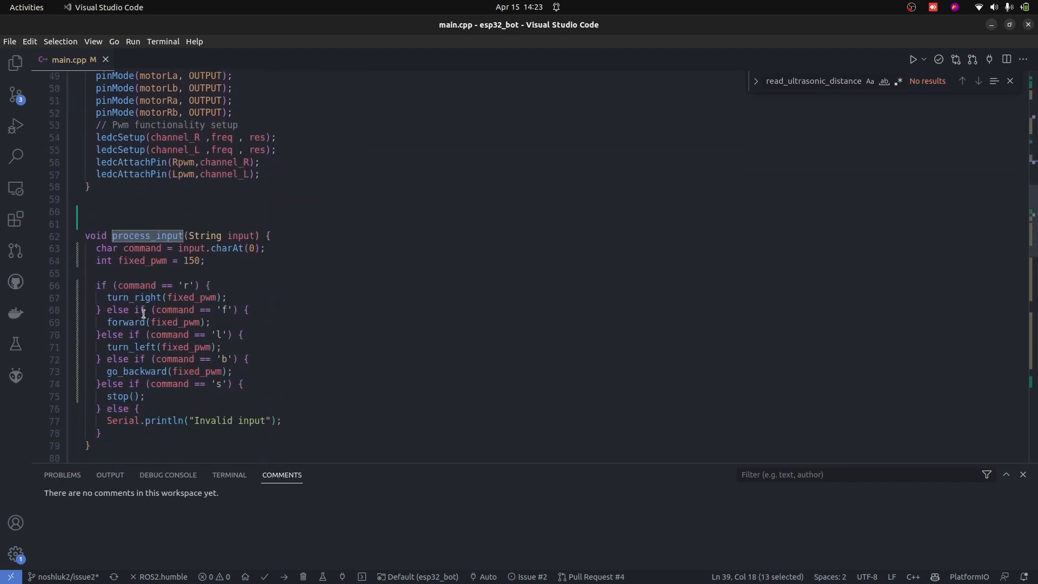
pyautogui.scroll(-3)
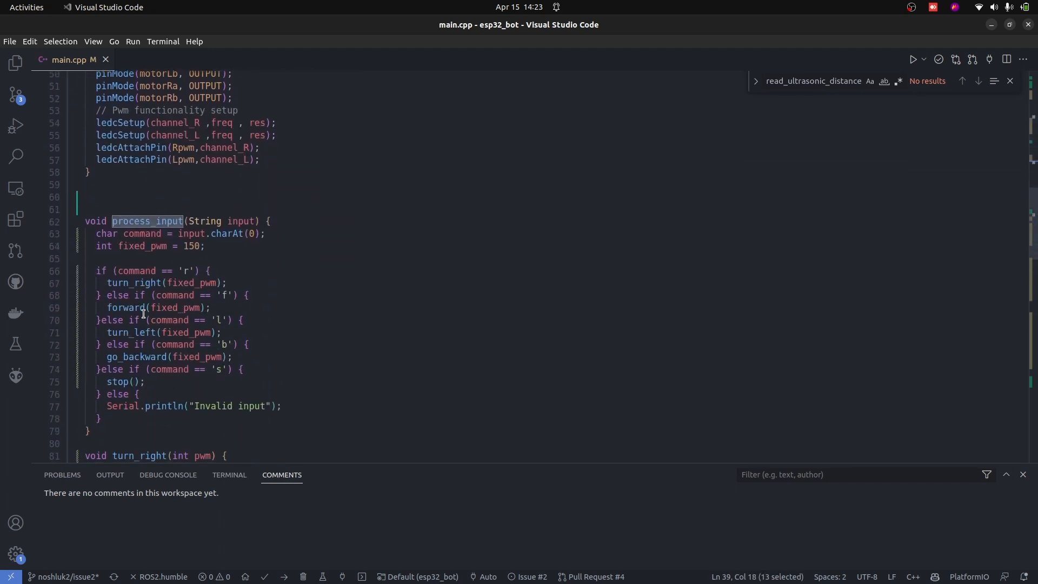
pyautogui.scroll(-3)
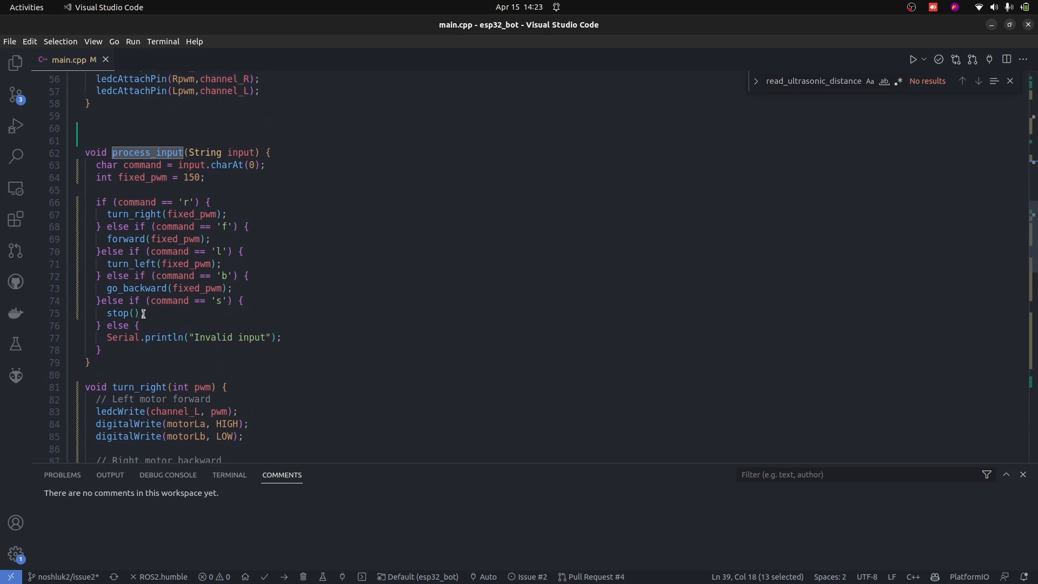
pyautogui.scroll(3)
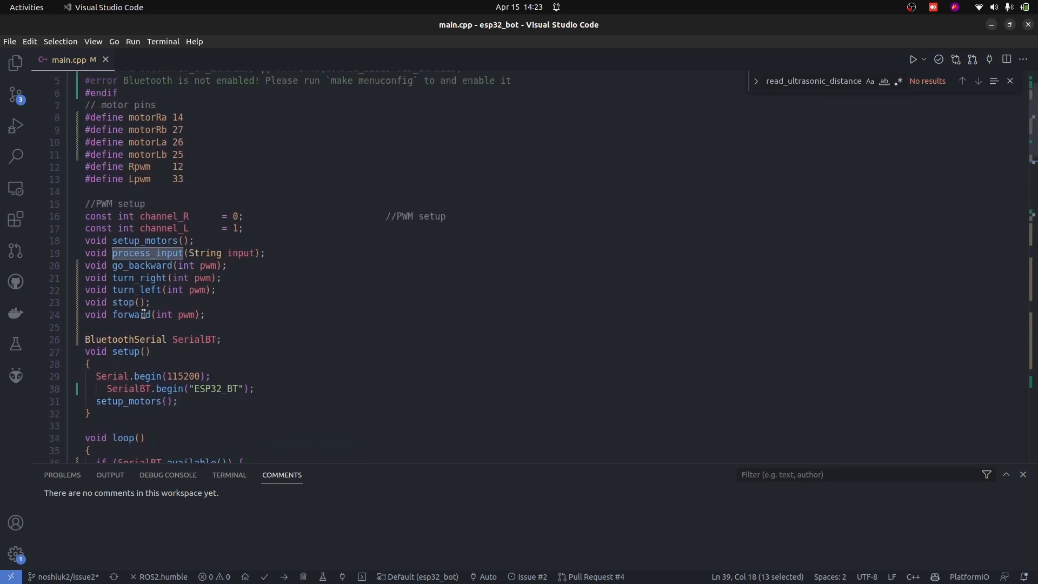
pyautogui.scroll(3)
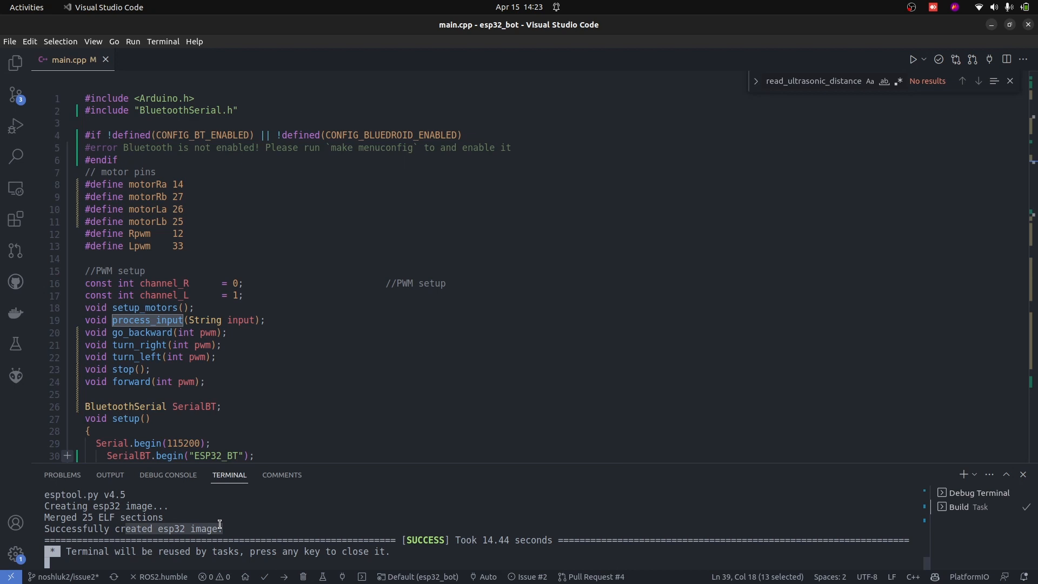
# Start working on issue 6, Bluetooth Robot Driving, from the GitHub view, then go to source control.
pyautogui.click(15, 281)
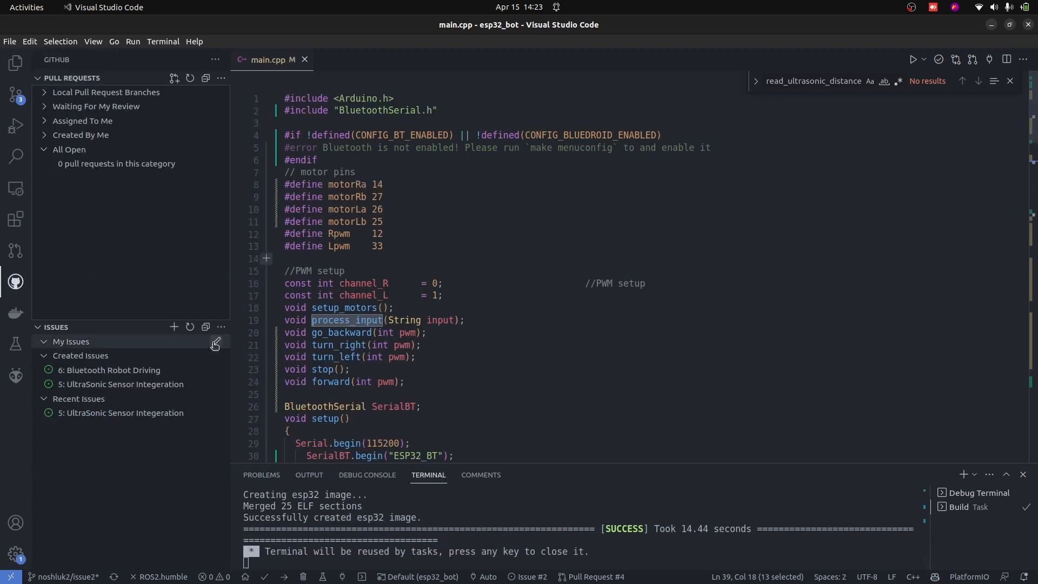
pyautogui.moveTo(202, 379)
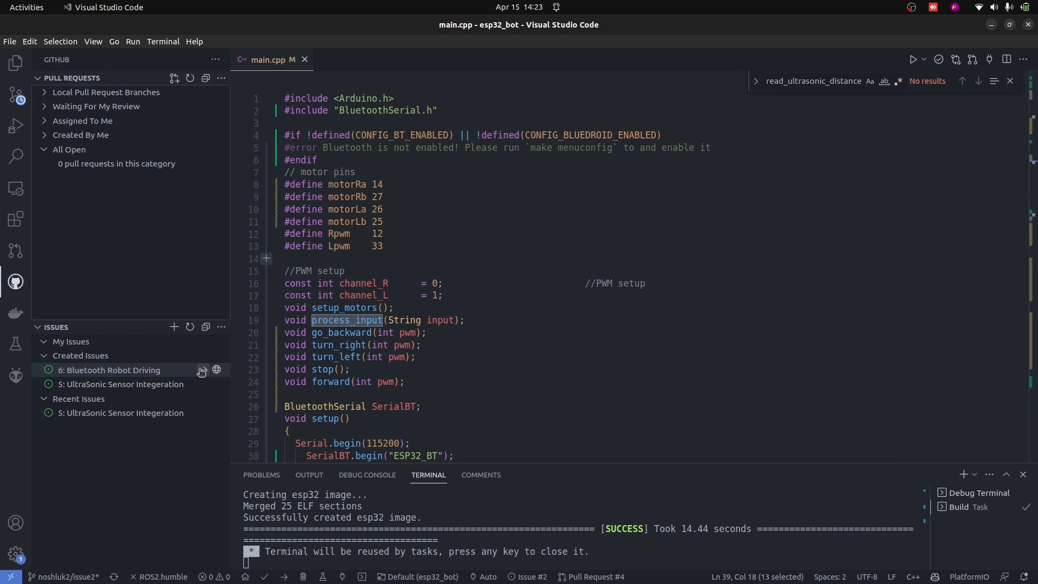
pyautogui.click(202, 369)
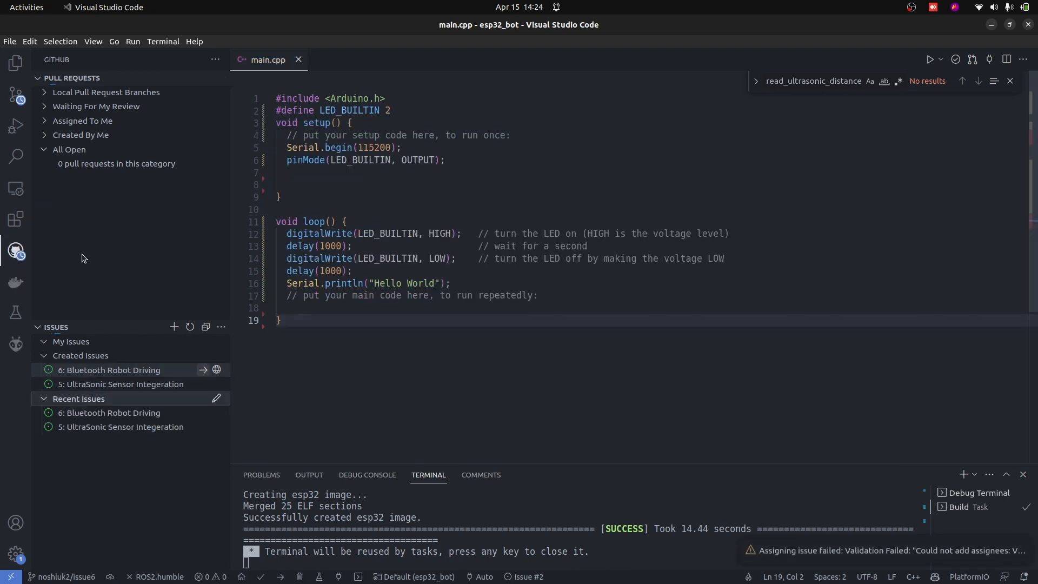
pyautogui.click(16, 97)
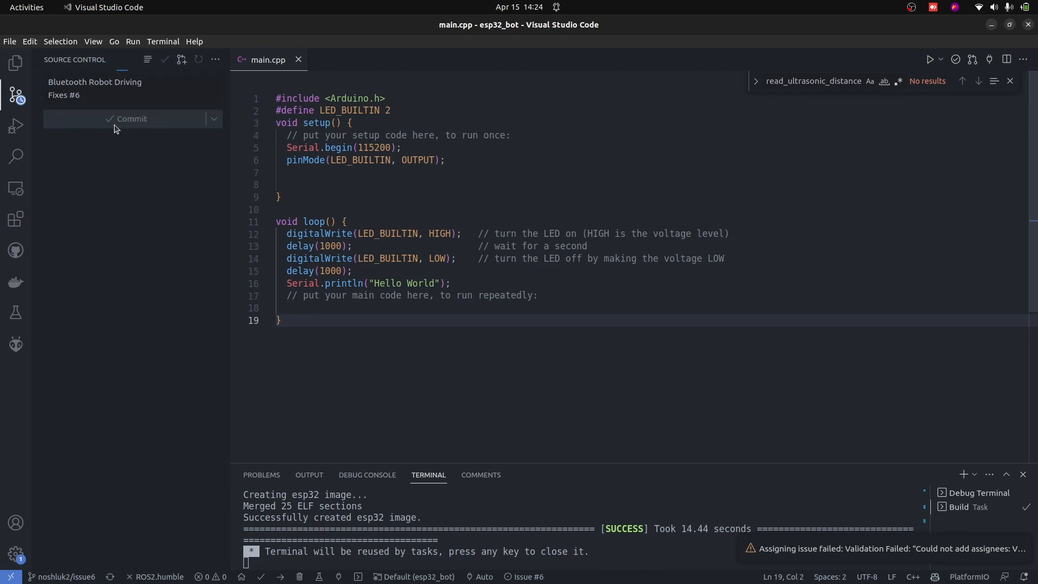
# Commit with 'Fixes #6' and create a pull request from noshluk2/issue6 into main, which fails with no commits.
pyautogui.click(132, 118)
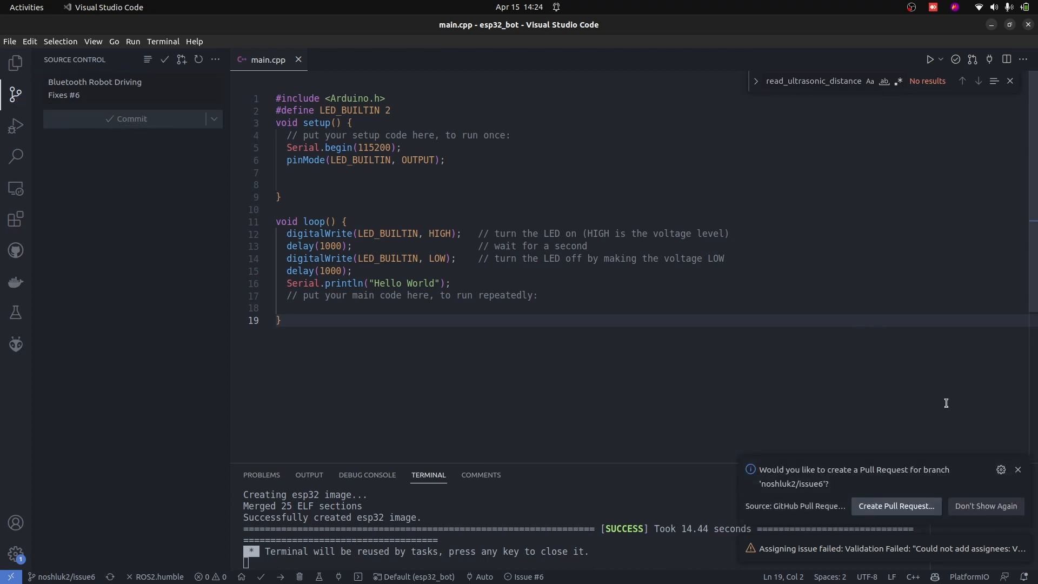
pyautogui.click(895, 506)
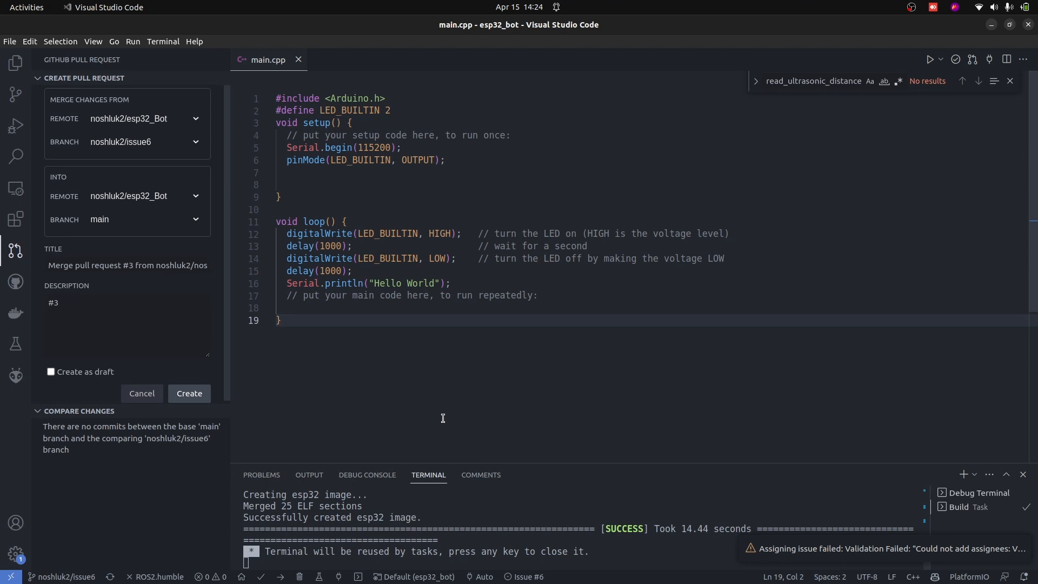
pyautogui.click(188, 393)
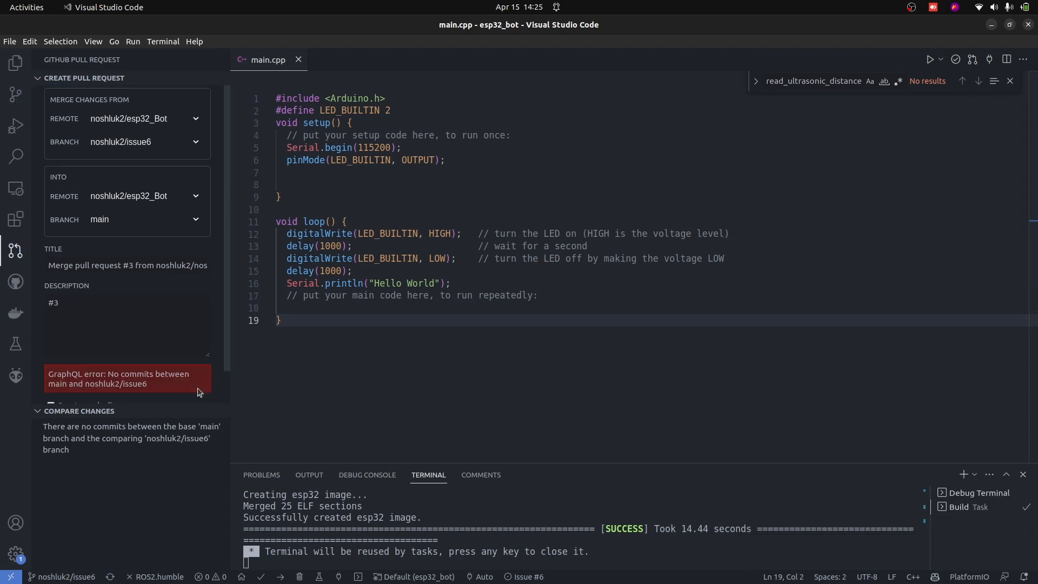
pyautogui.scroll(-3)
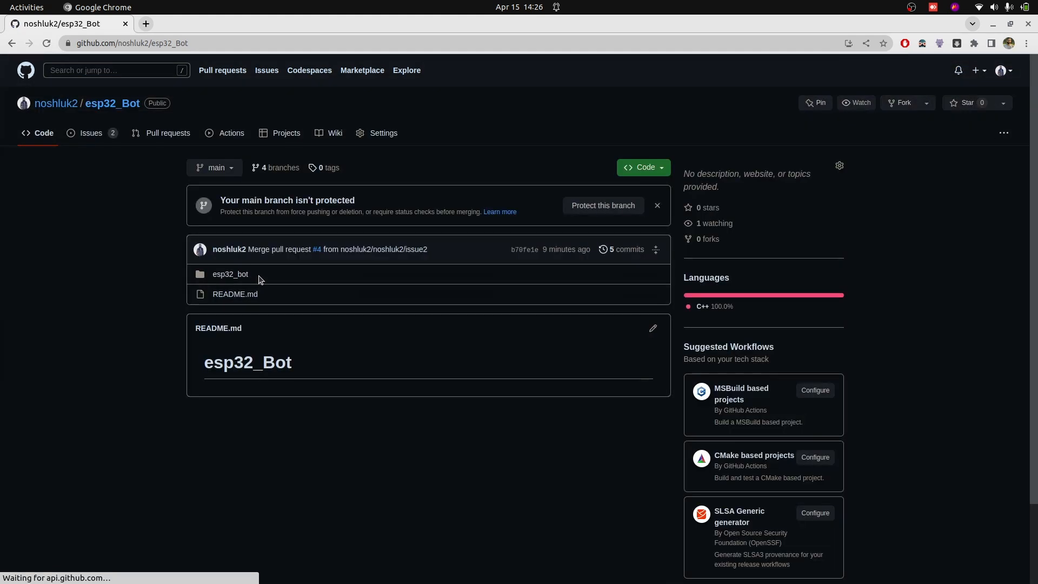
# Show the esp32_Bot branch selector listing main, noshluk2/issue1, issue2 and issue6.
pyautogui.click(214, 167)
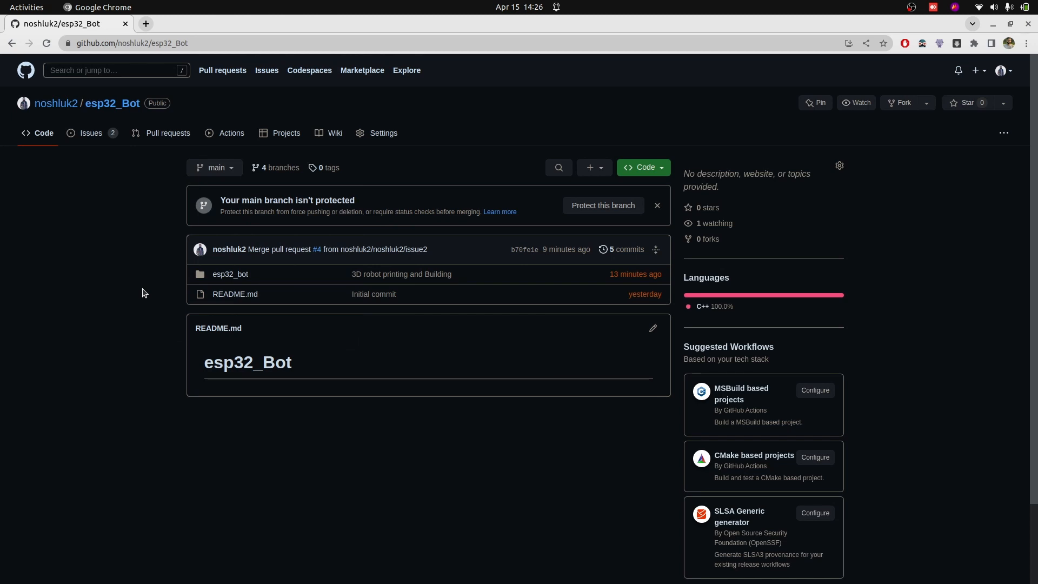
pyautogui.click(856, 103)
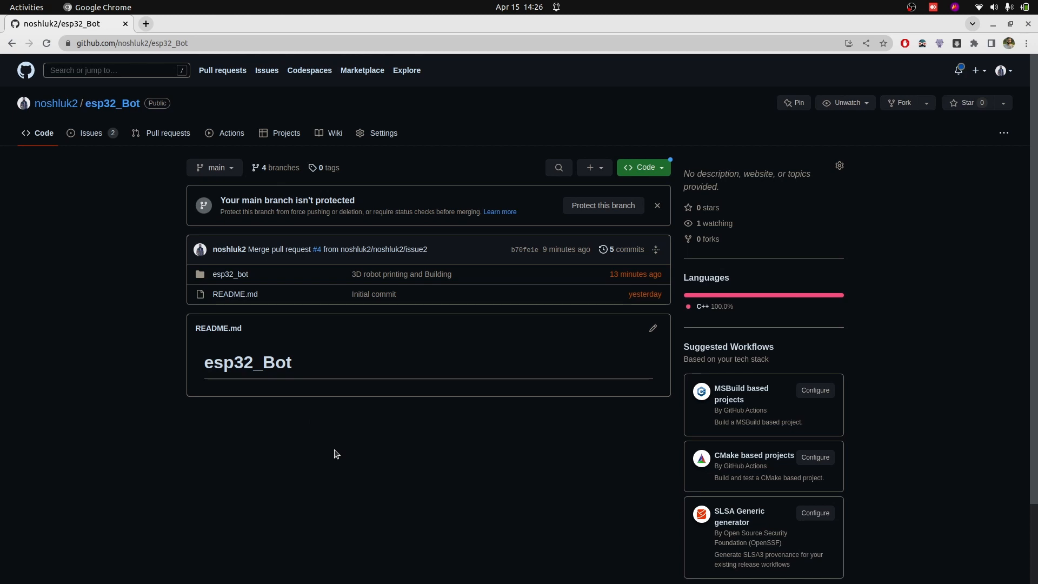
pyautogui.click(214, 166)
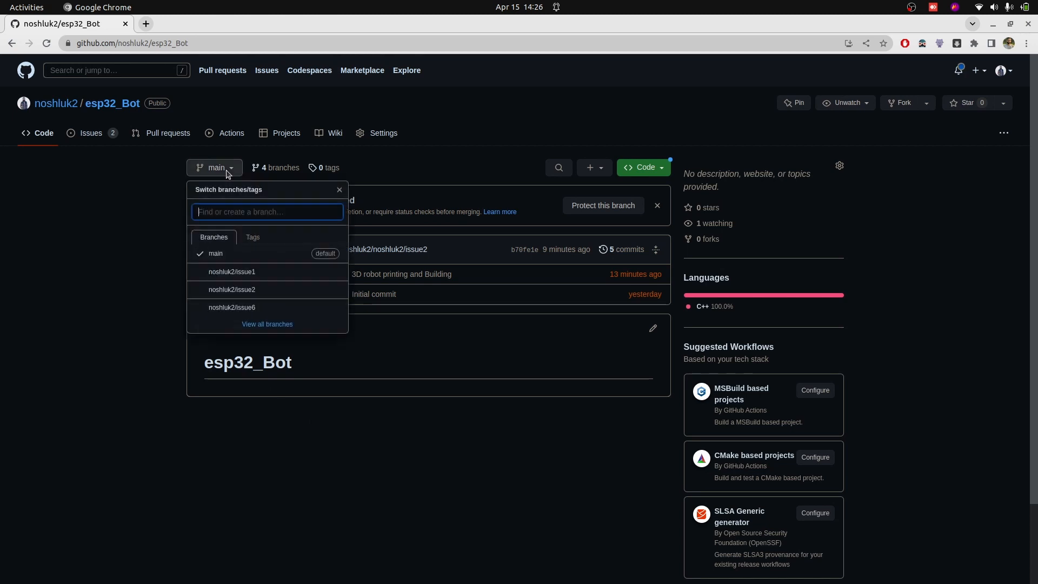